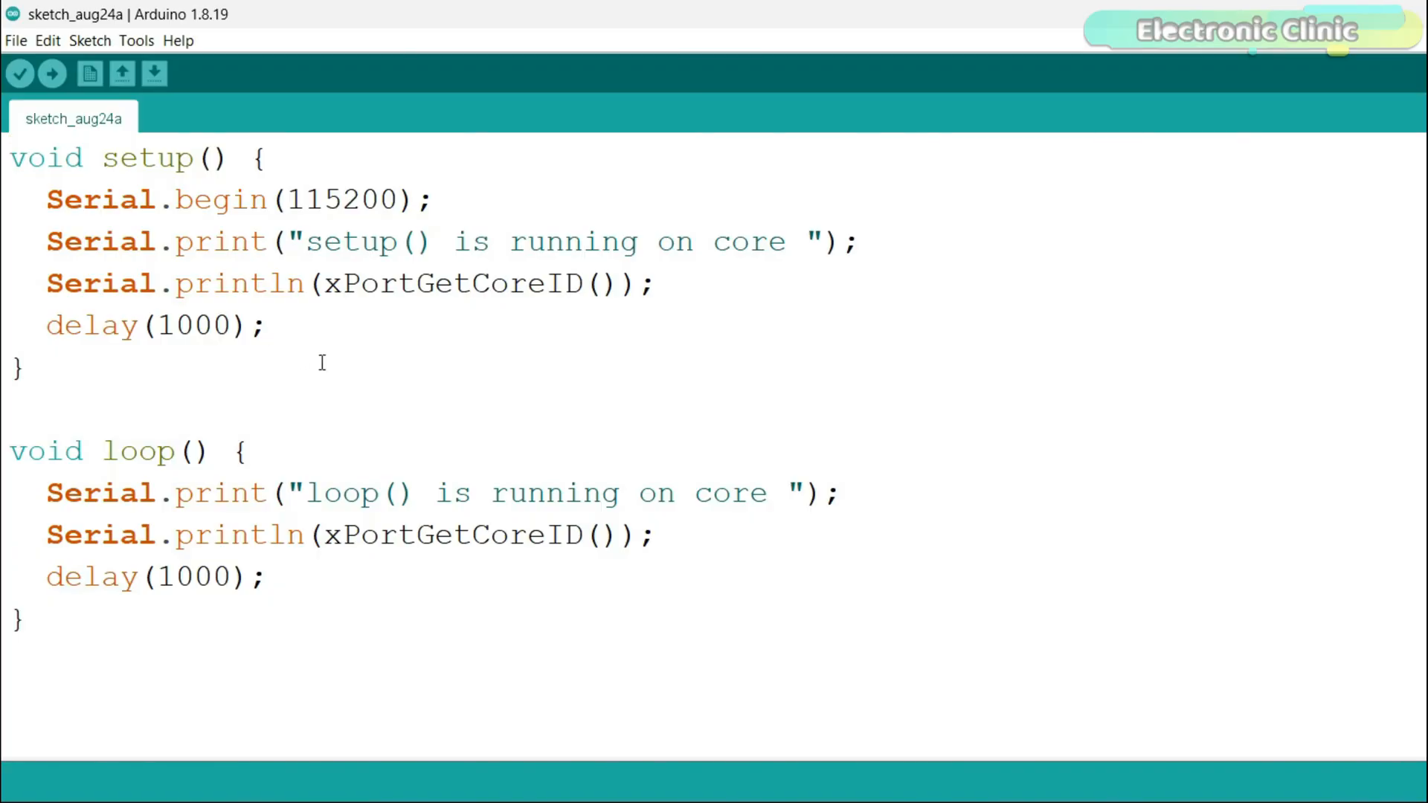
pyautogui.moveTo(312, 369)
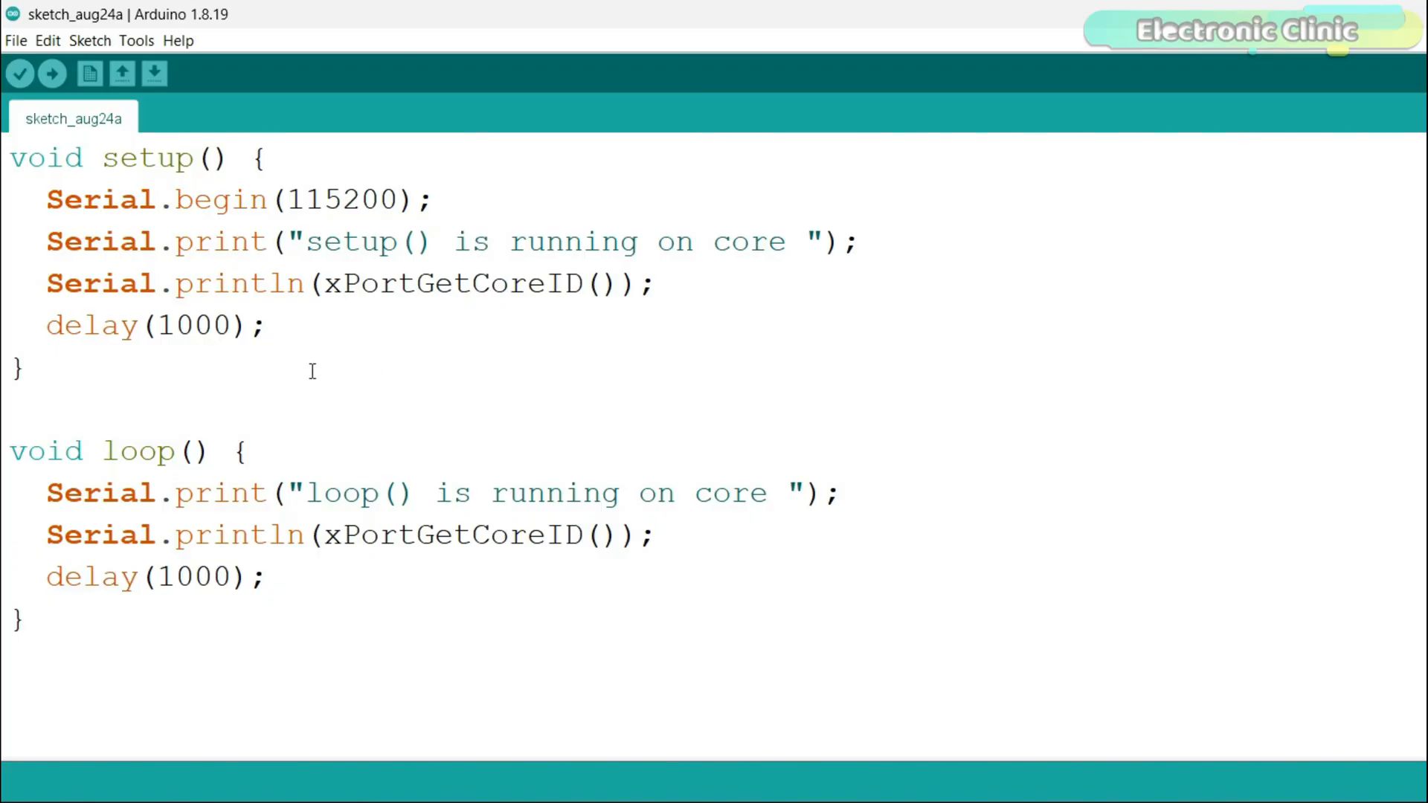
pyautogui.moveTo(401, 360)
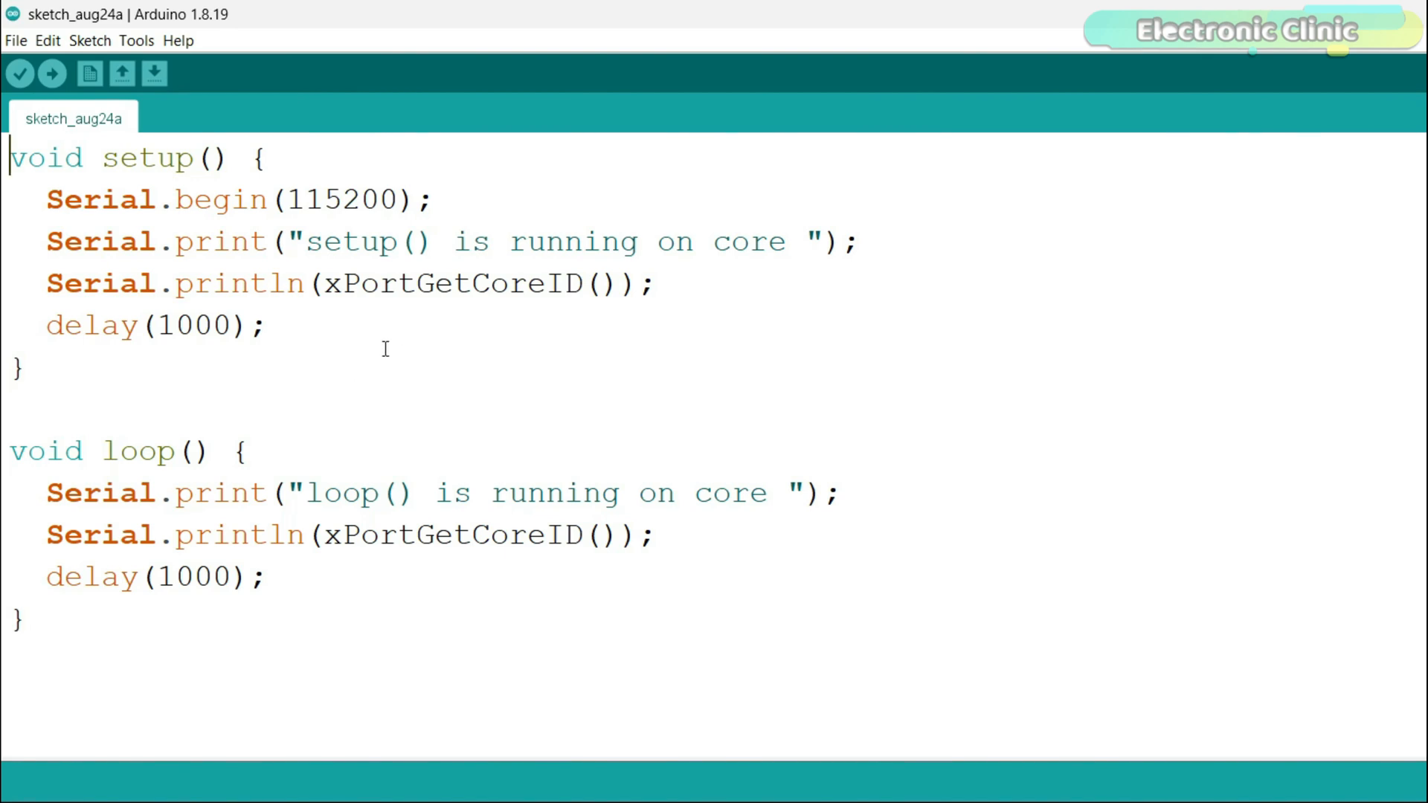
pyautogui.moveTo(540, 284)
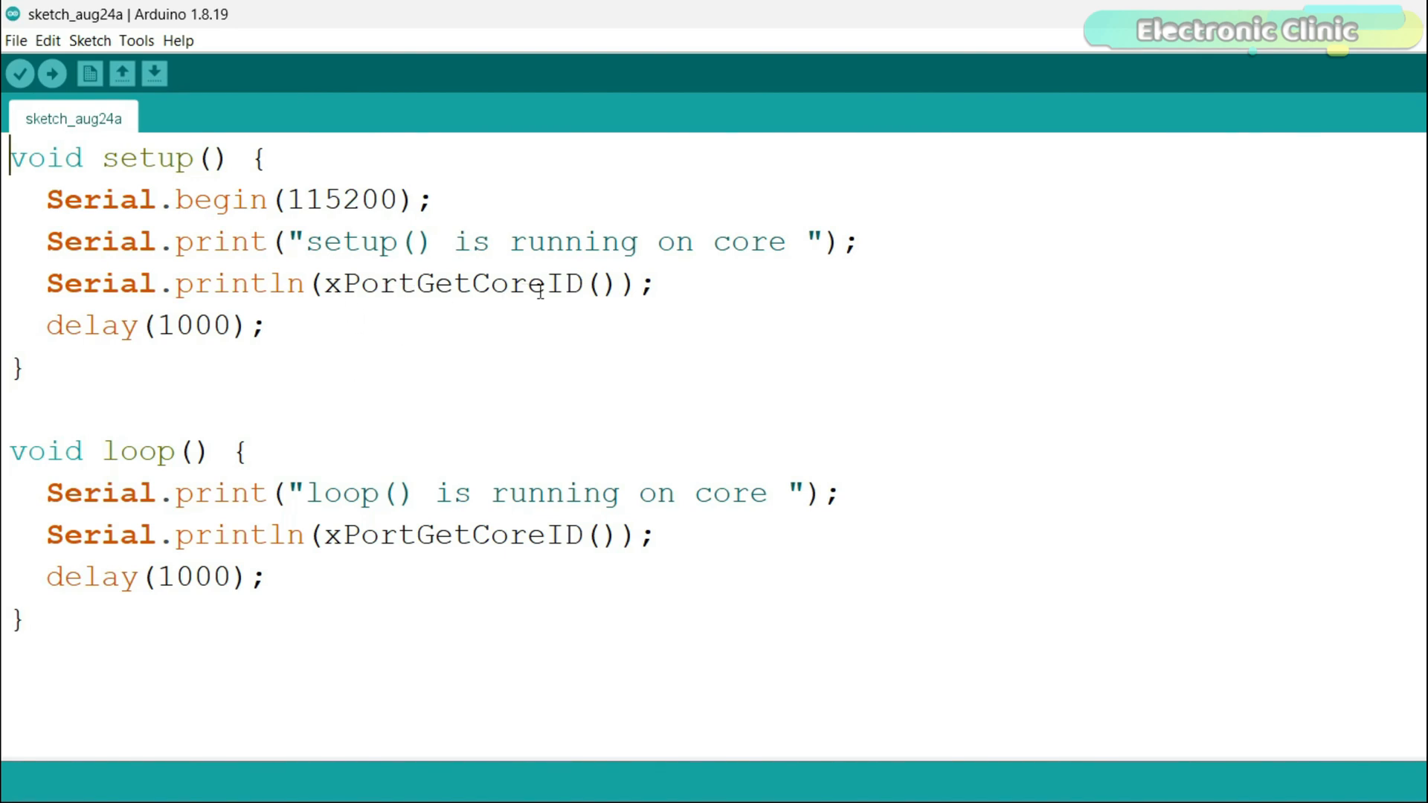
pyautogui.moveTo(492, 317)
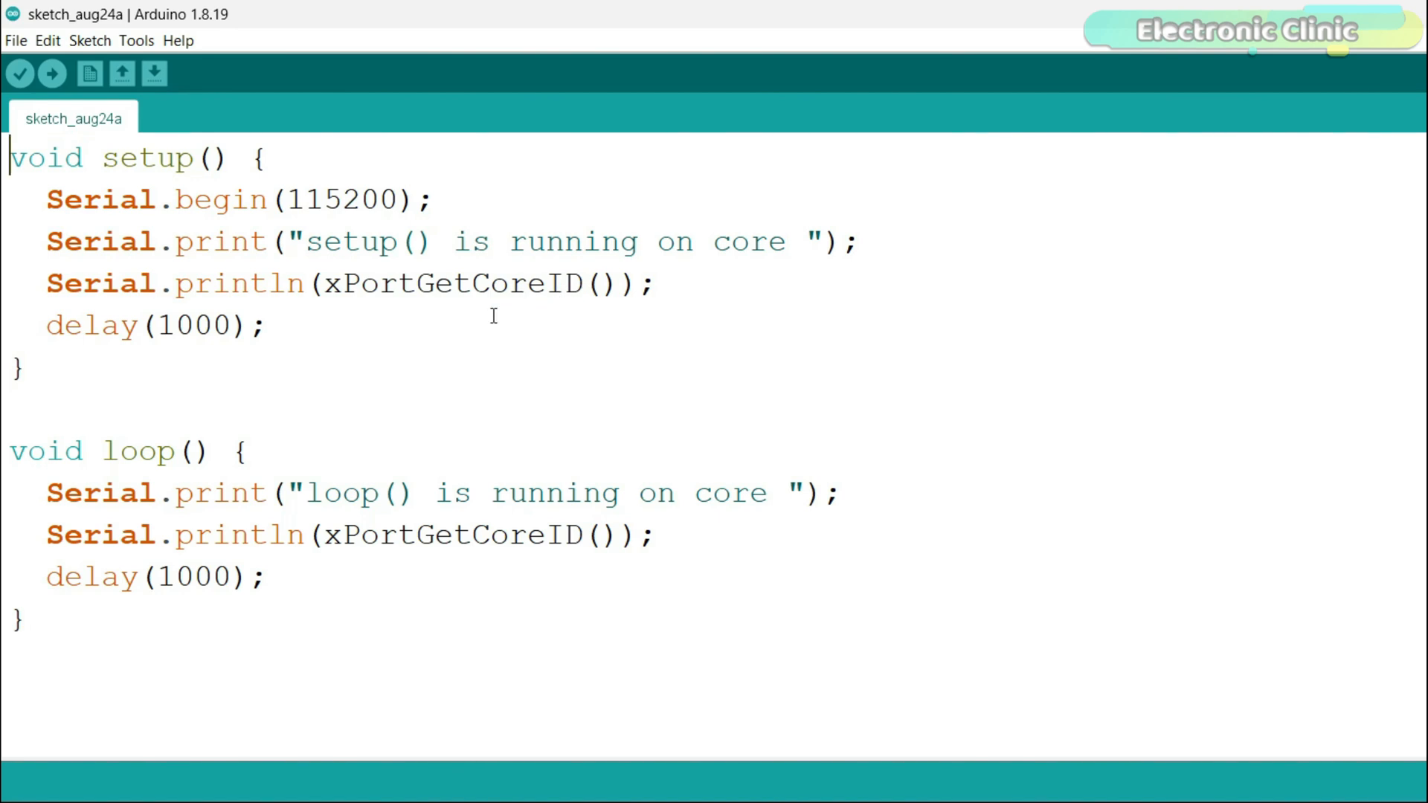
pyautogui.moveTo(396, 276)
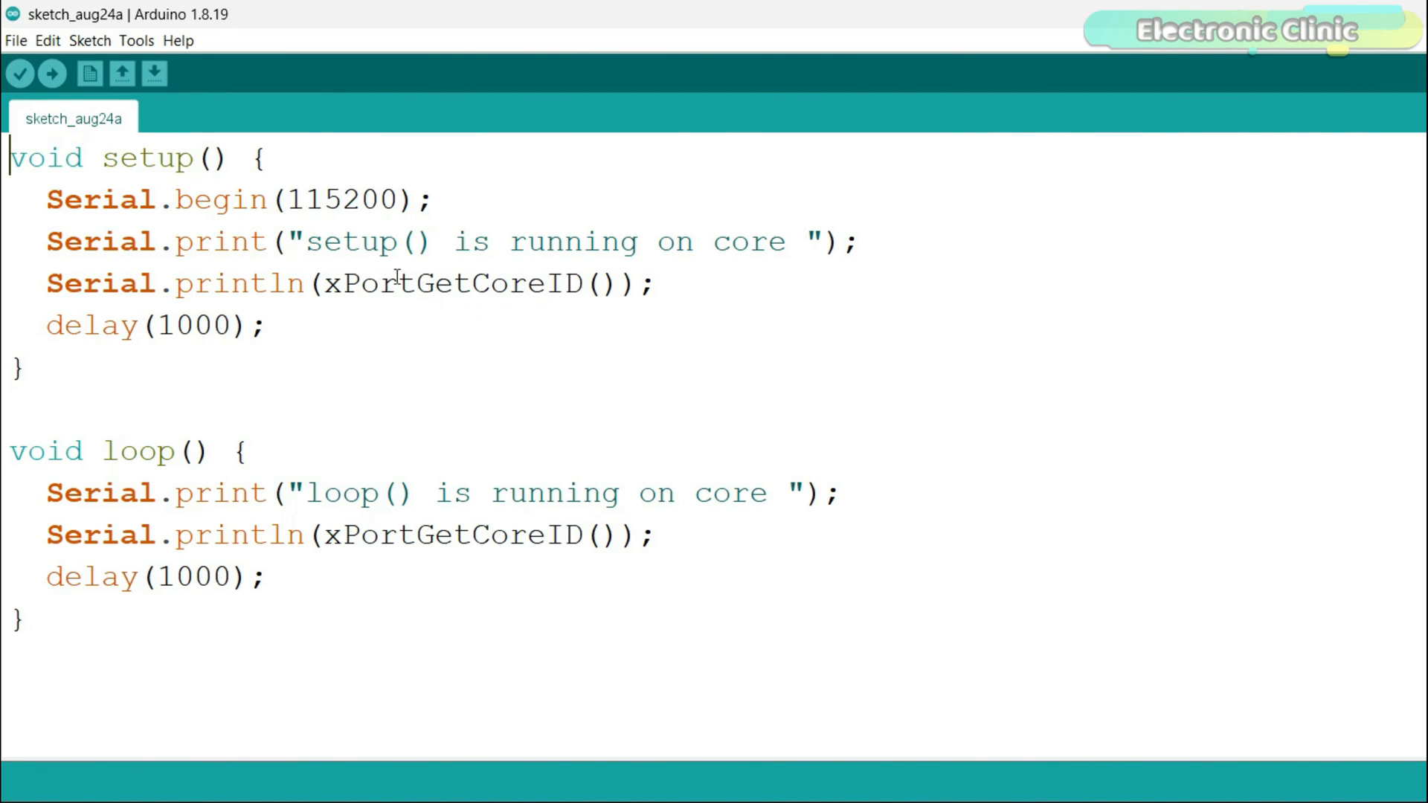
pyautogui.moveTo(339, 573)
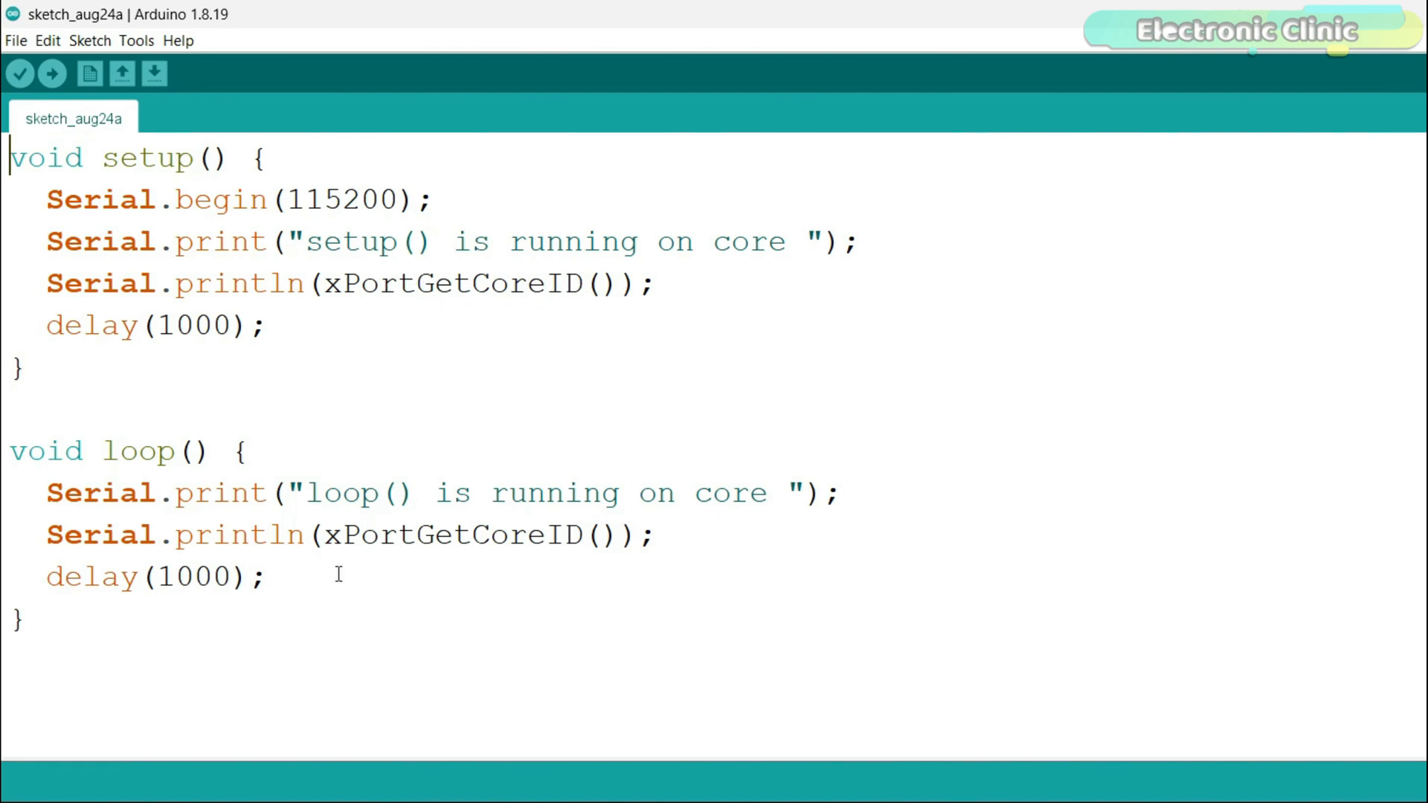
pyautogui.moveTo(276, 420)
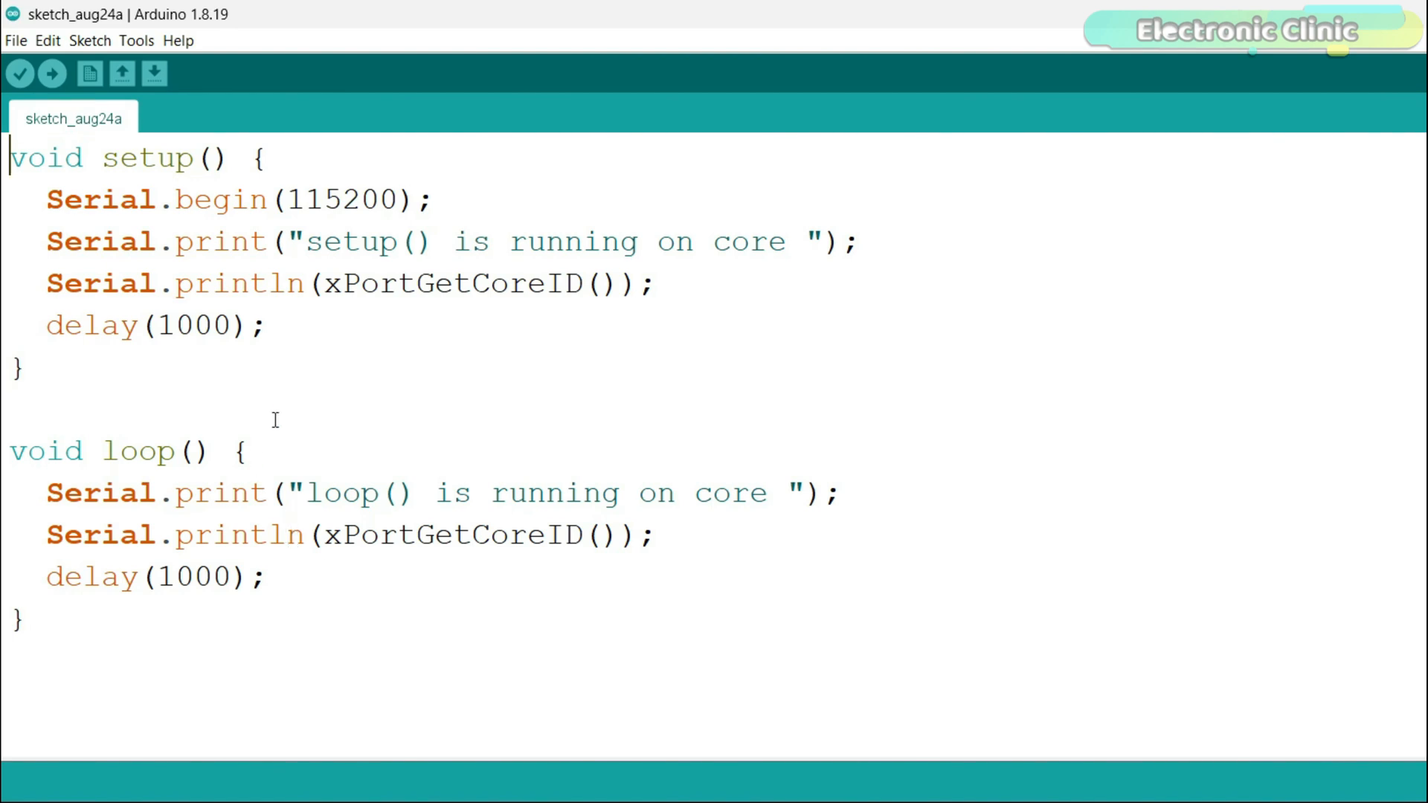
pyautogui.moveTo(52, 74)
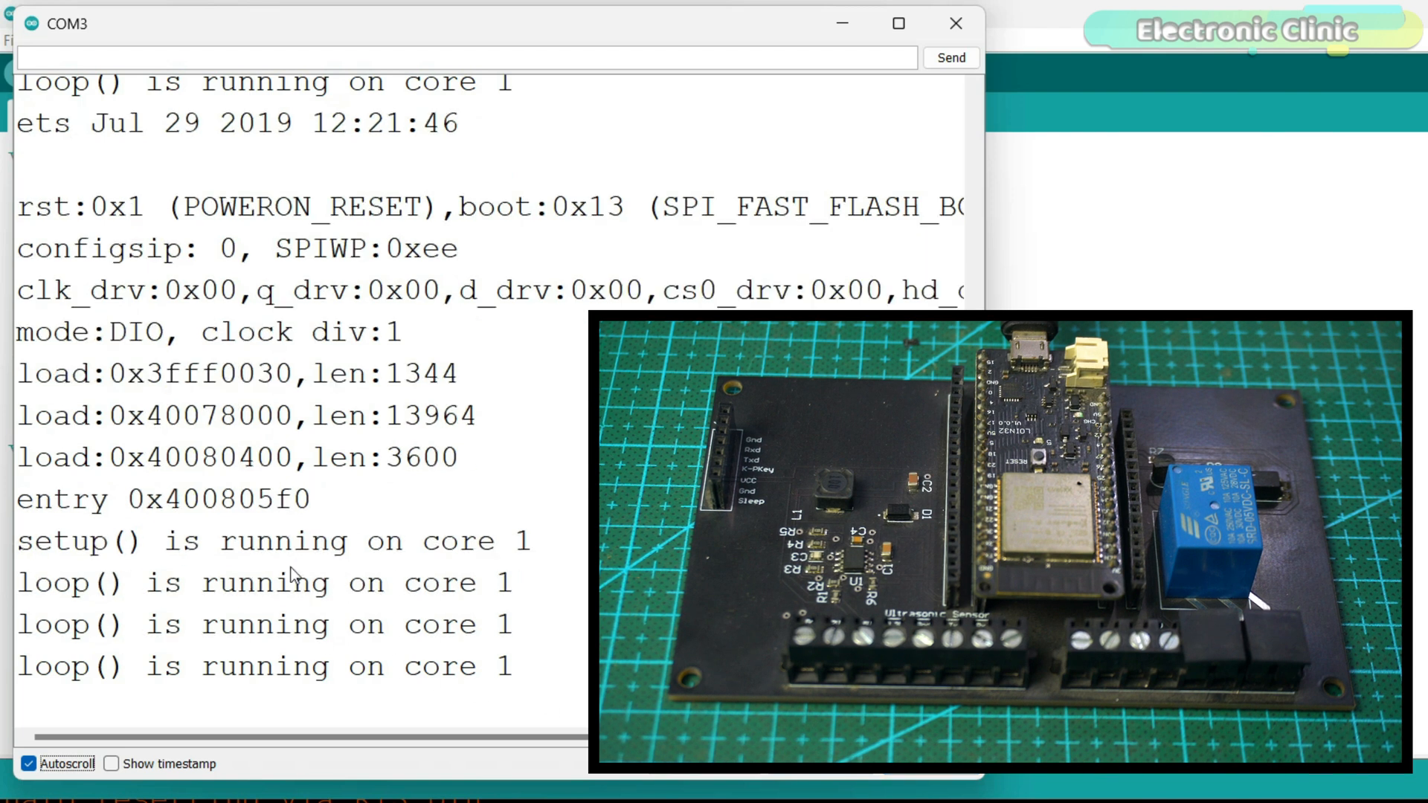
# Review the serial output confirming loop runs on core 1, then close the monitor window.
pyautogui.scroll(-3)
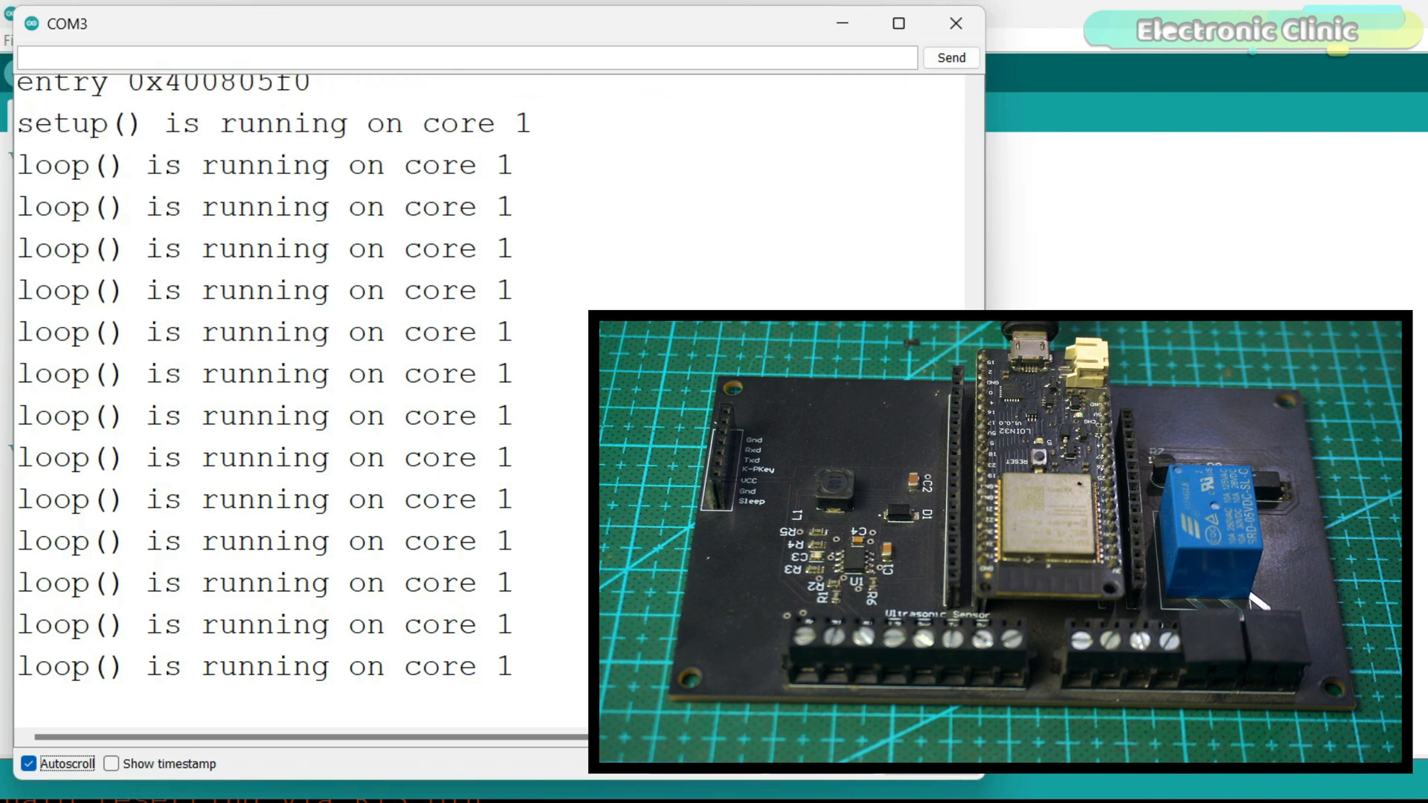
pyautogui.scroll(-3)
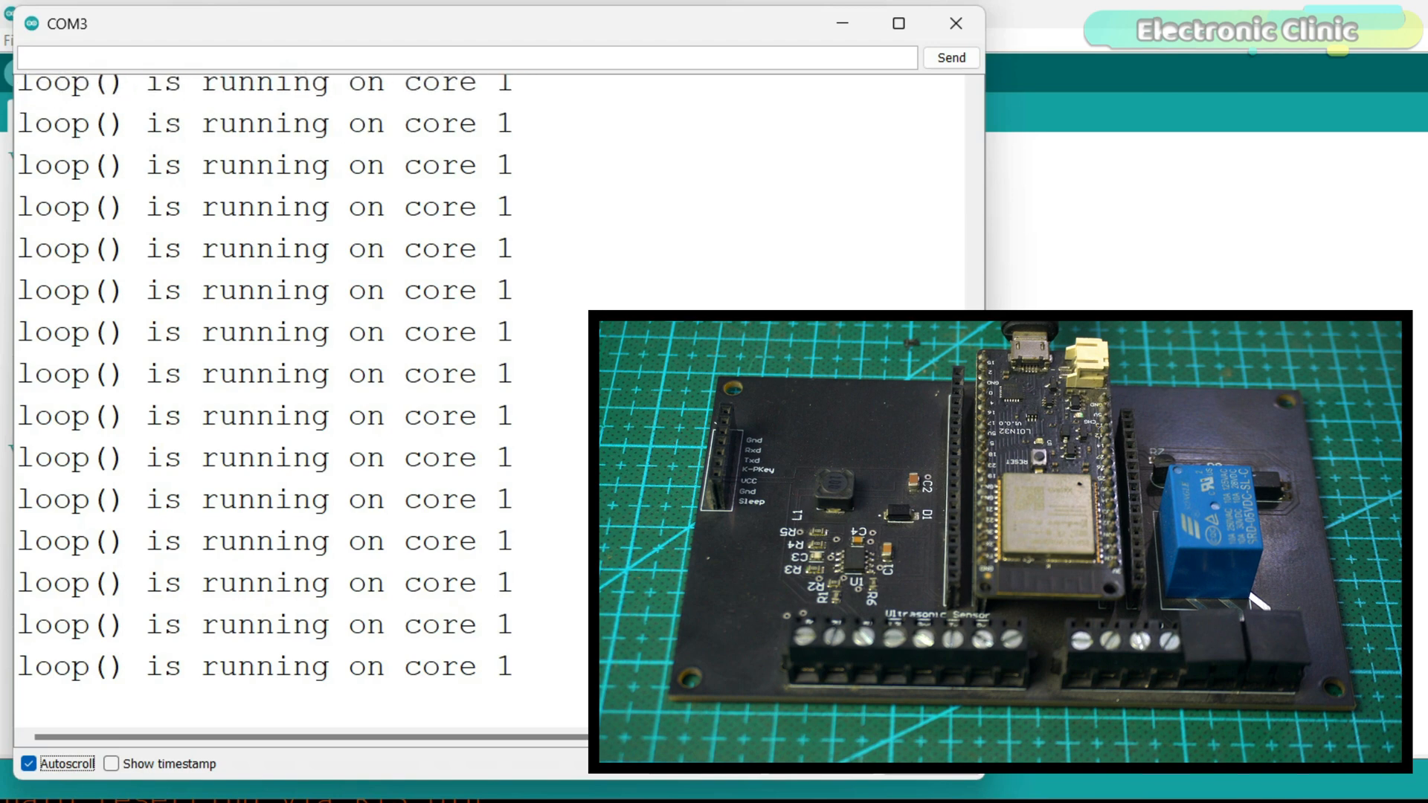
pyautogui.click(954, 23)
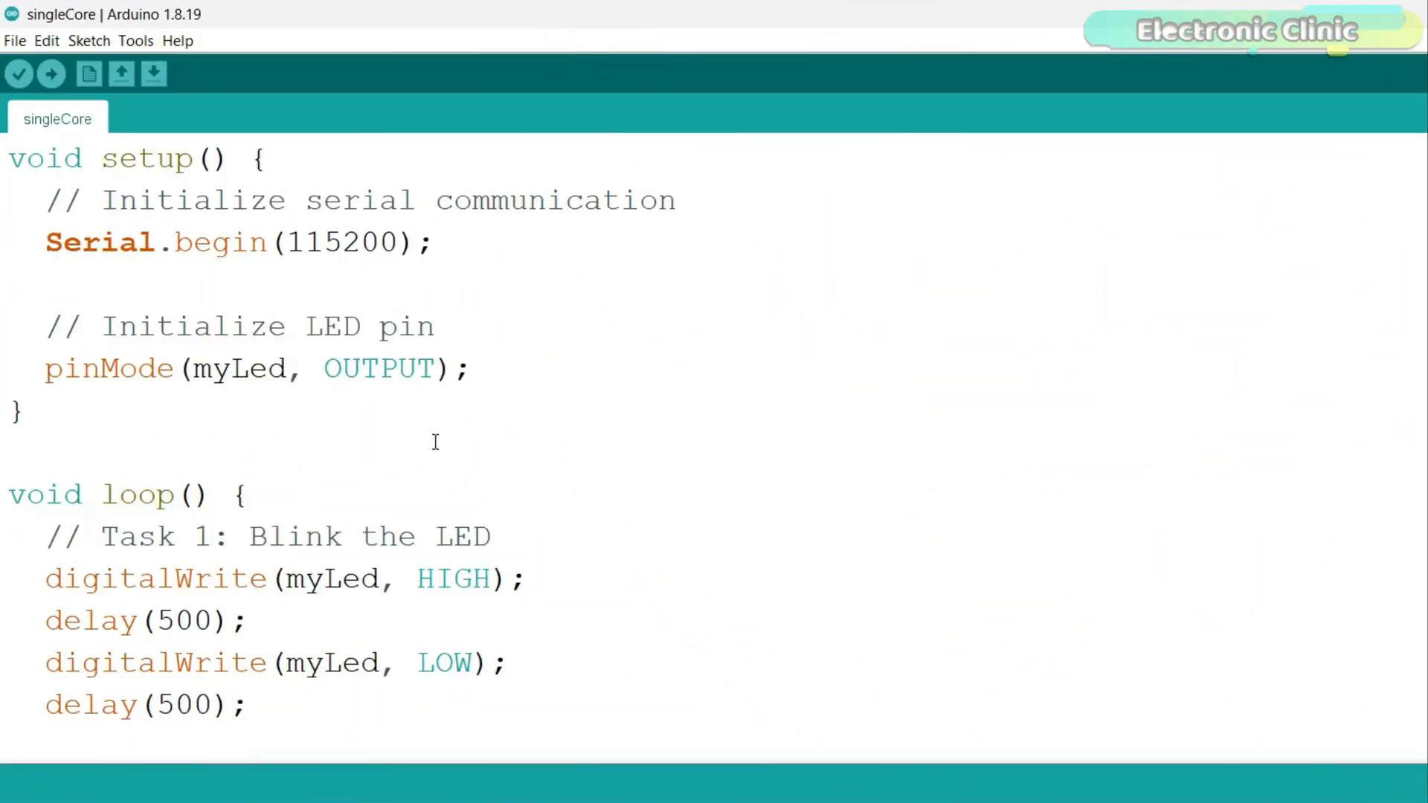
# Upload the singleCore sketch, view its repeated 'Electronic Clinic' output, then close that window.
pyautogui.scroll(-3)
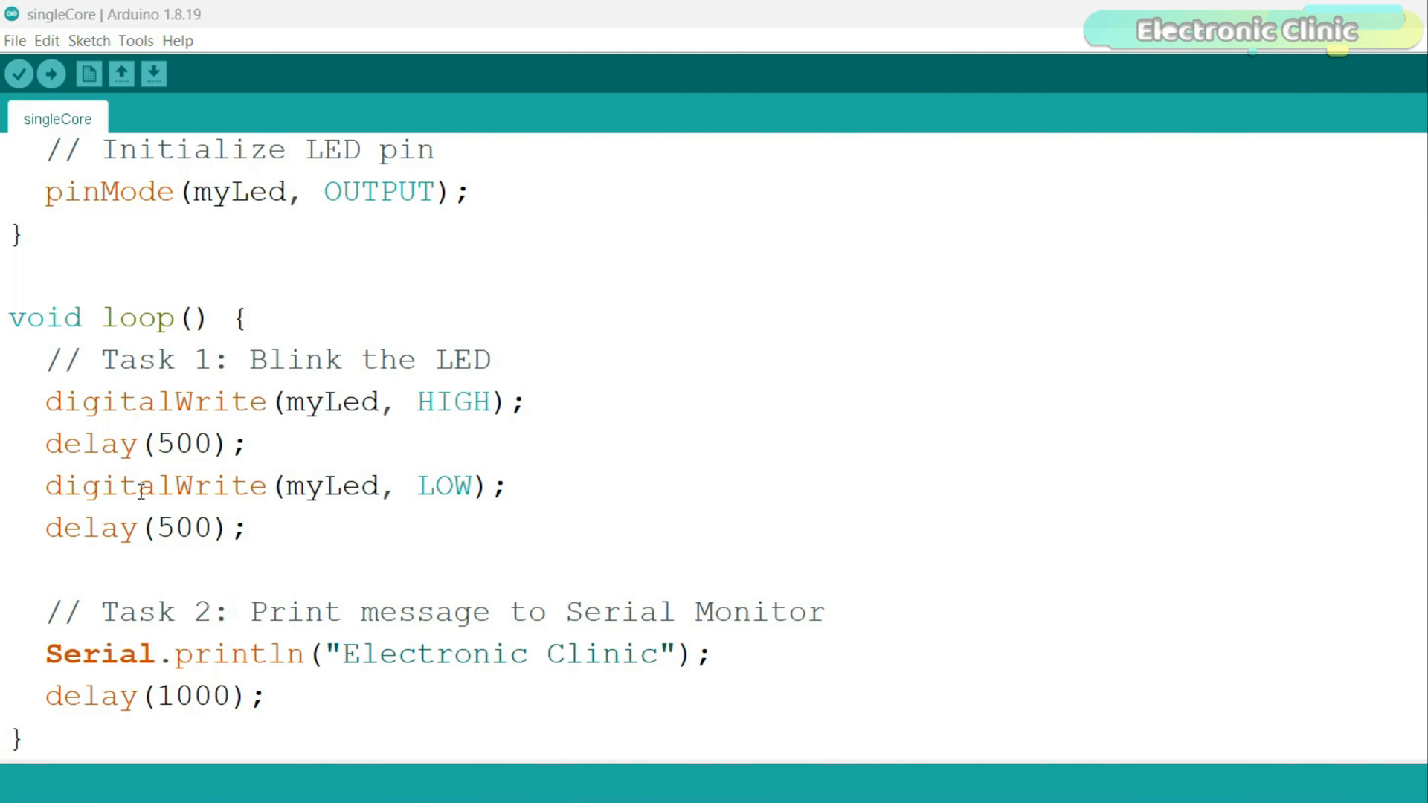
pyautogui.moveTo(53, 318)
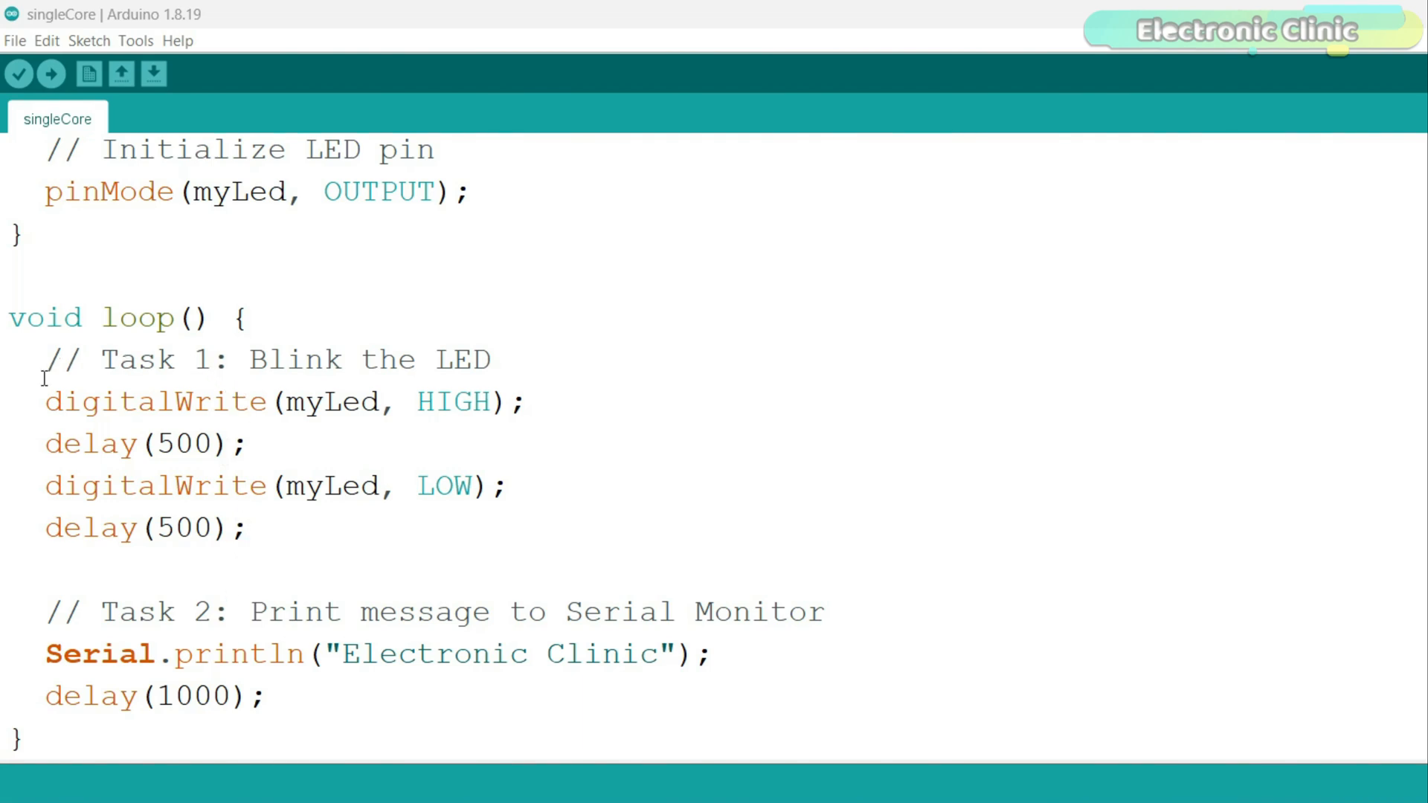
pyautogui.moveTo(277, 693)
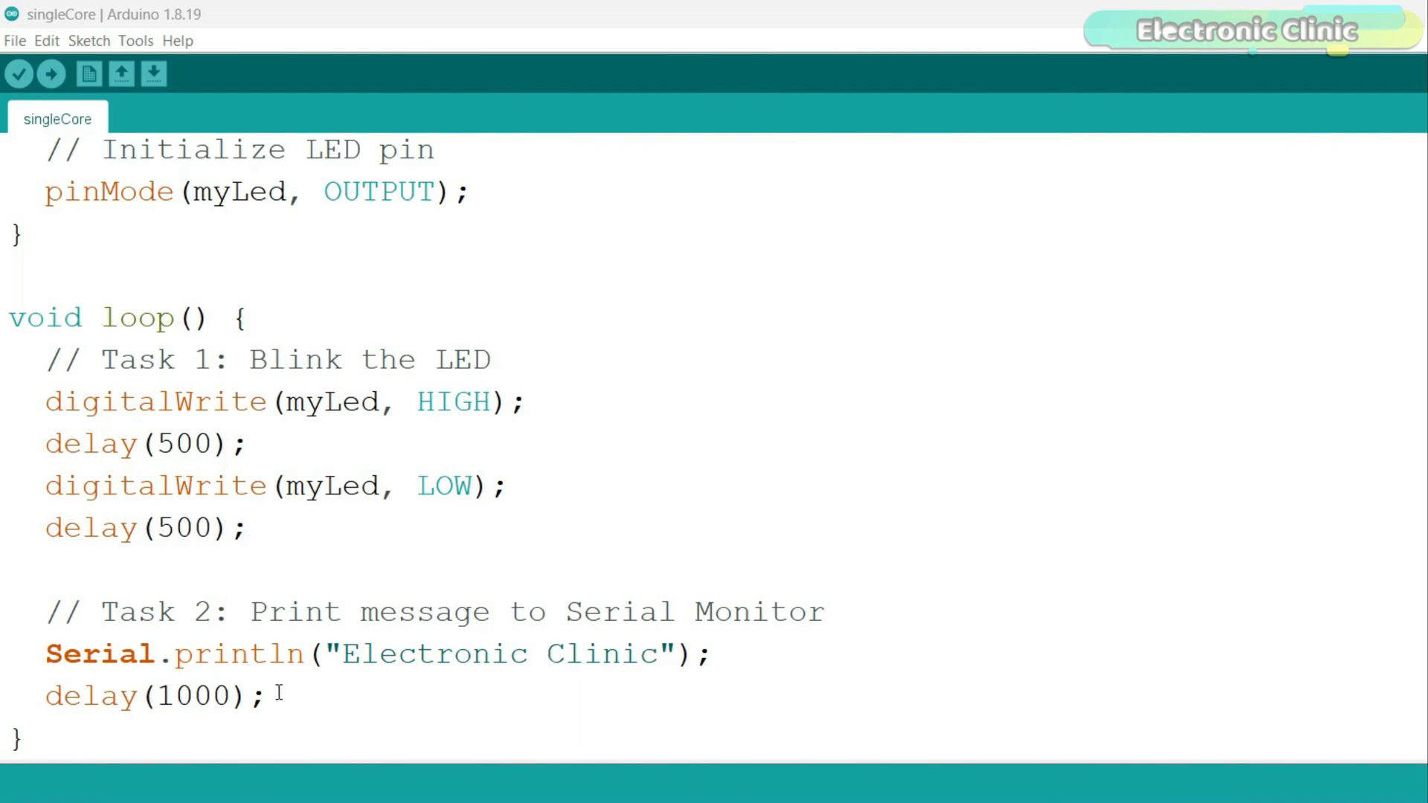
pyautogui.scroll(3)
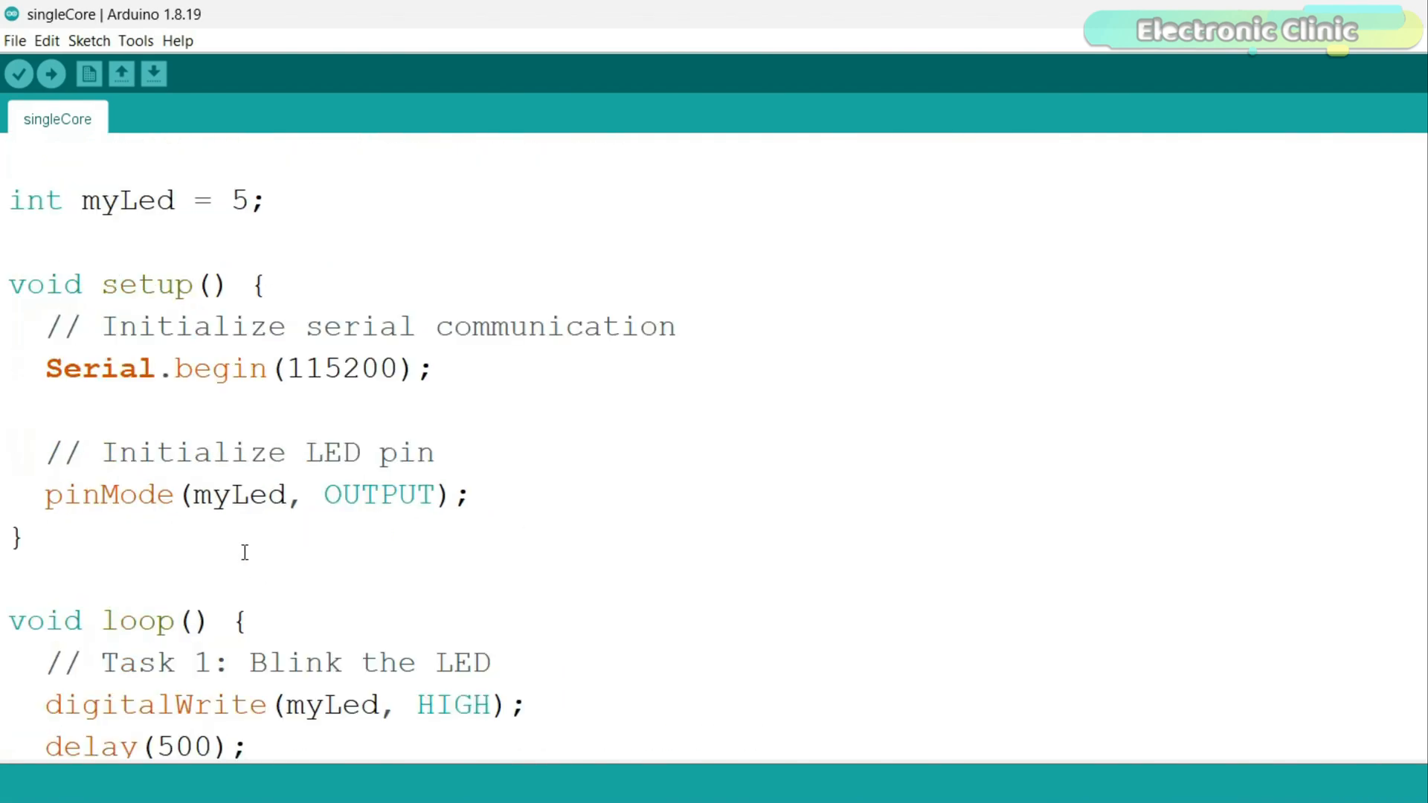
pyautogui.click(50, 74)
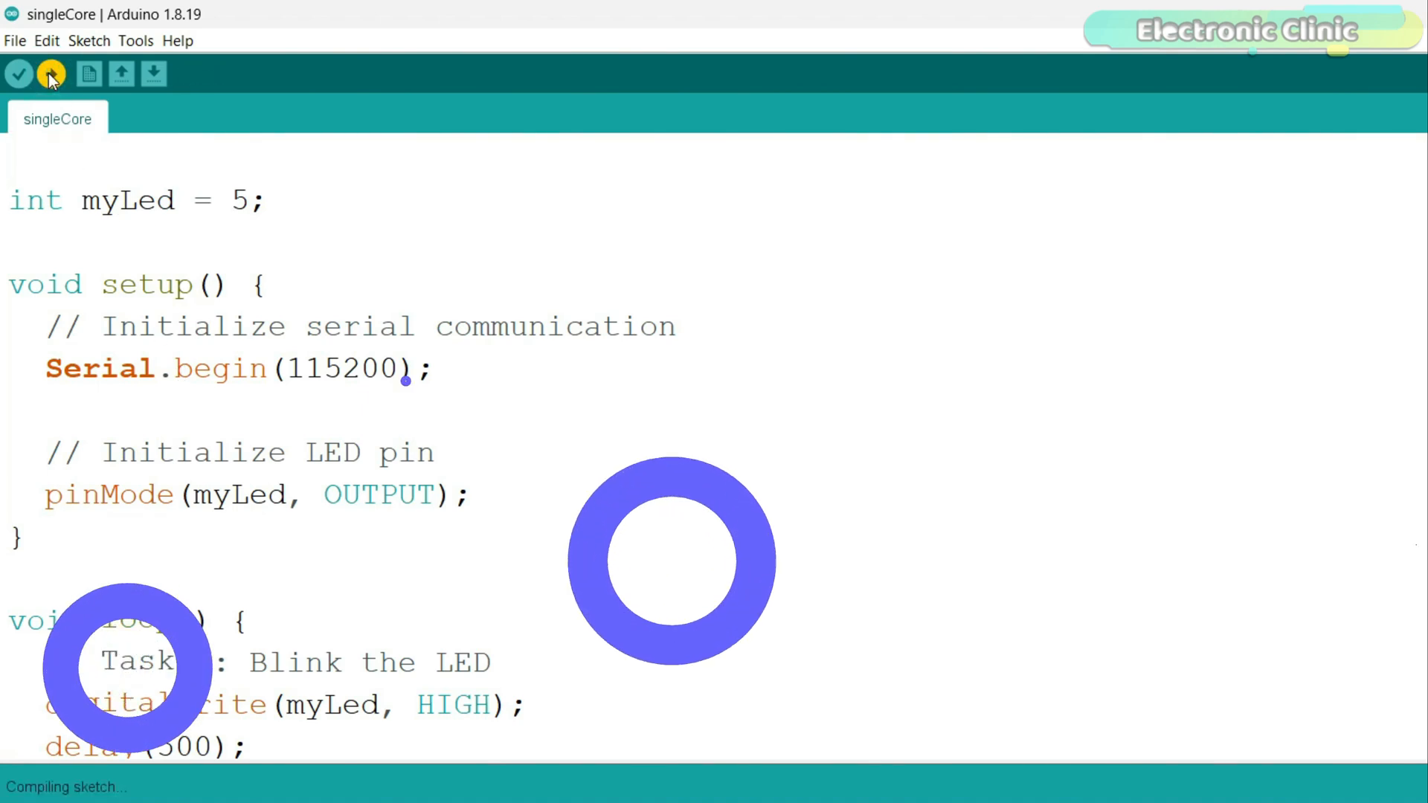
pyautogui.click(50, 74)
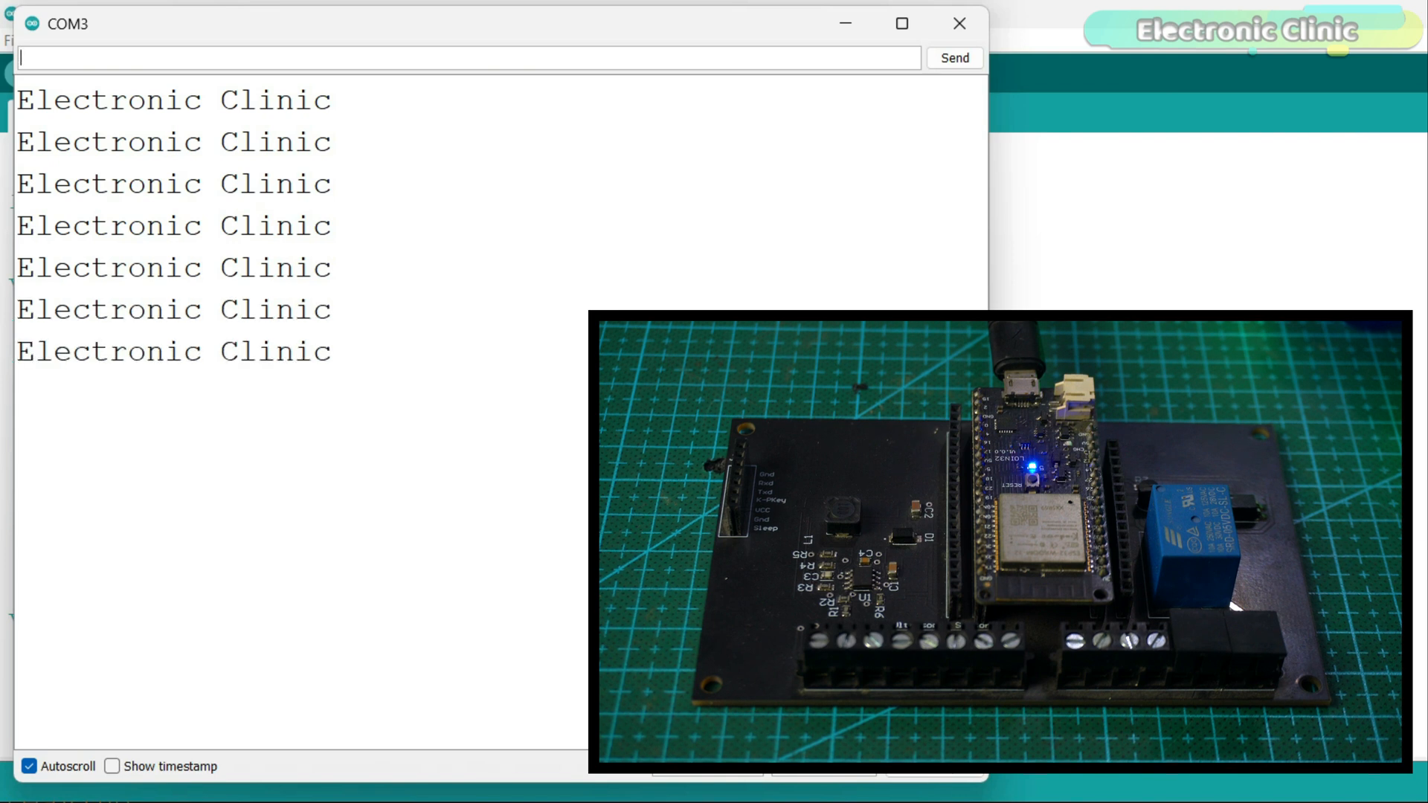
pyautogui.click(958, 23)
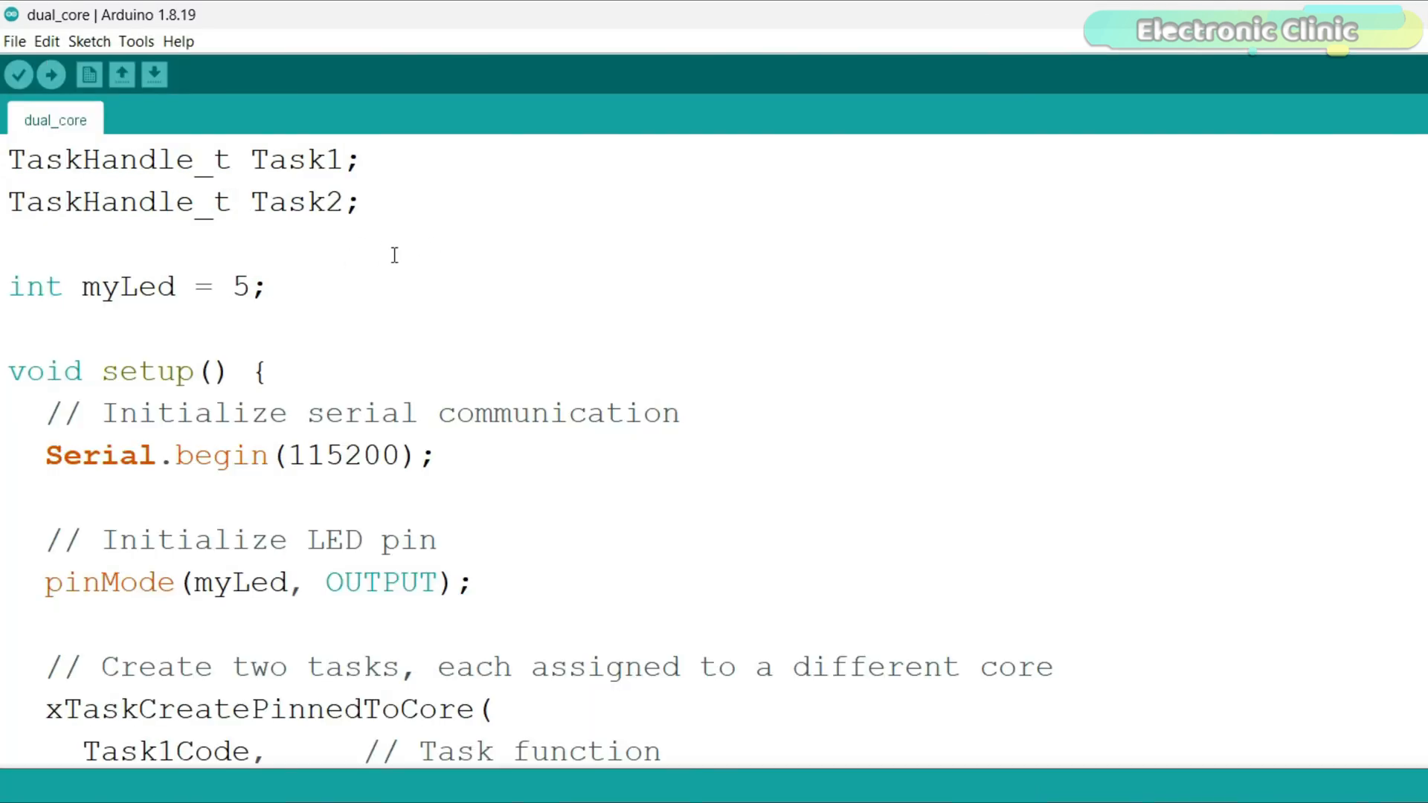
pyautogui.moveTo(378, 226)
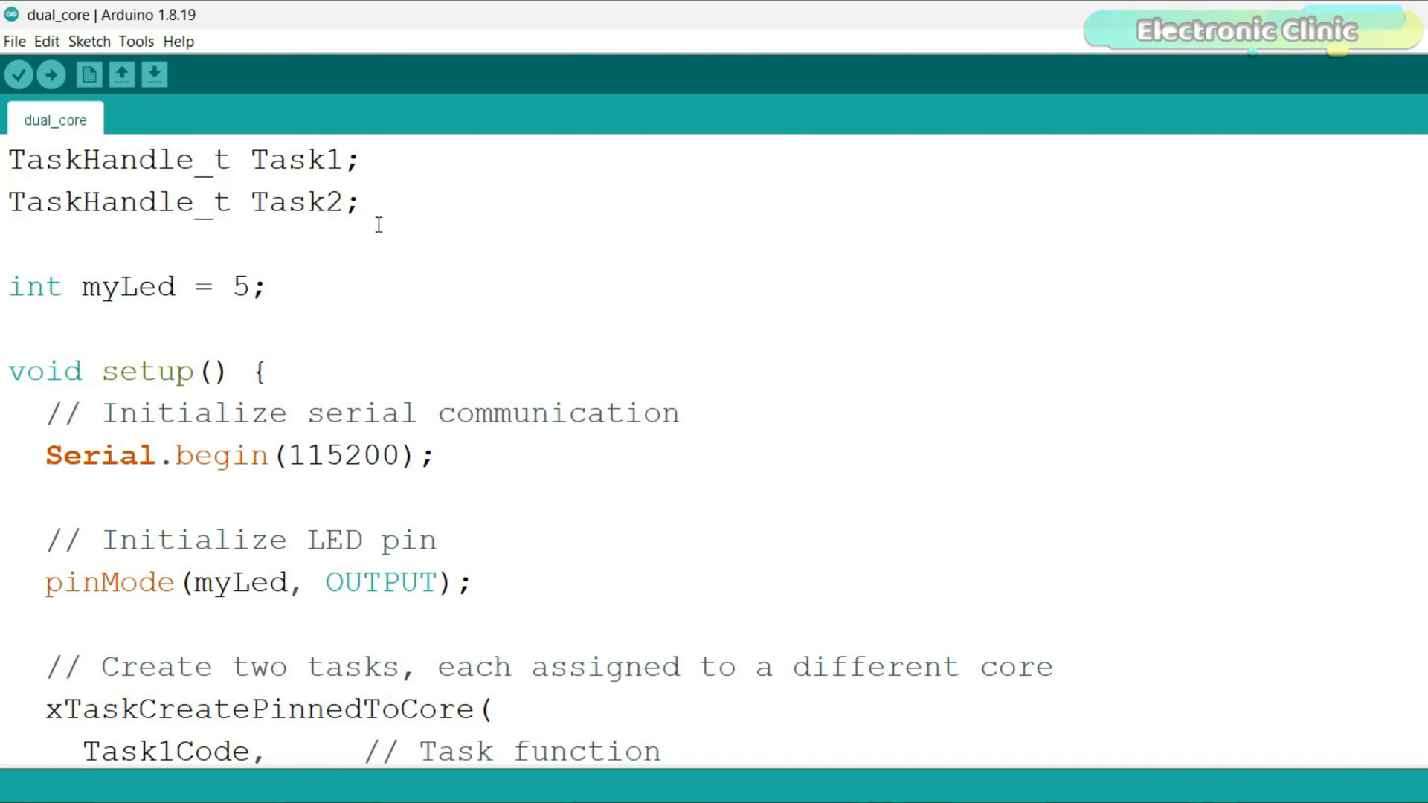
pyautogui.moveTo(401, 243)
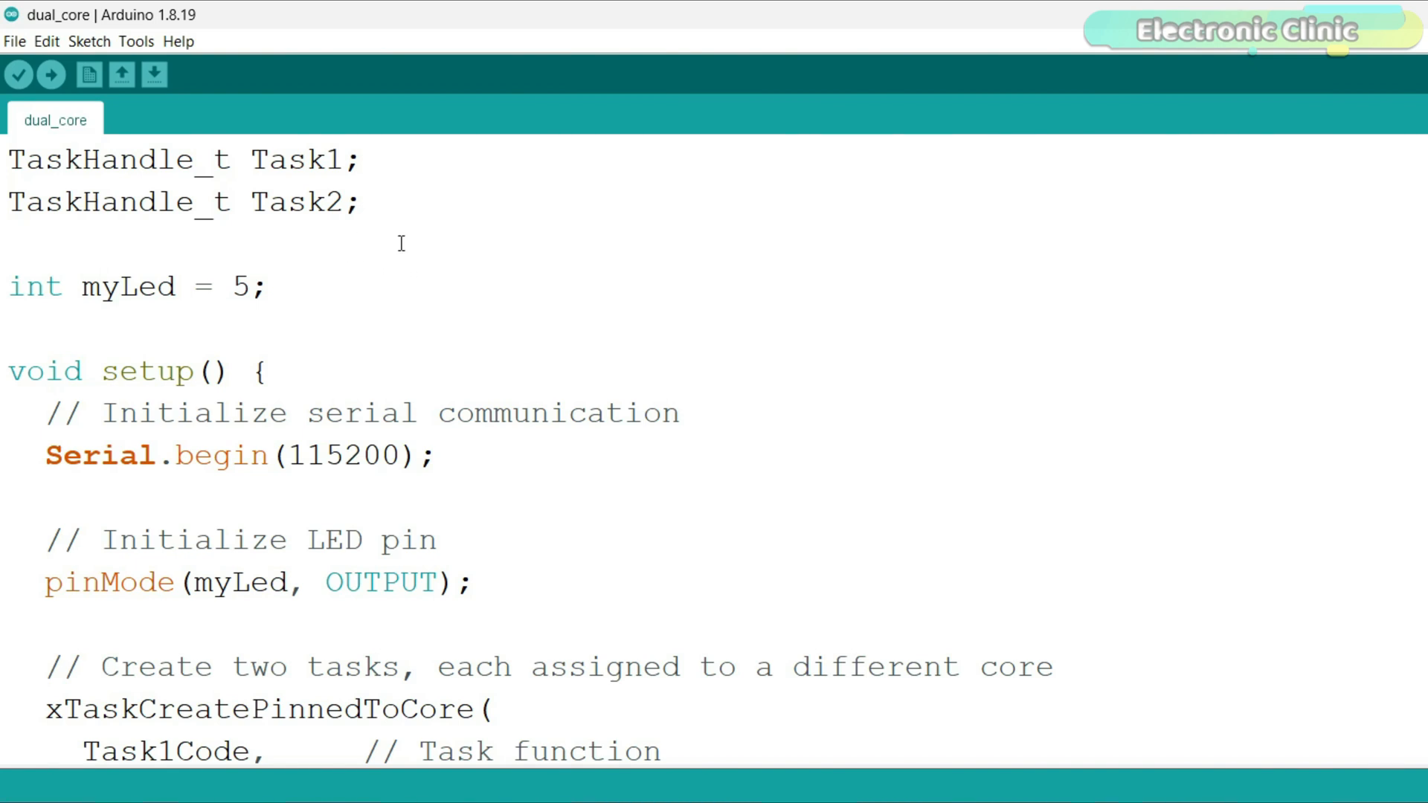
pyautogui.moveTo(429, 235)
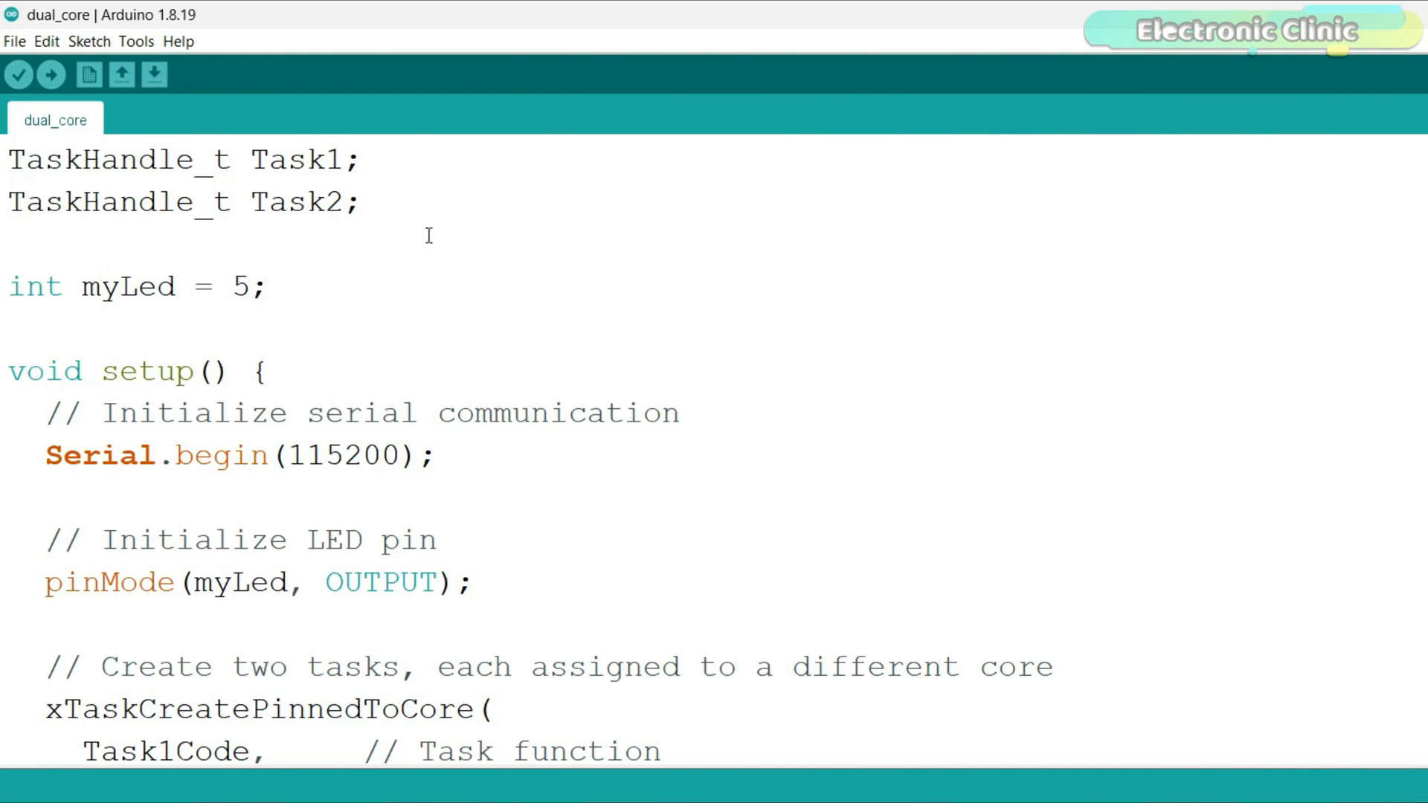
pyautogui.moveTo(9, 159); pyautogui.dragTo(360, 202)
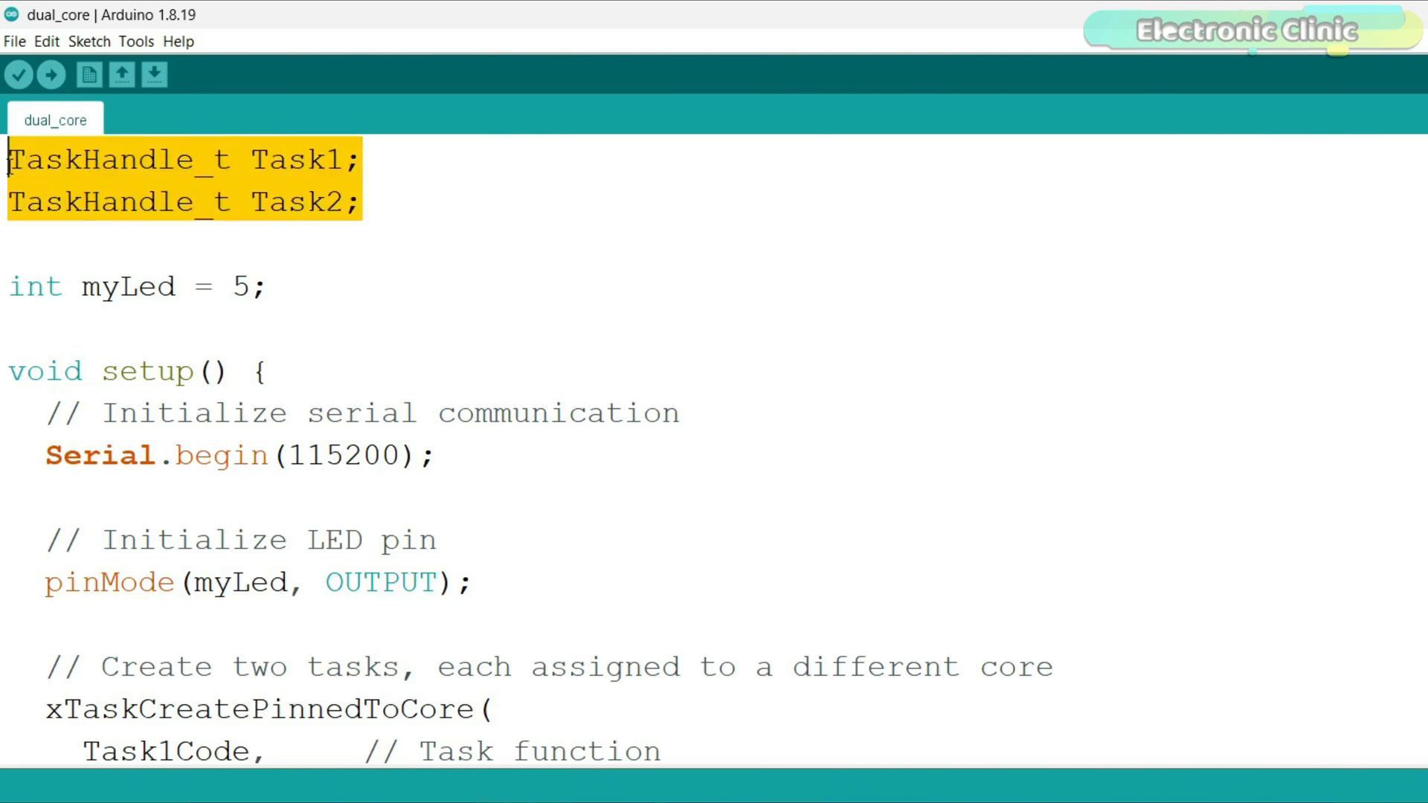
pyautogui.moveTo(403, 171)
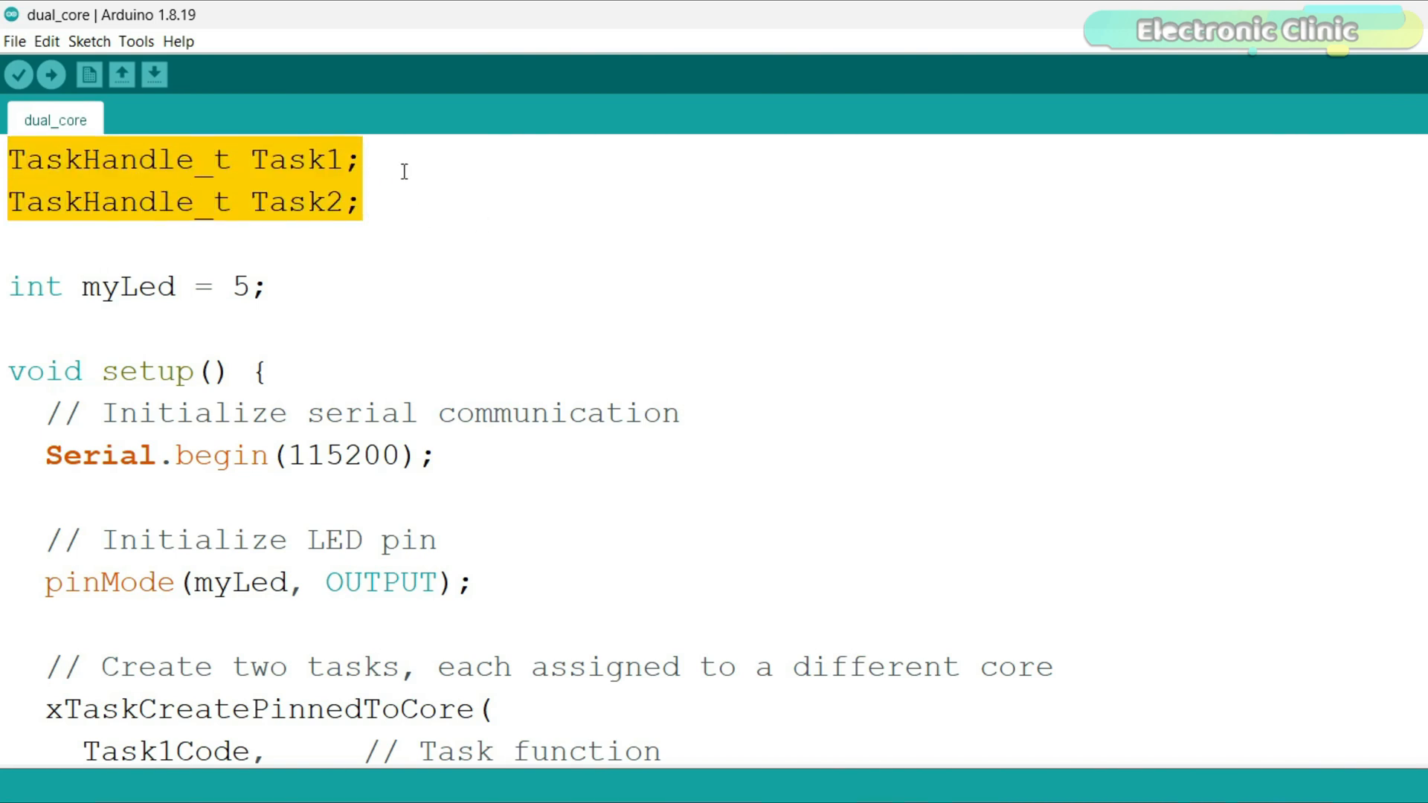
pyautogui.click(363, 202)
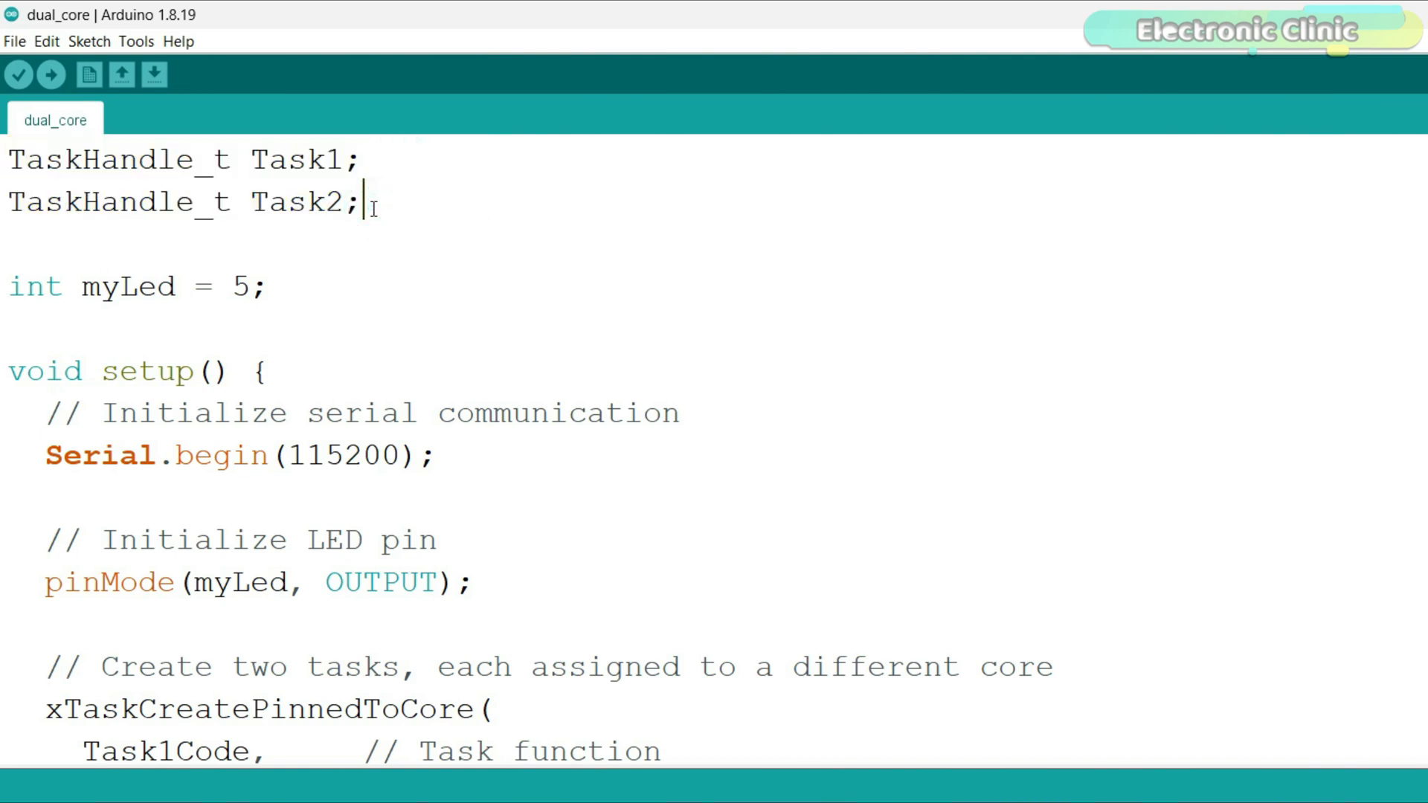
pyautogui.moveTo(392, 283)
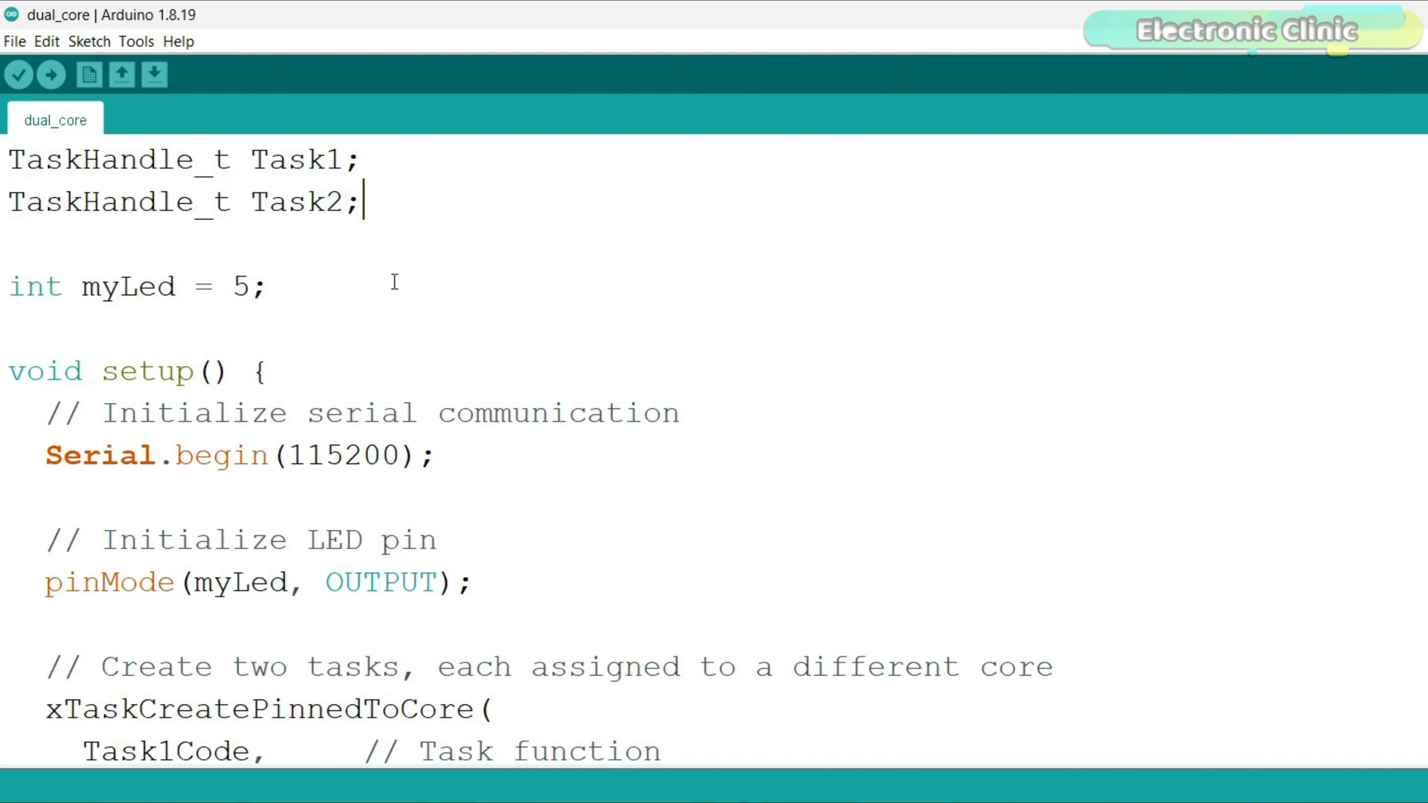
pyautogui.moveTo(353, 256)
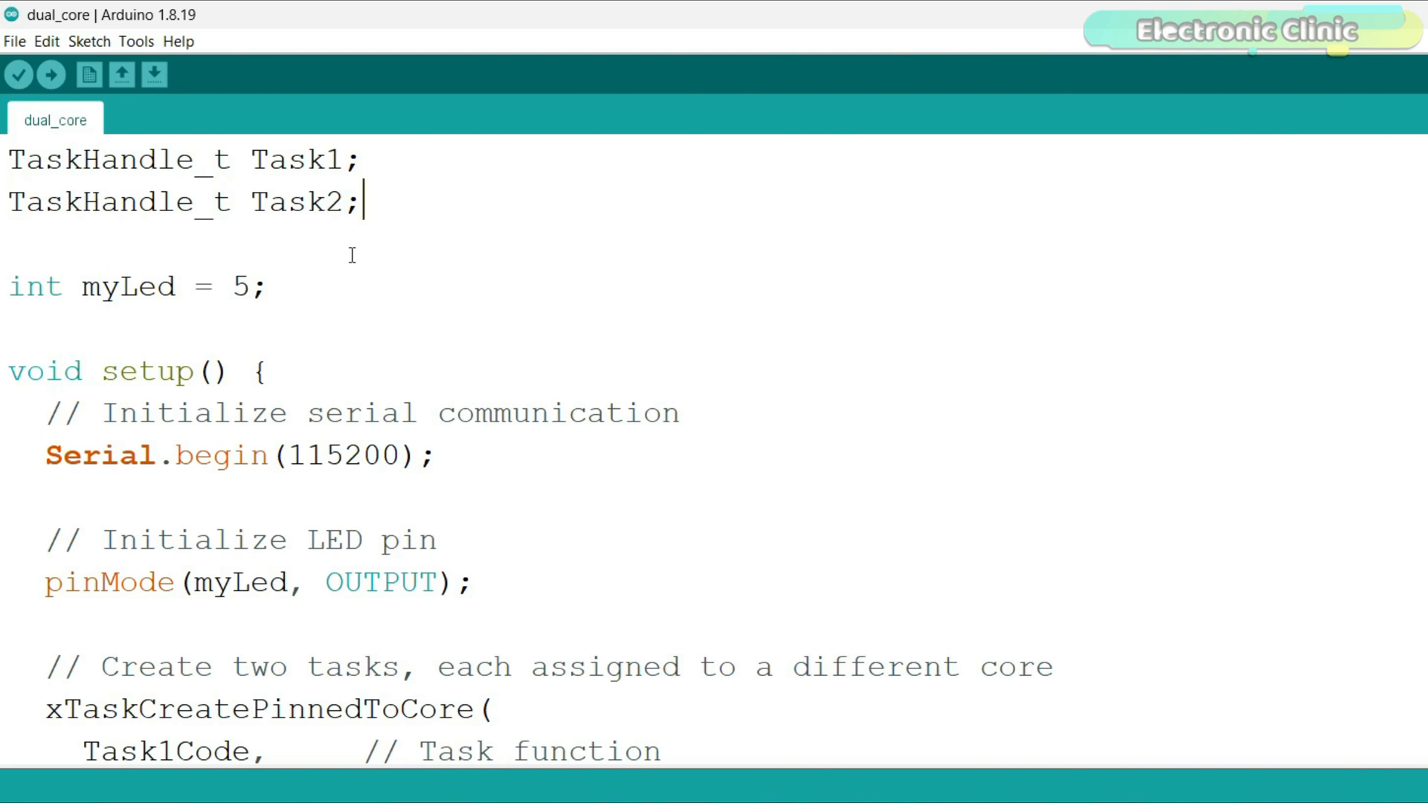
pyautogui.click(267, 286)
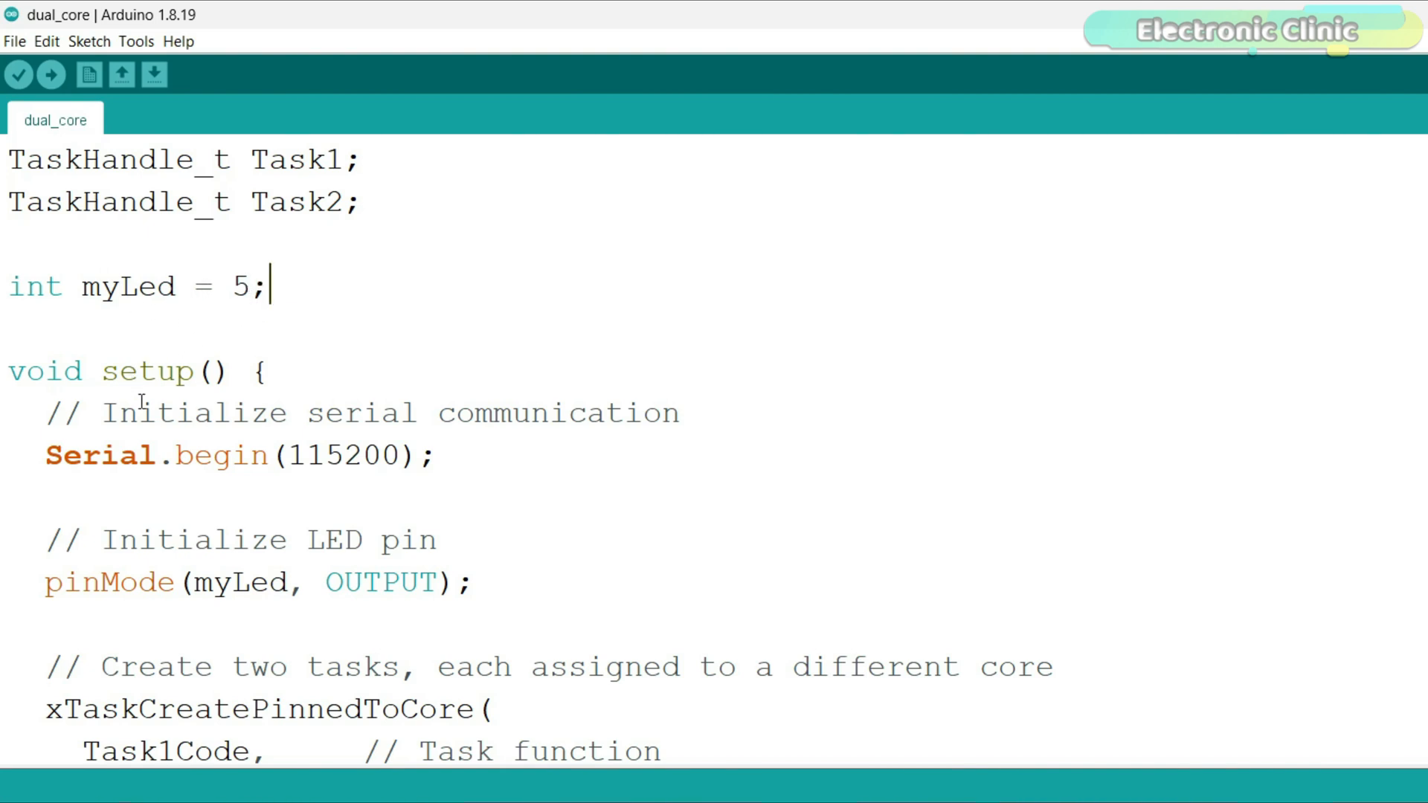
pyautogui.moveTo(480, 387)
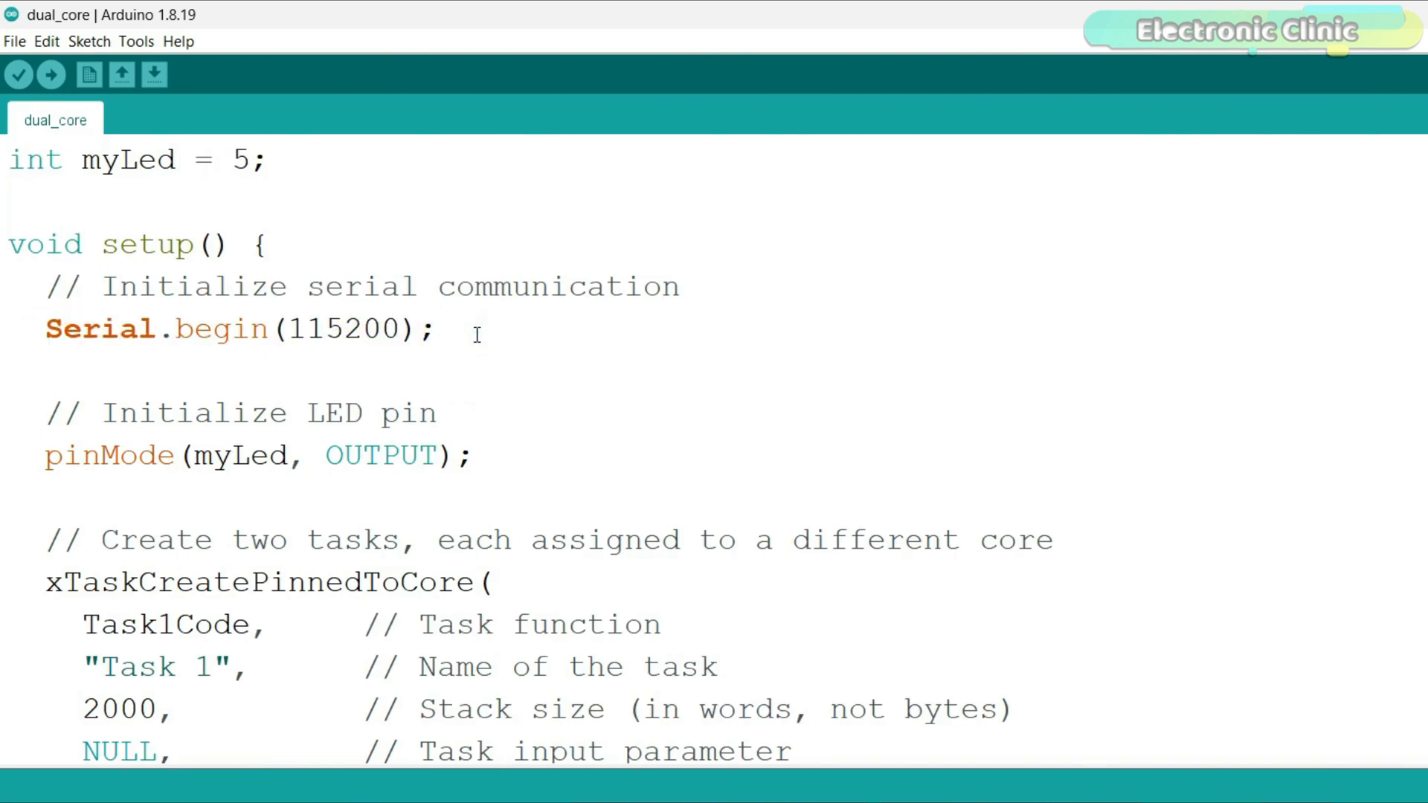
pyautogui.scroll(-3)
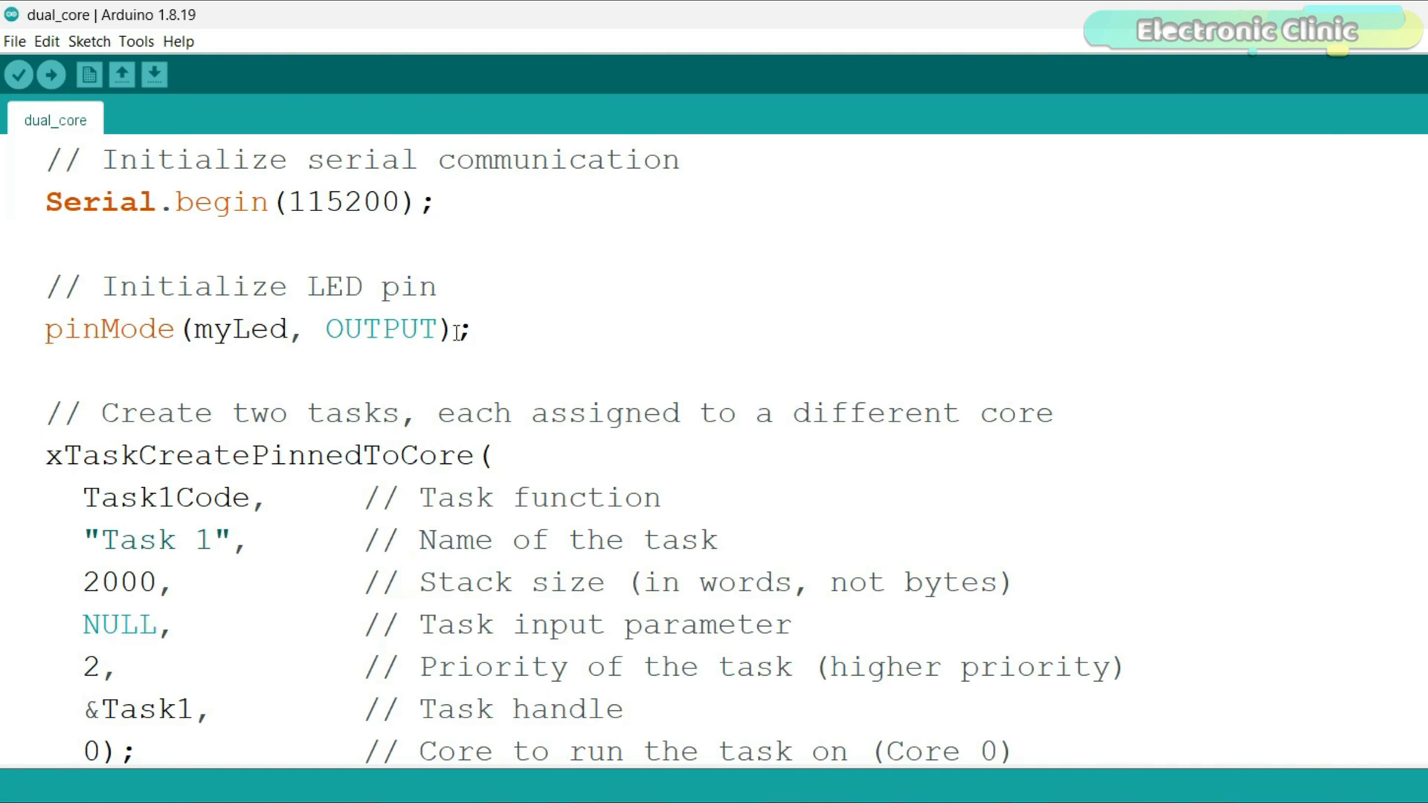
pyautogui.scroll(-3)
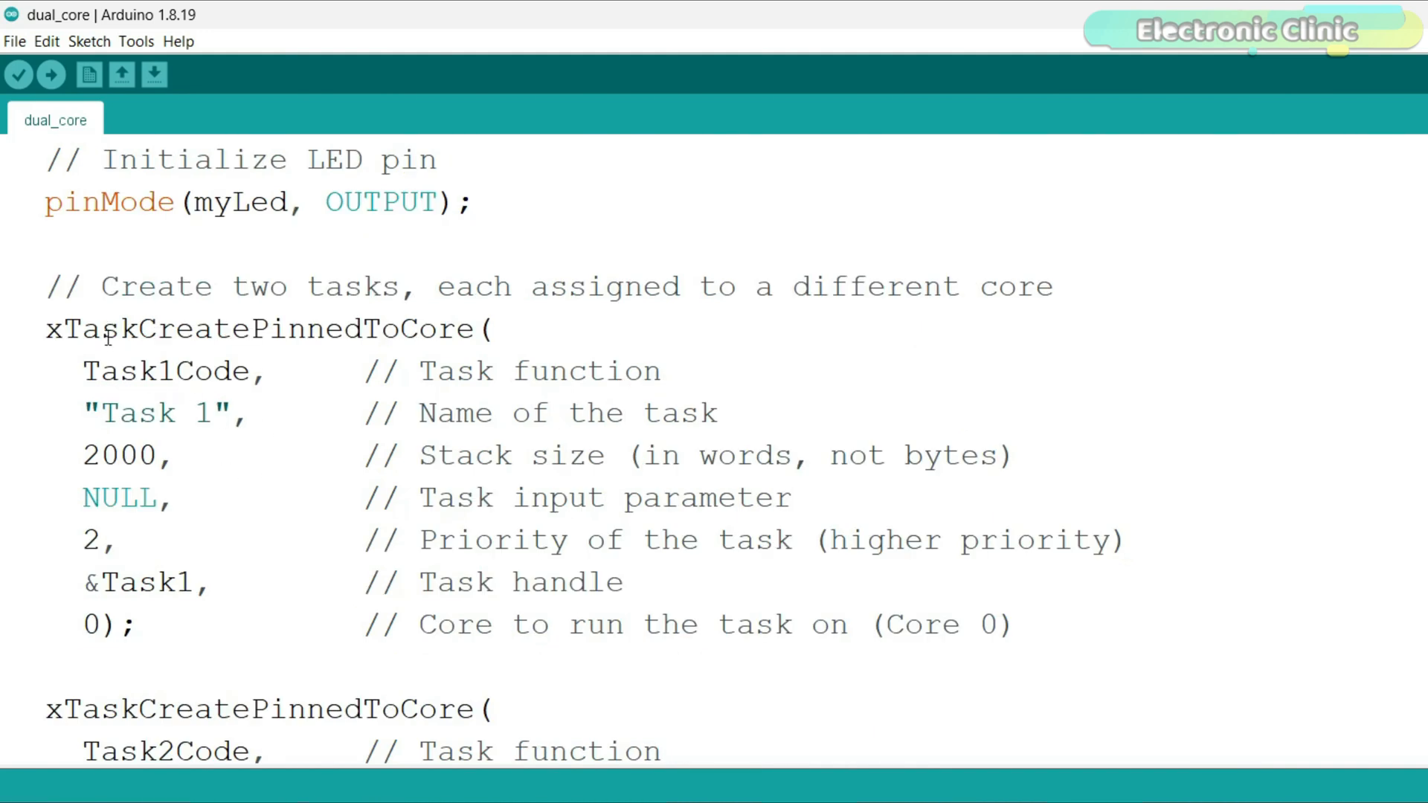
pyautogui.moveTo(369, 355)
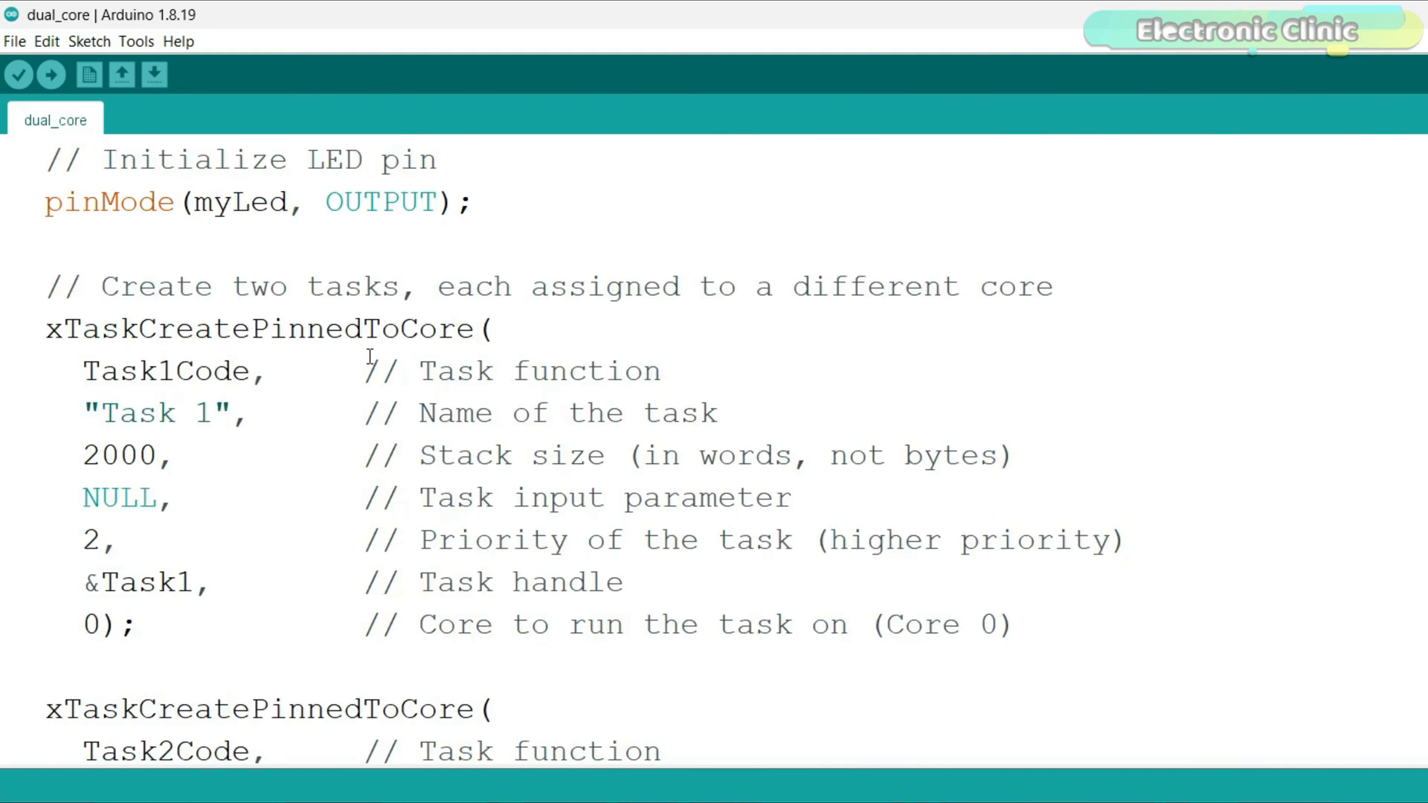
pyautogui.doubleClick(169, 370)
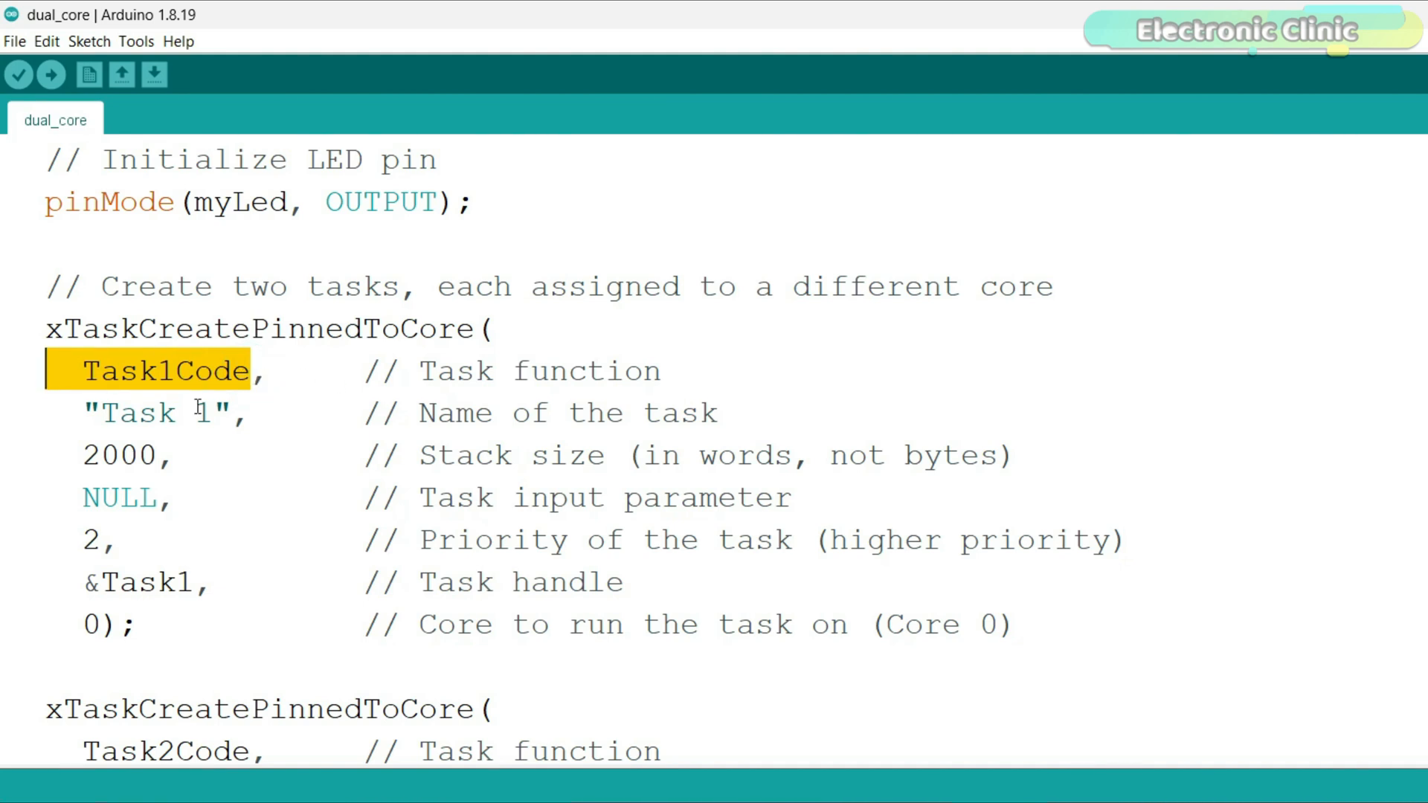
pyautogui.click(214, 413)
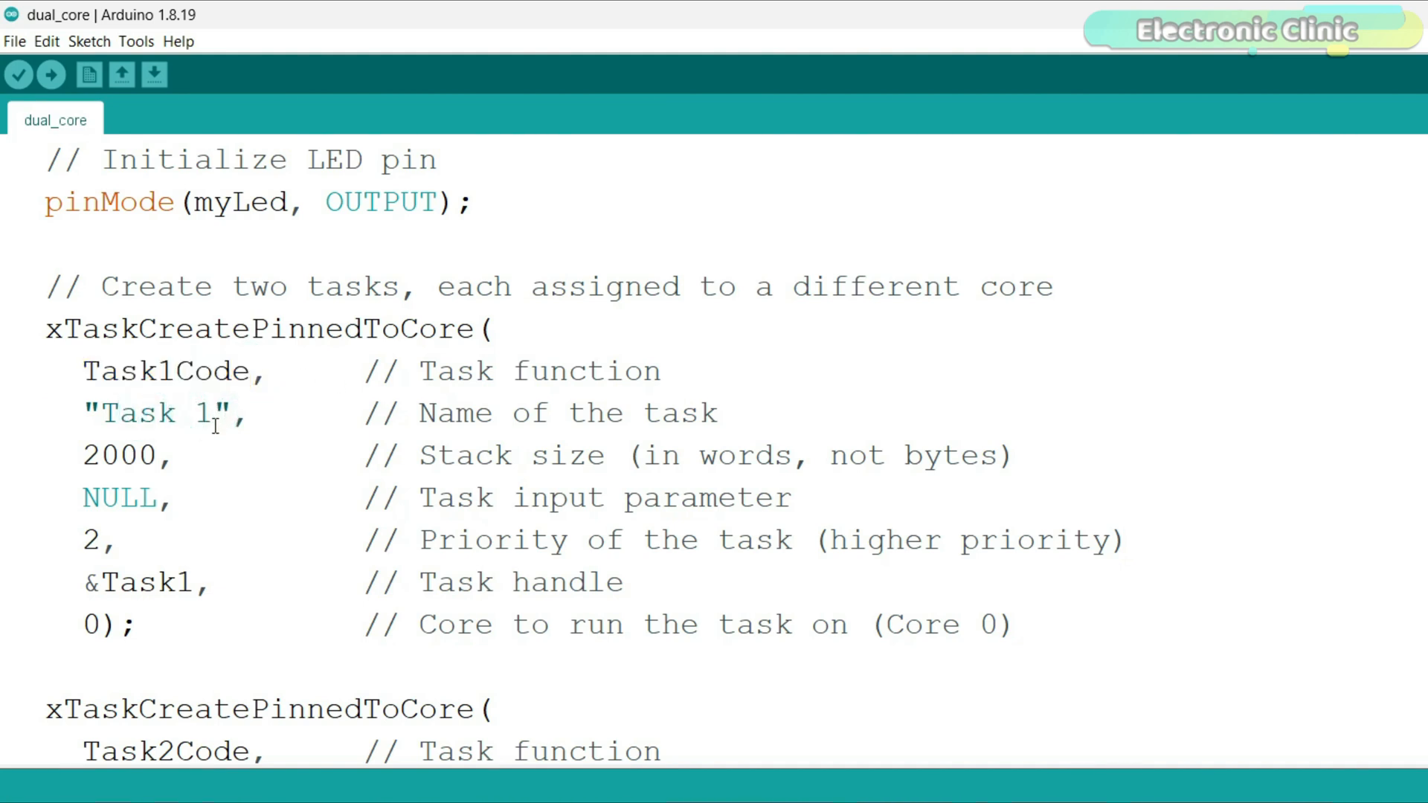
pyautogui.doubleClick(121, 456)
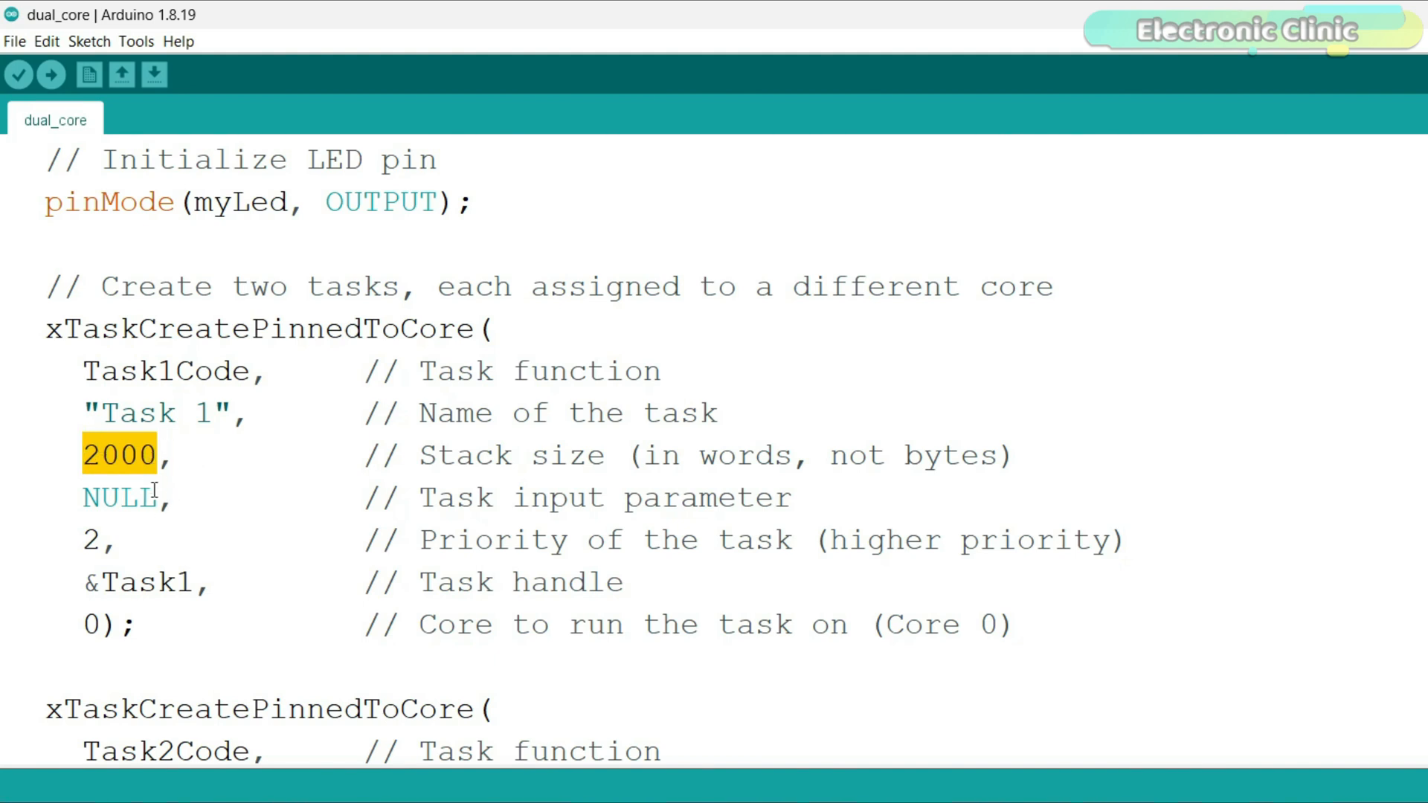
pyautogui.click(173, 497)
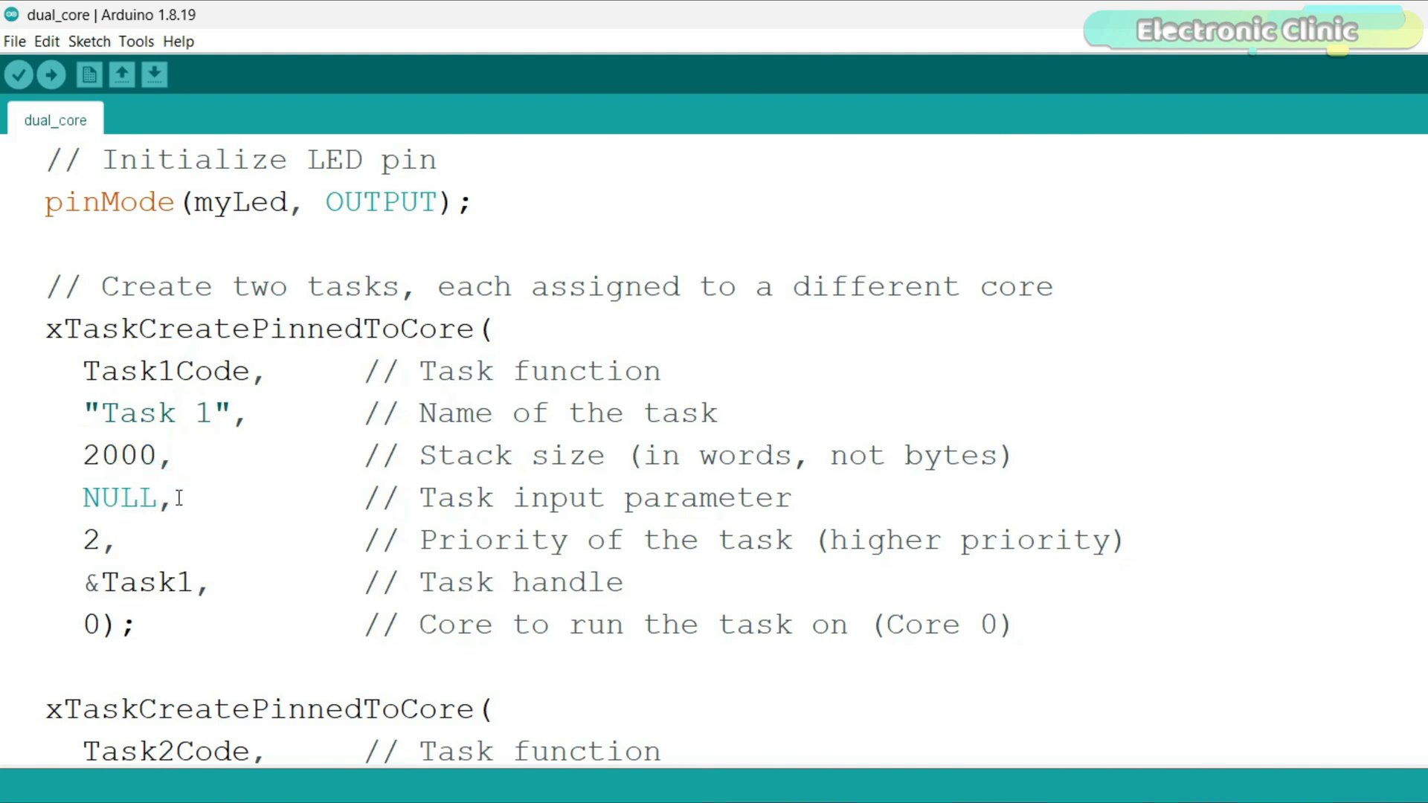
pyautogui.scroll(-3)
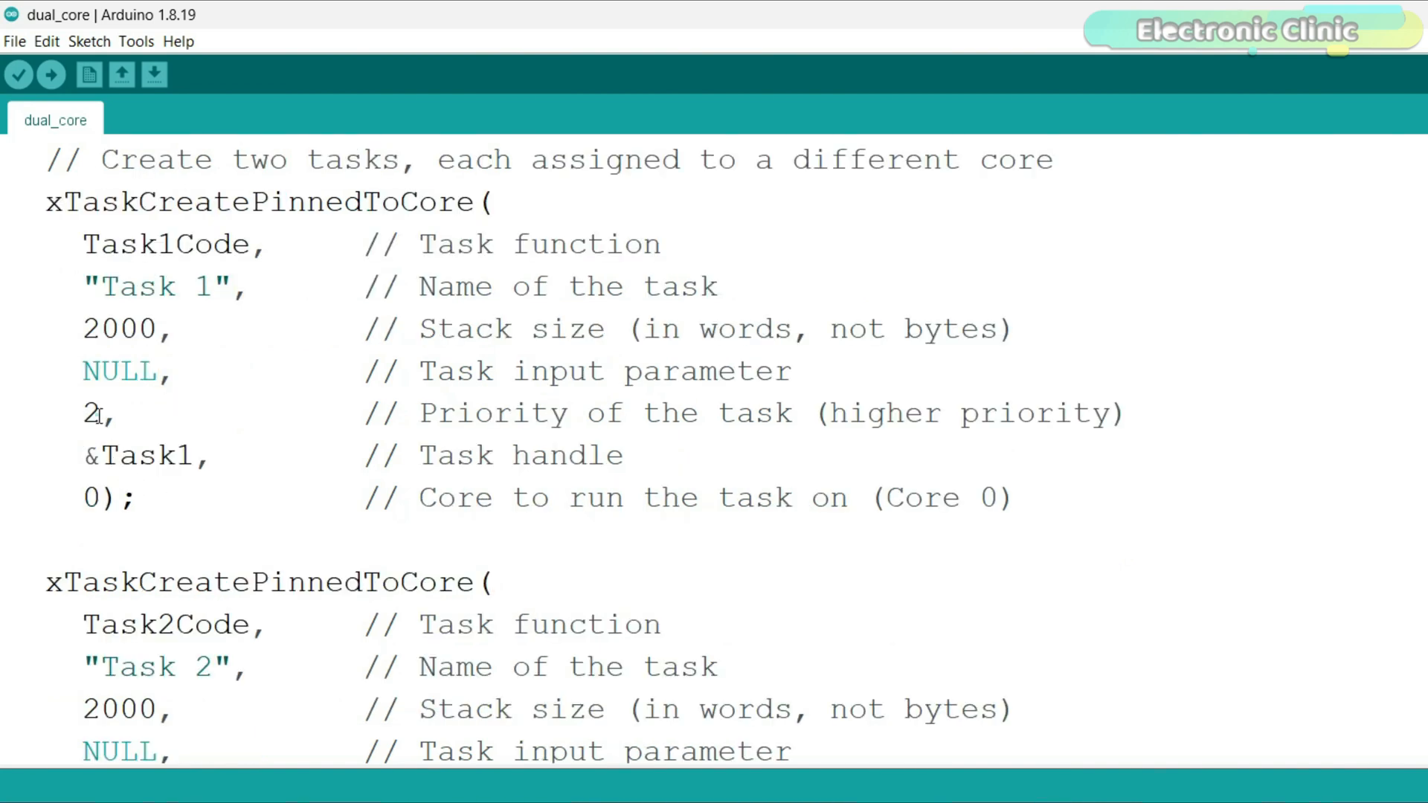
pyautogui.moveTo(178, 421)
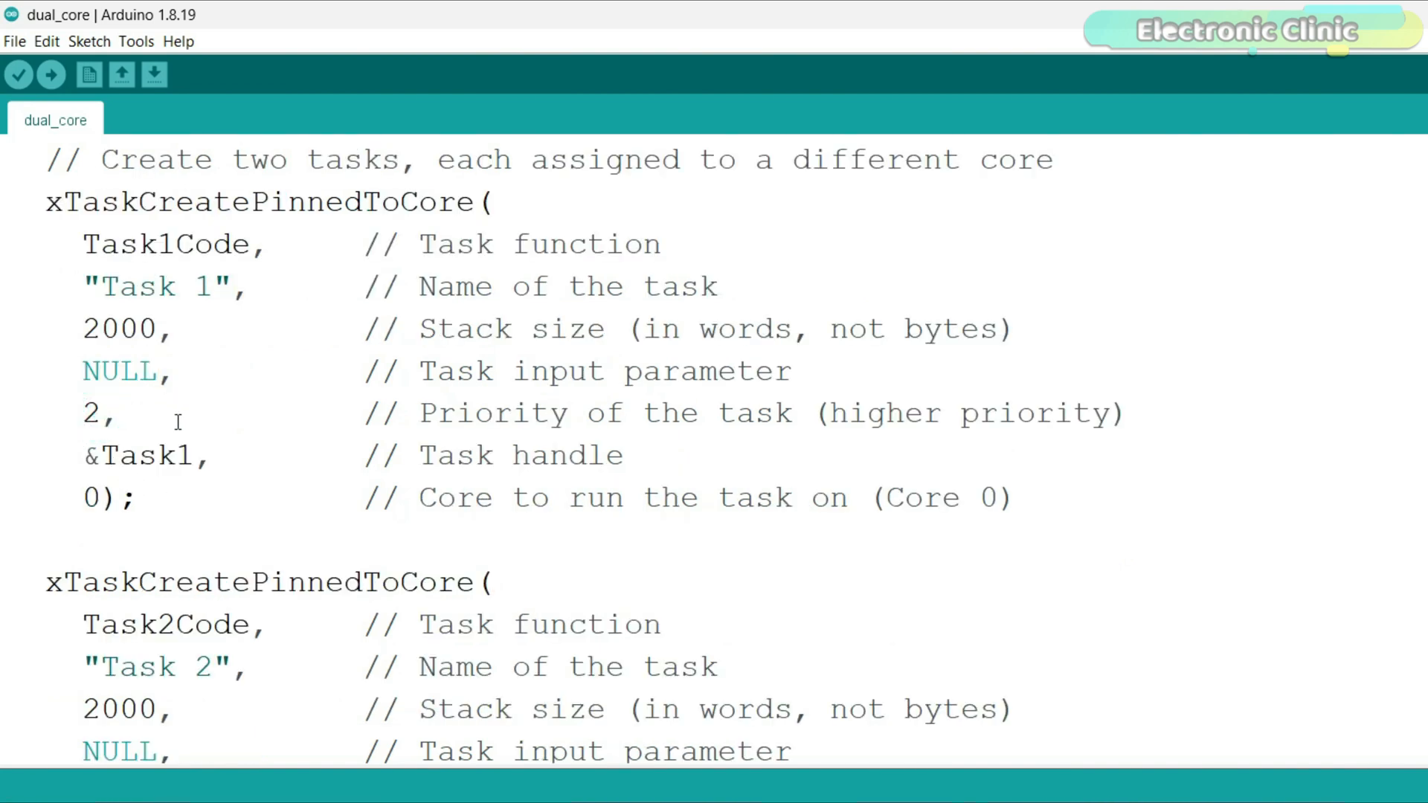
pyautogui.moveTo(142, 402)
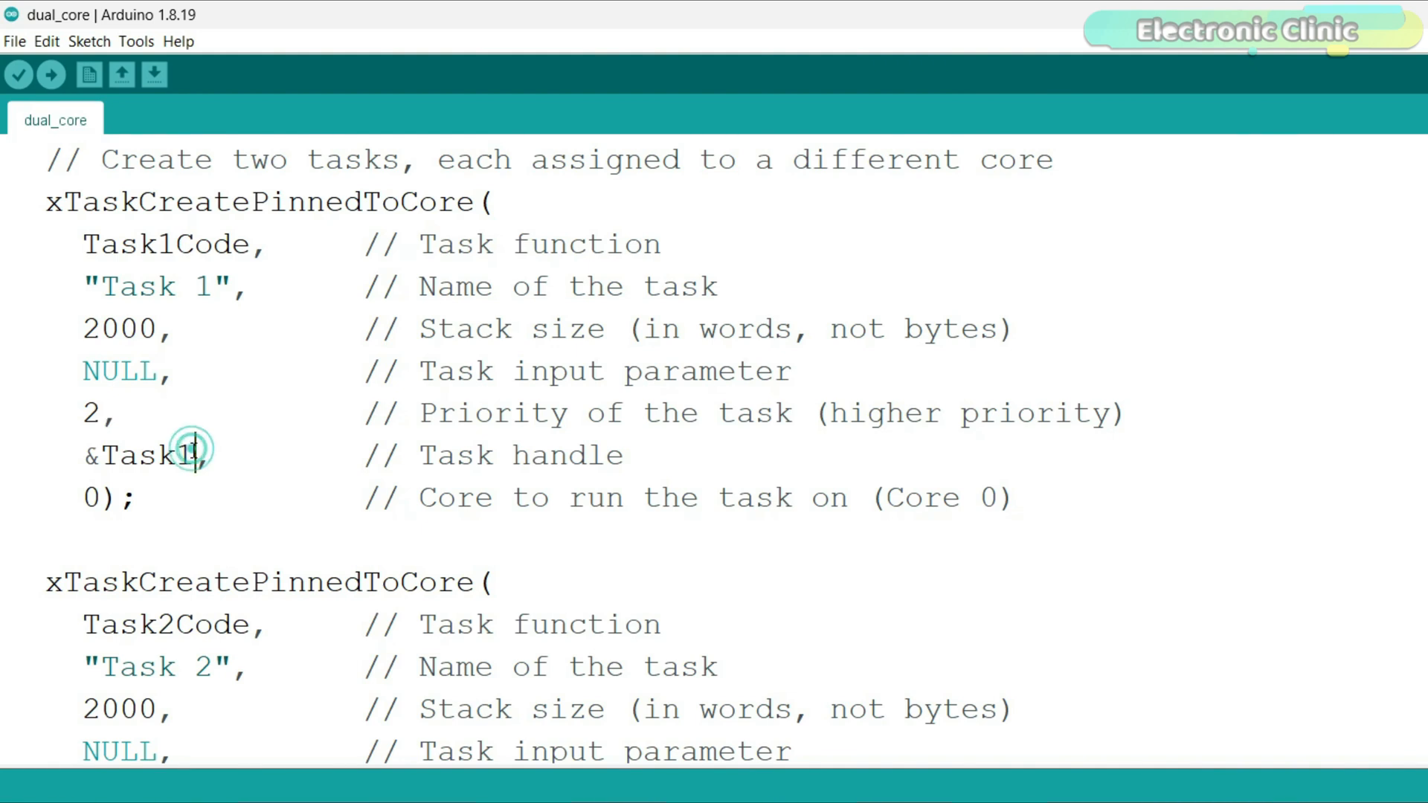
pyautogui.scroll(-3)
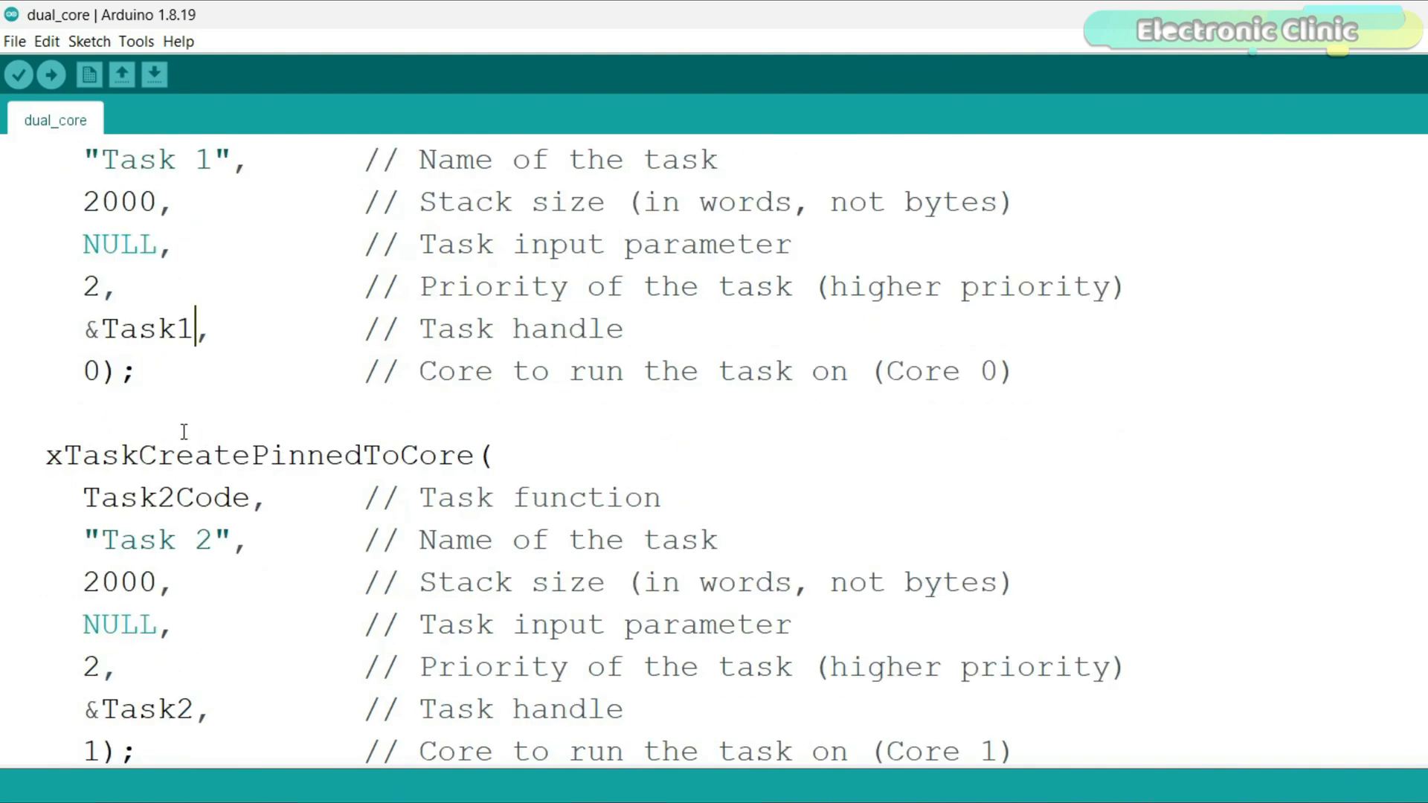
pyautogui.click(100, 370)
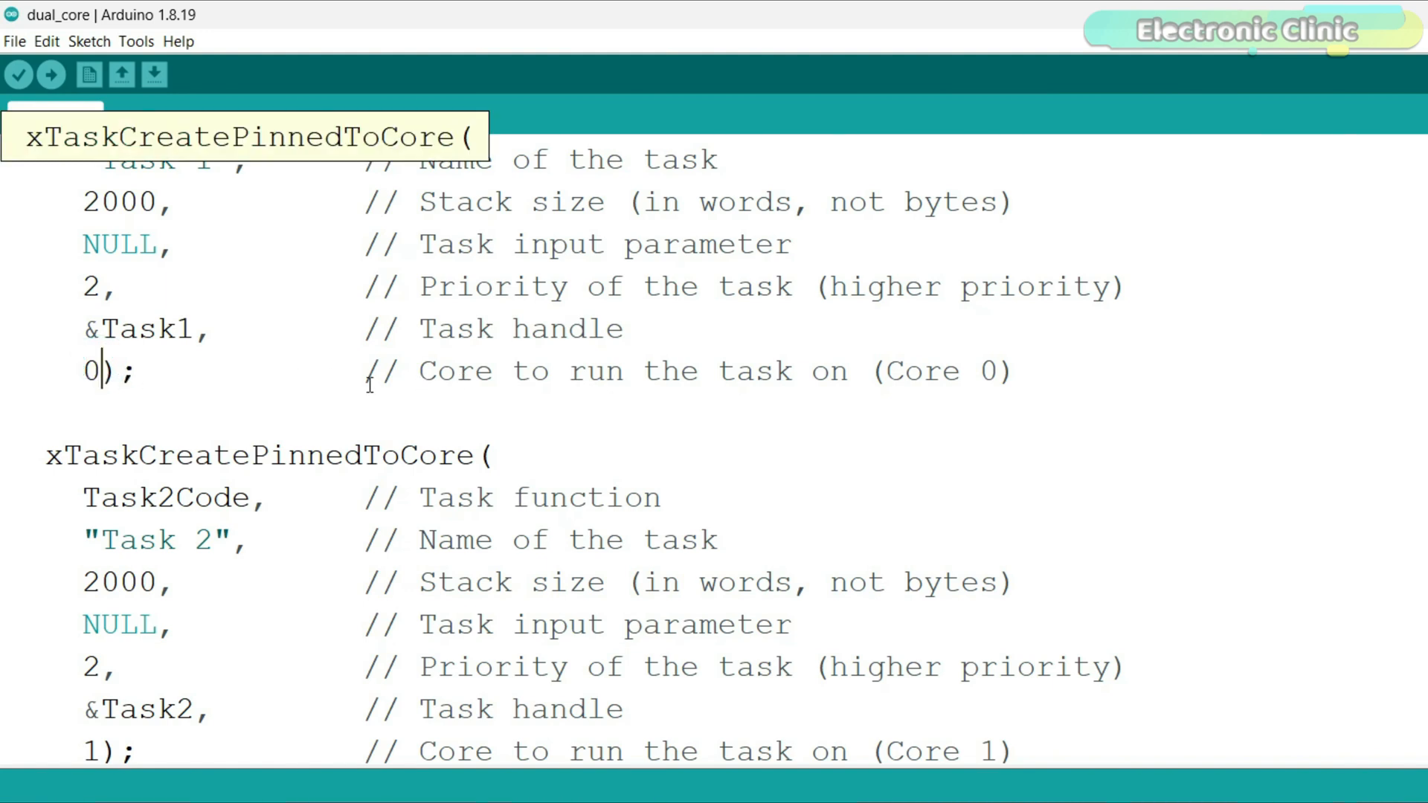
pyautogui.click(116, 455)
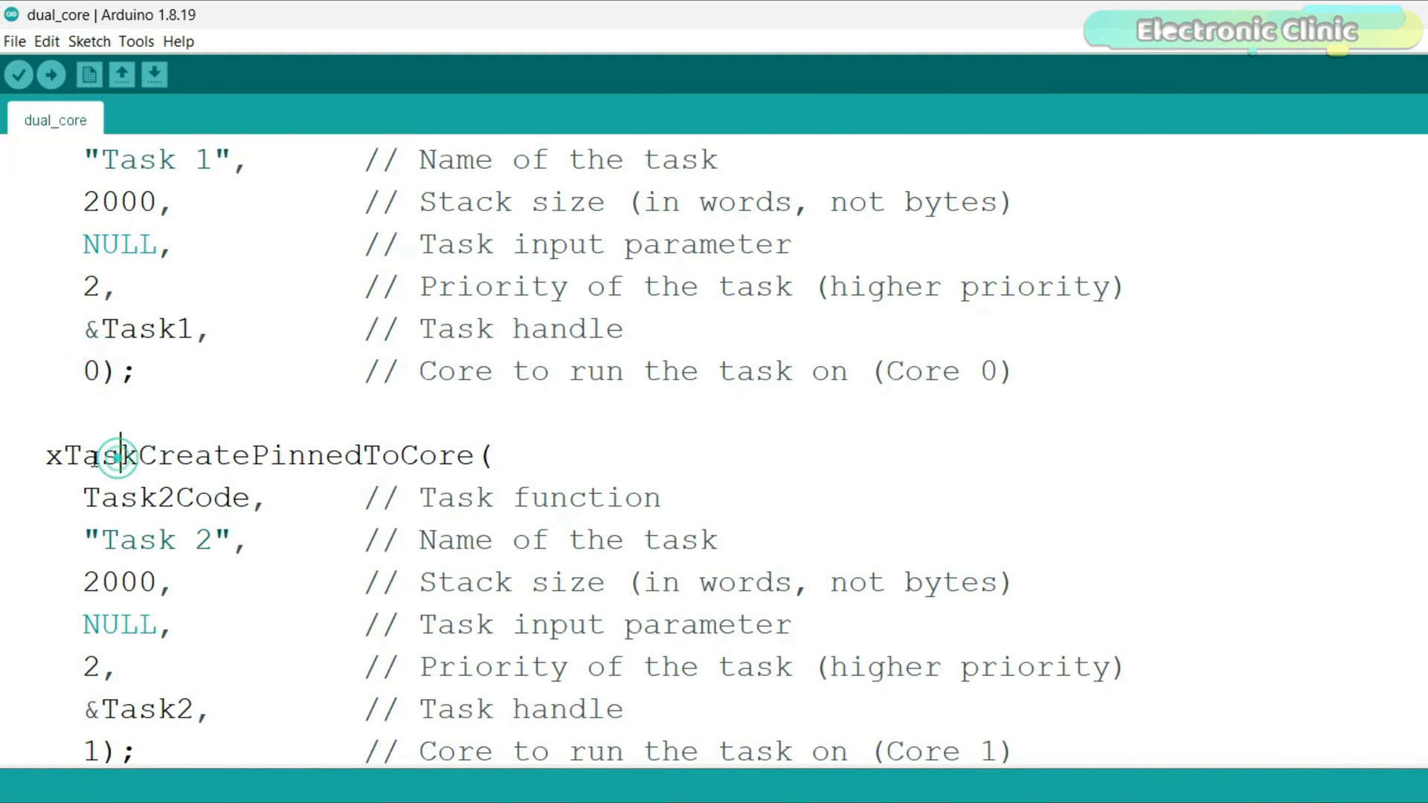
pyautogui.scroll(-3)
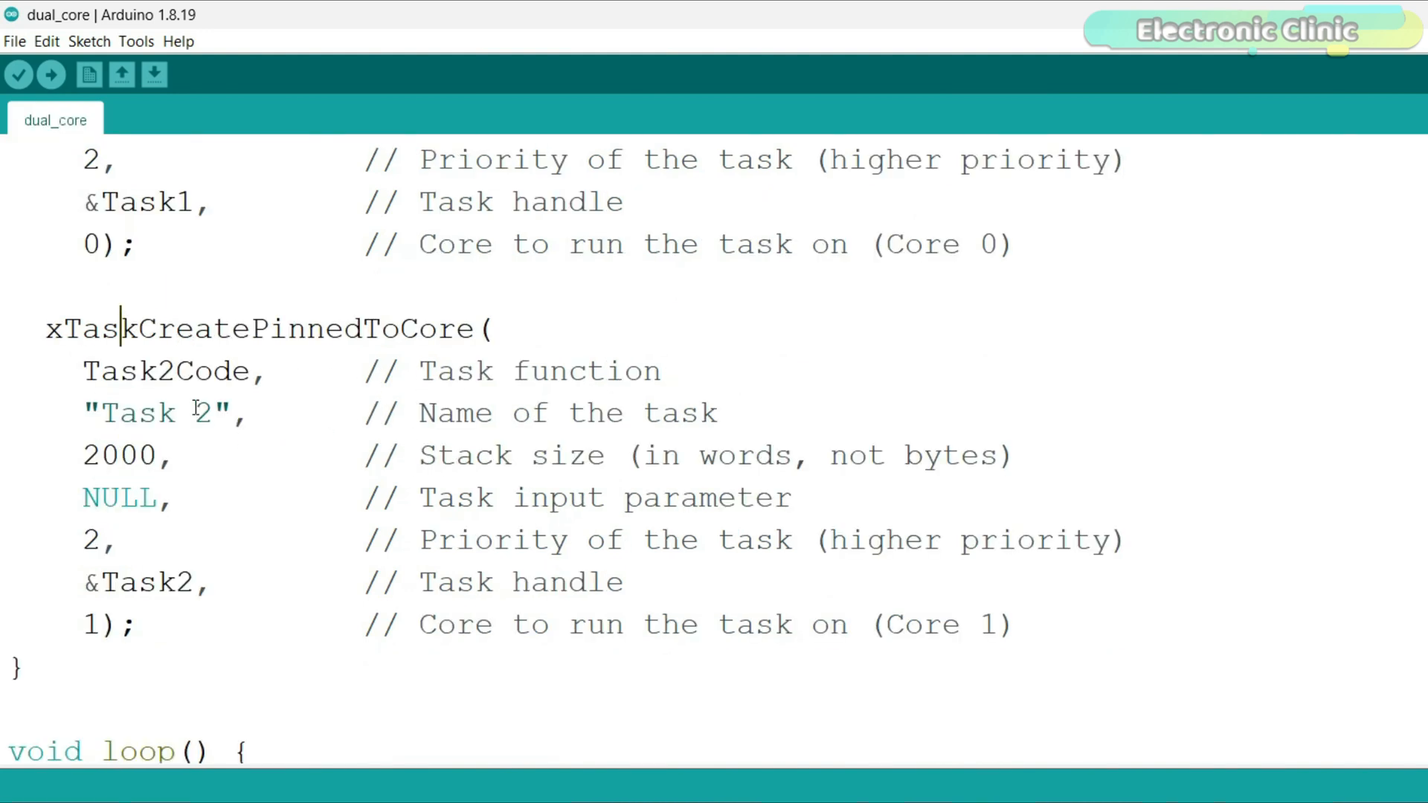
pyautogui.scroll(-3)
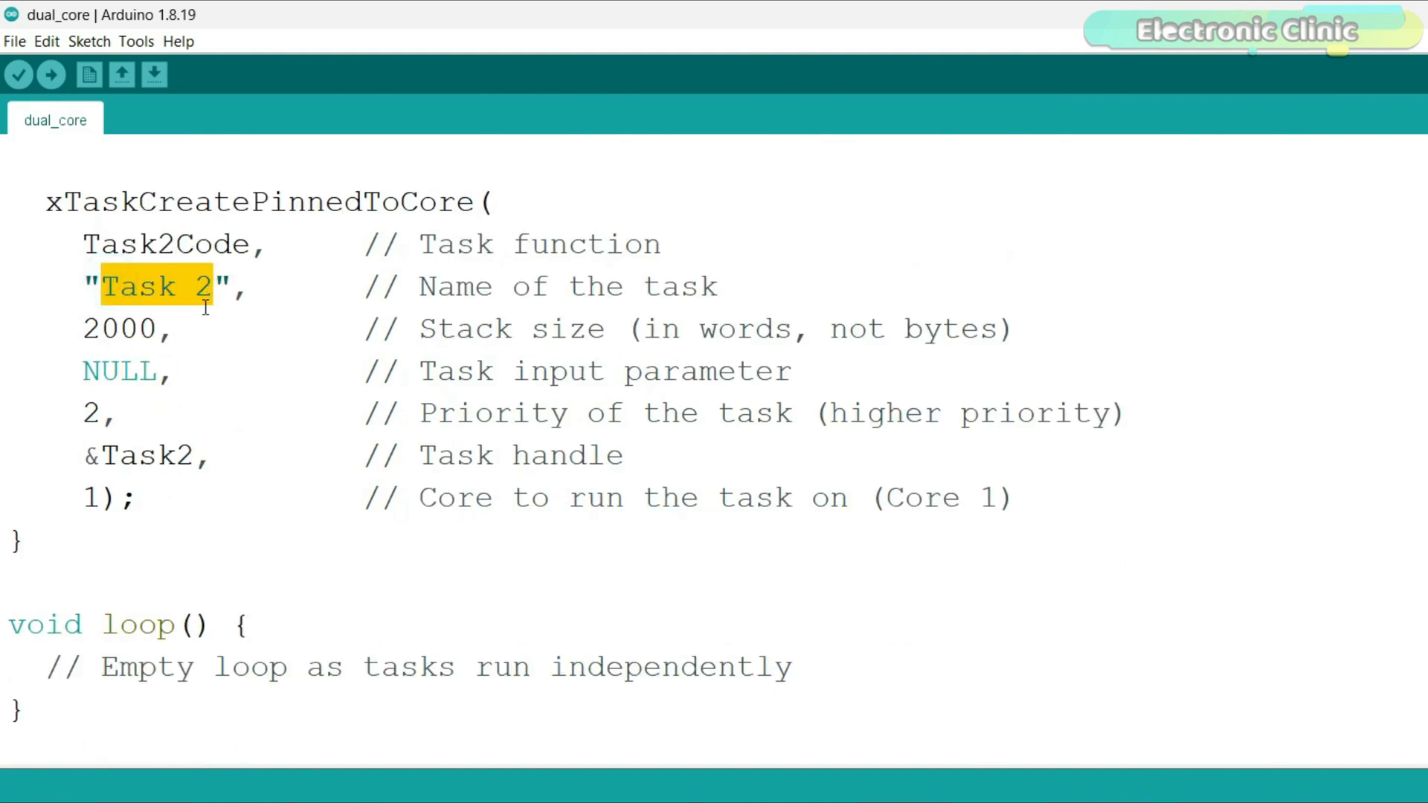
pyautogui.click(118, 413)
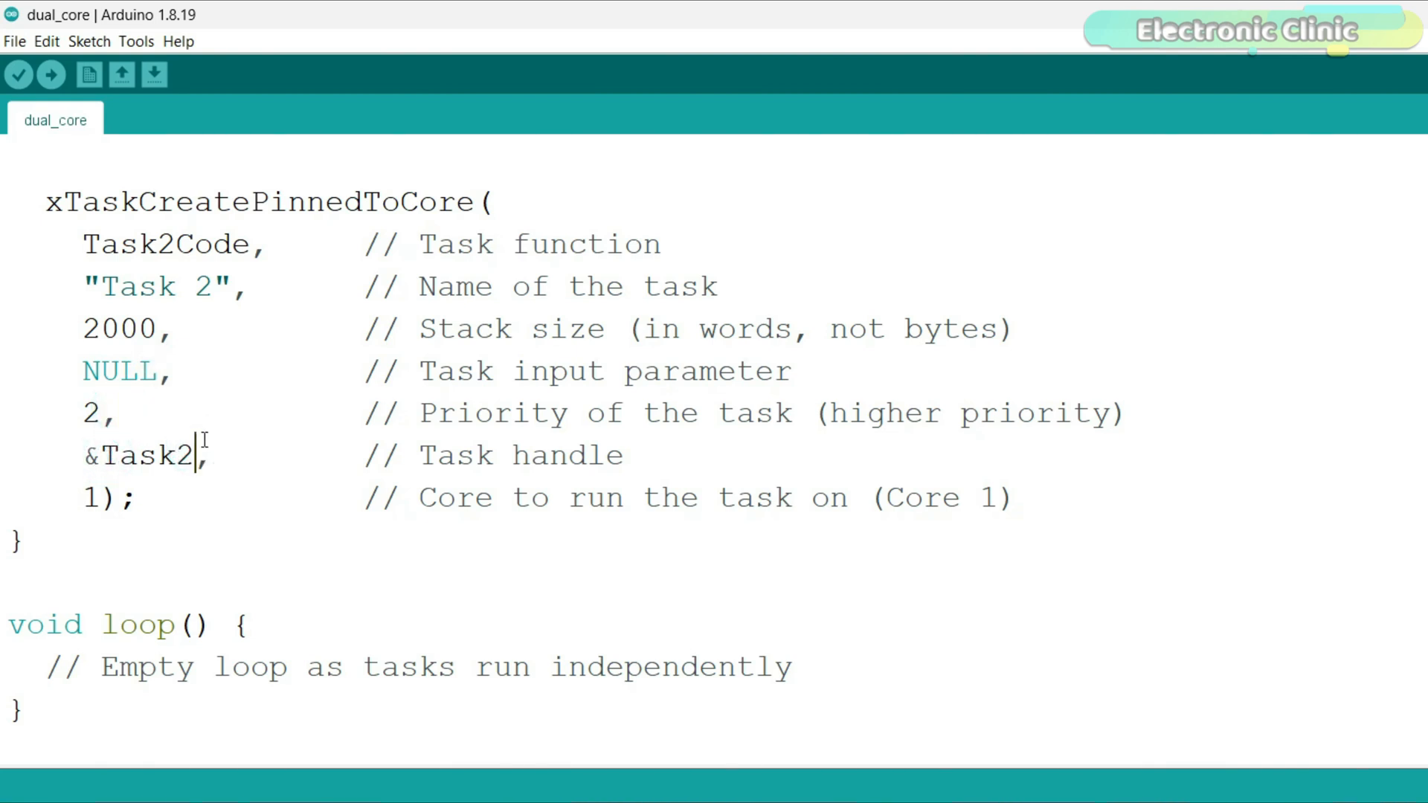
pyautogui.click(485, 202)
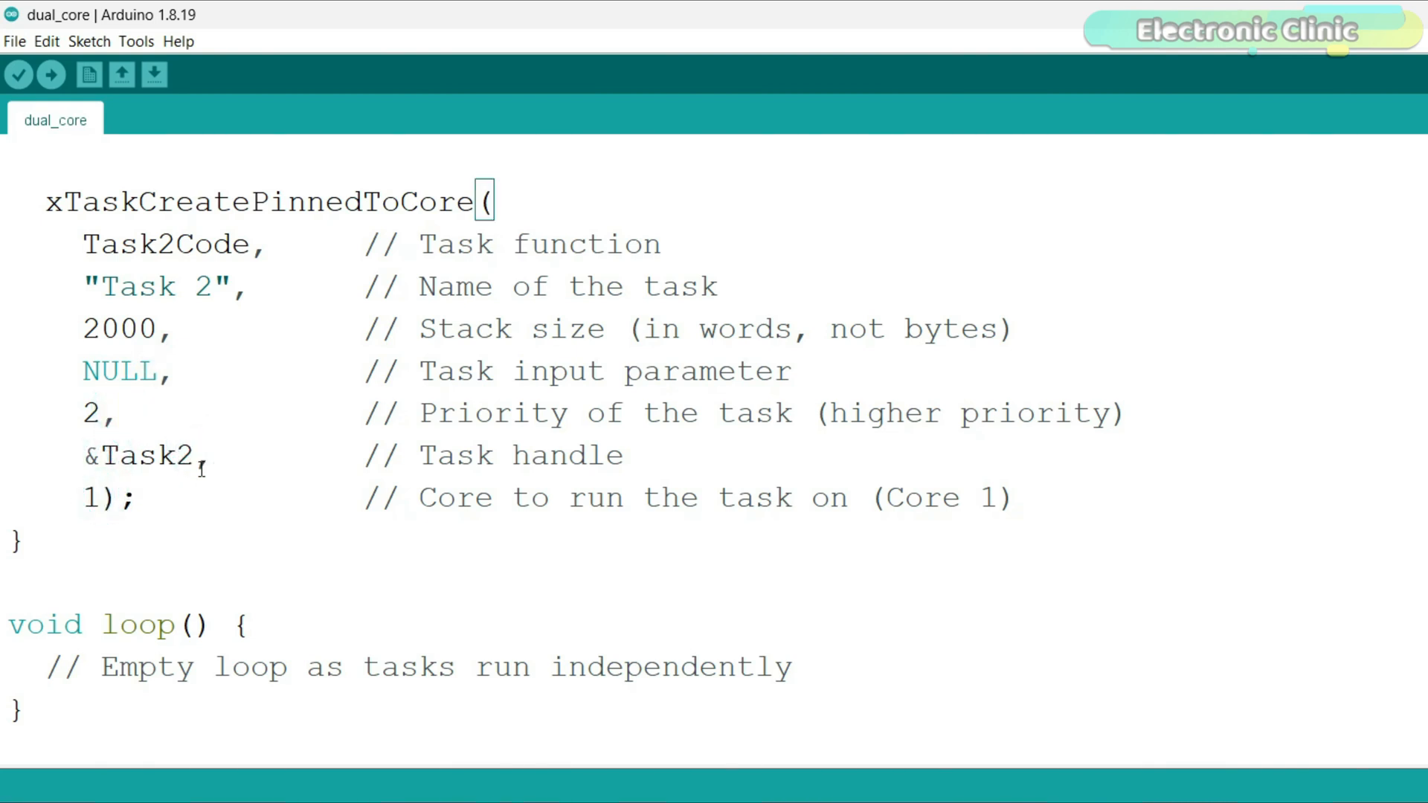
pyautogui.scroll(-3)
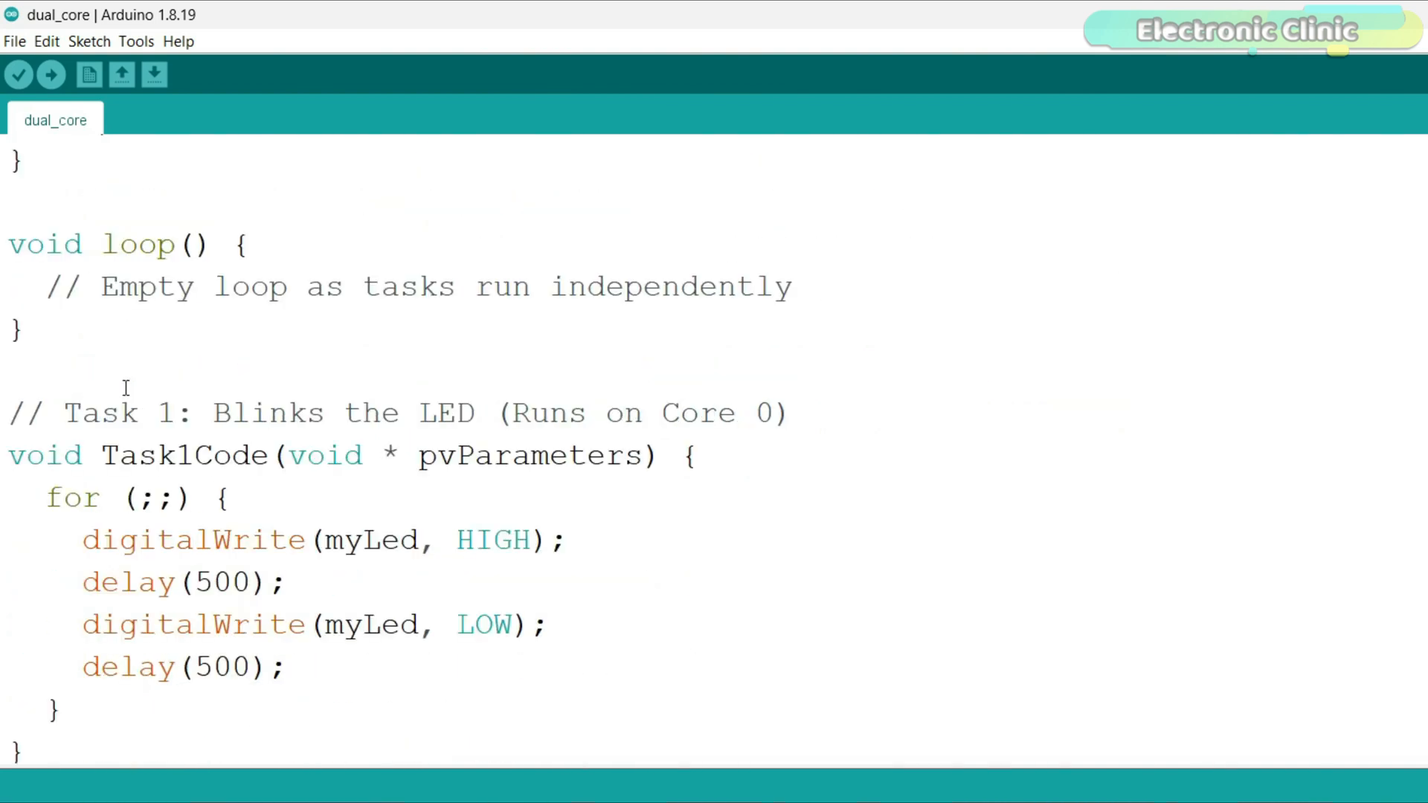
pyautogui.moveTo(540, 263)
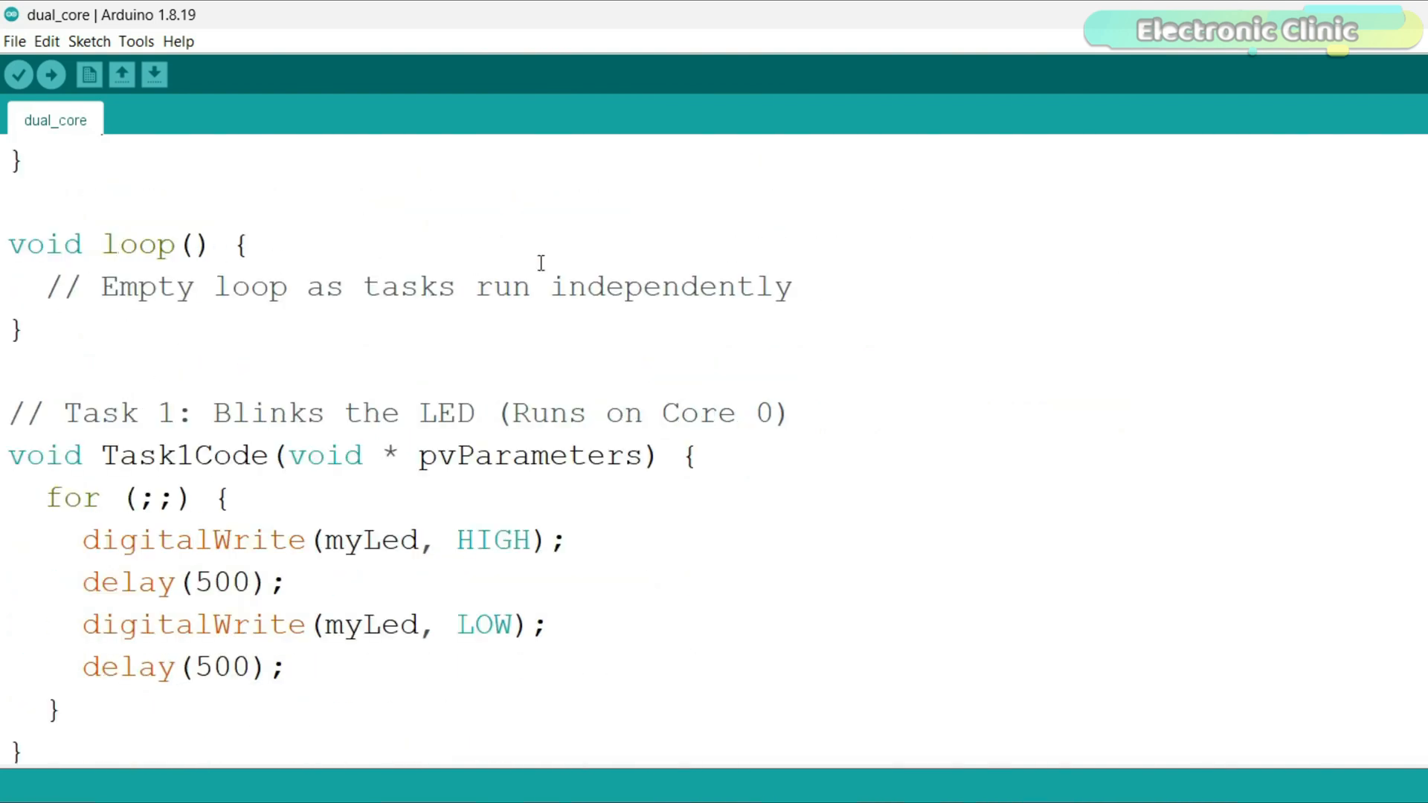
pyautogui.moveTo(430, 331)
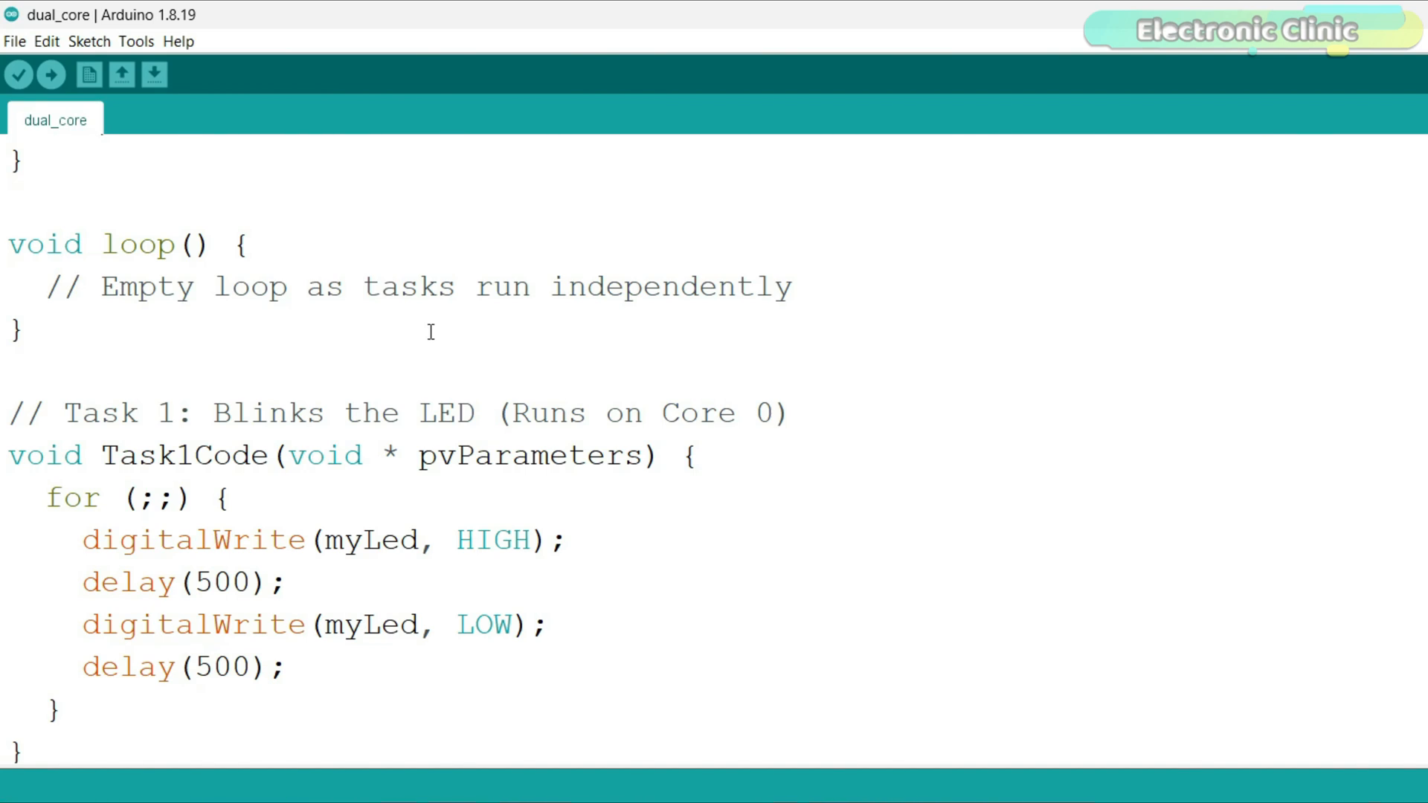
pyautogui.scroll(-3)
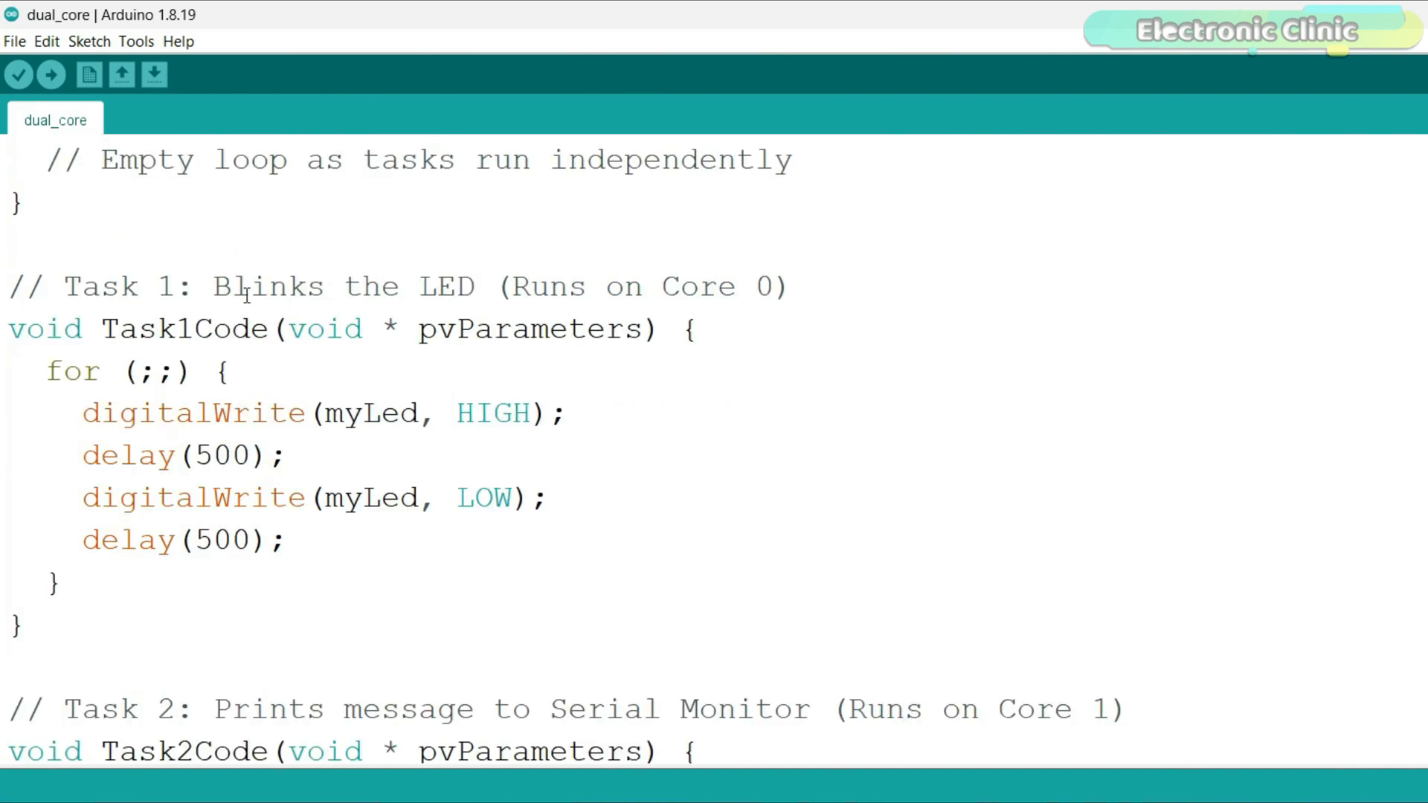
pyautogui.moveTo(113, 382)
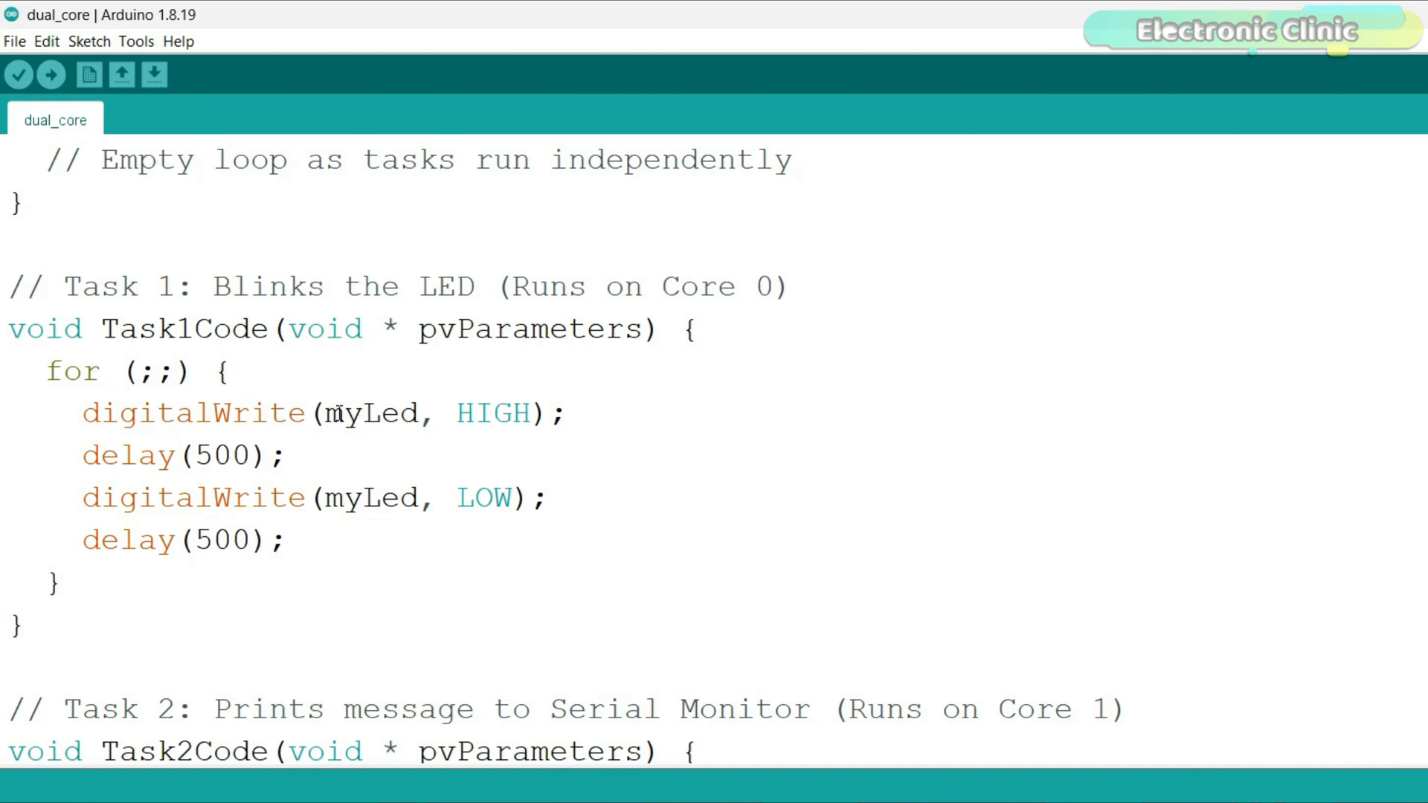
pyautogui.moveTo(218, 423)
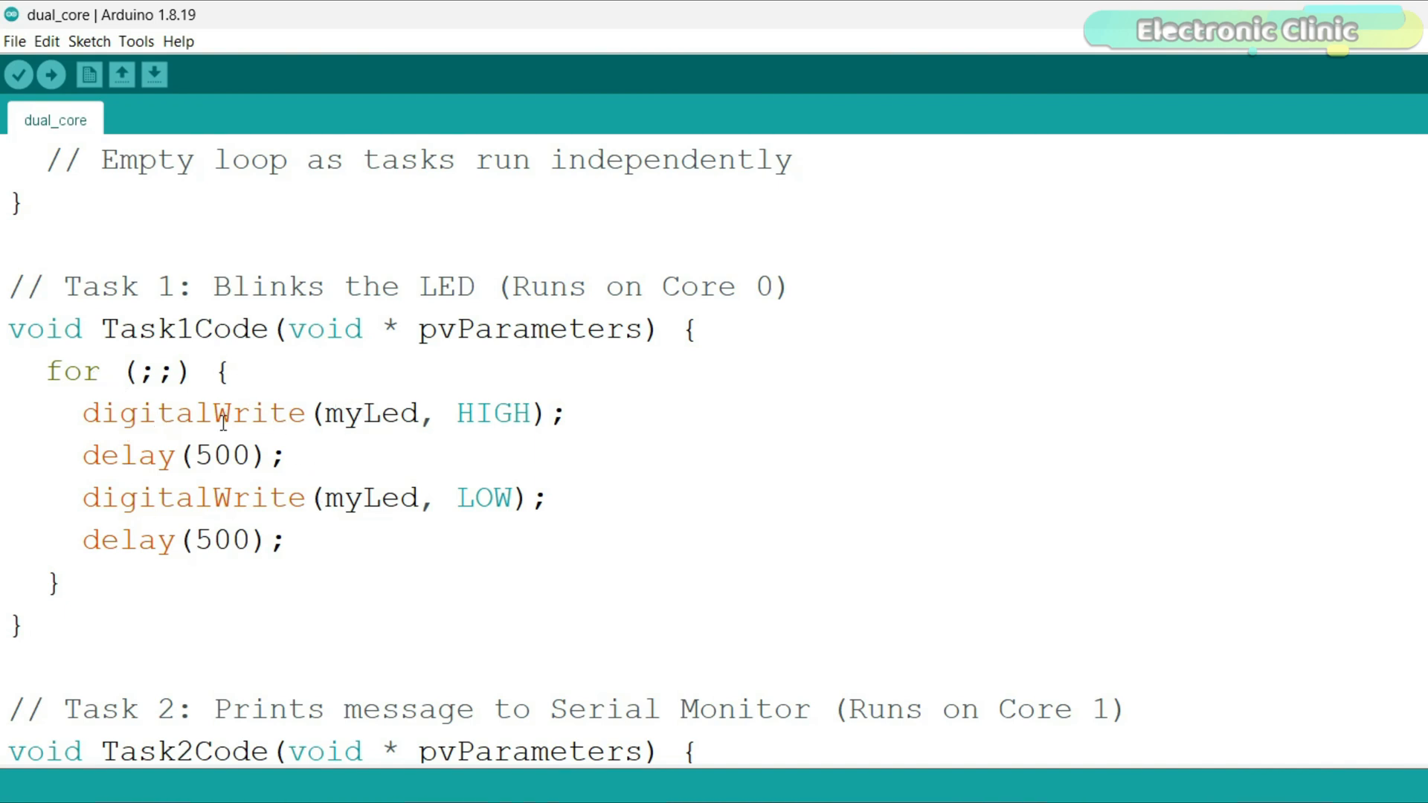
pyautogui.scroll(-3)
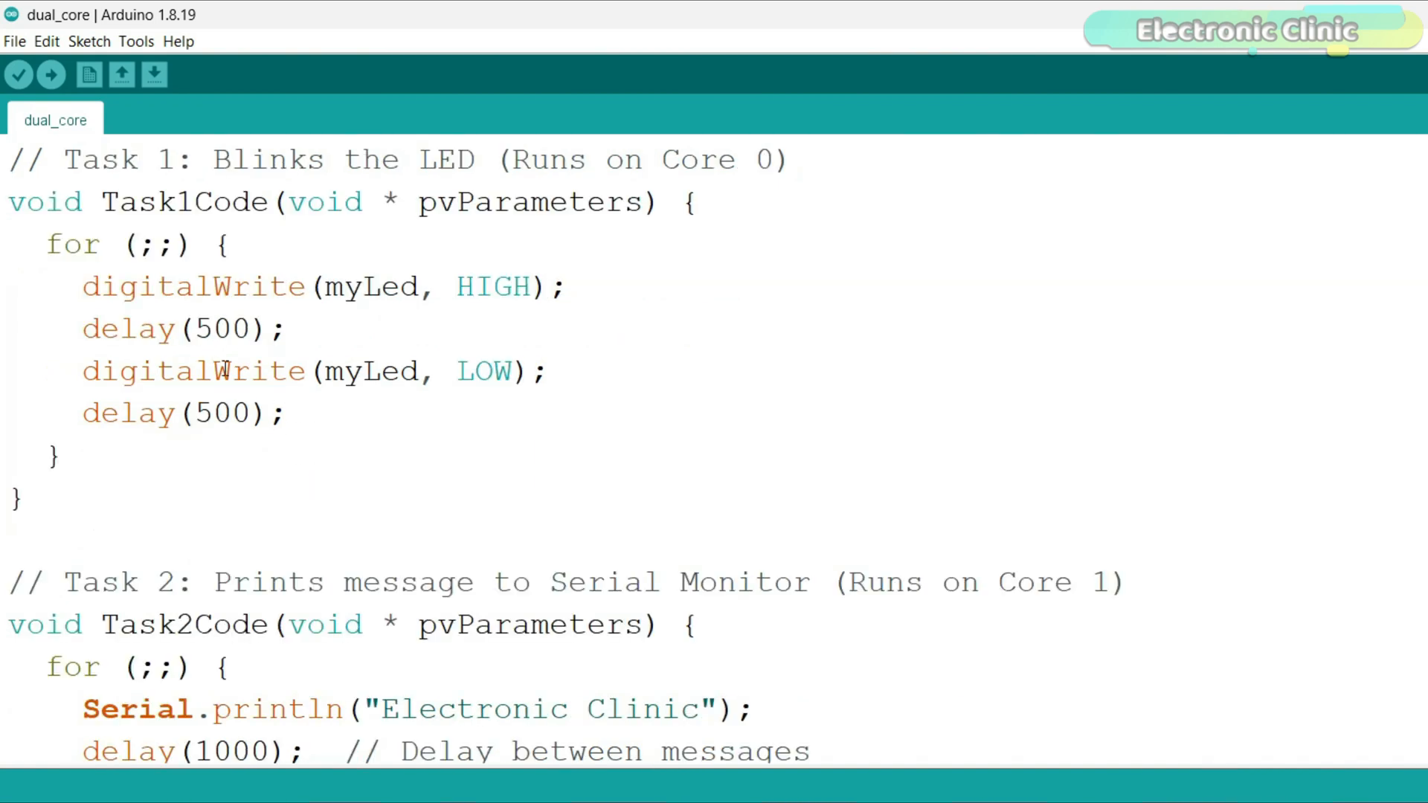
pyautogui.scroll(-3)
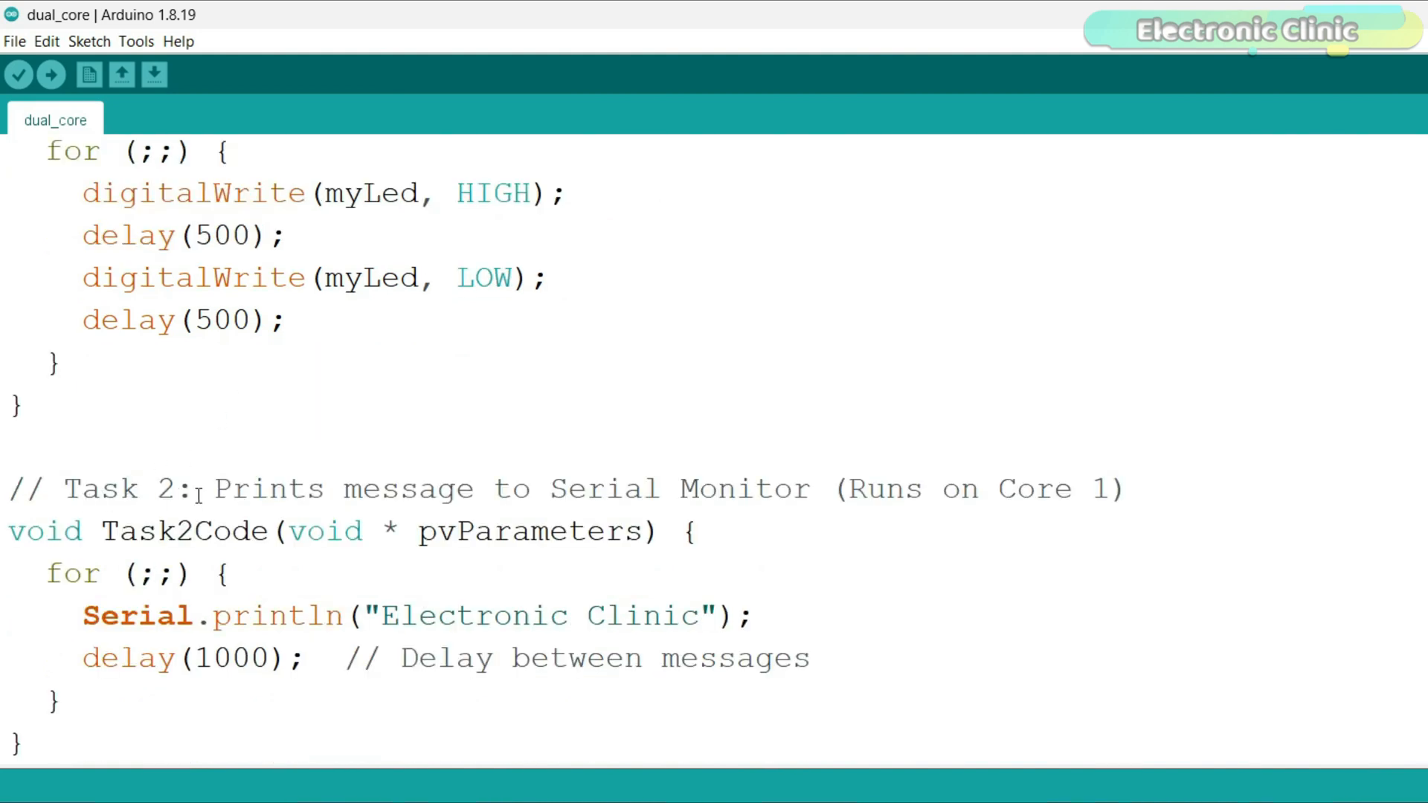
pyautogui.moveTo(693, 616)
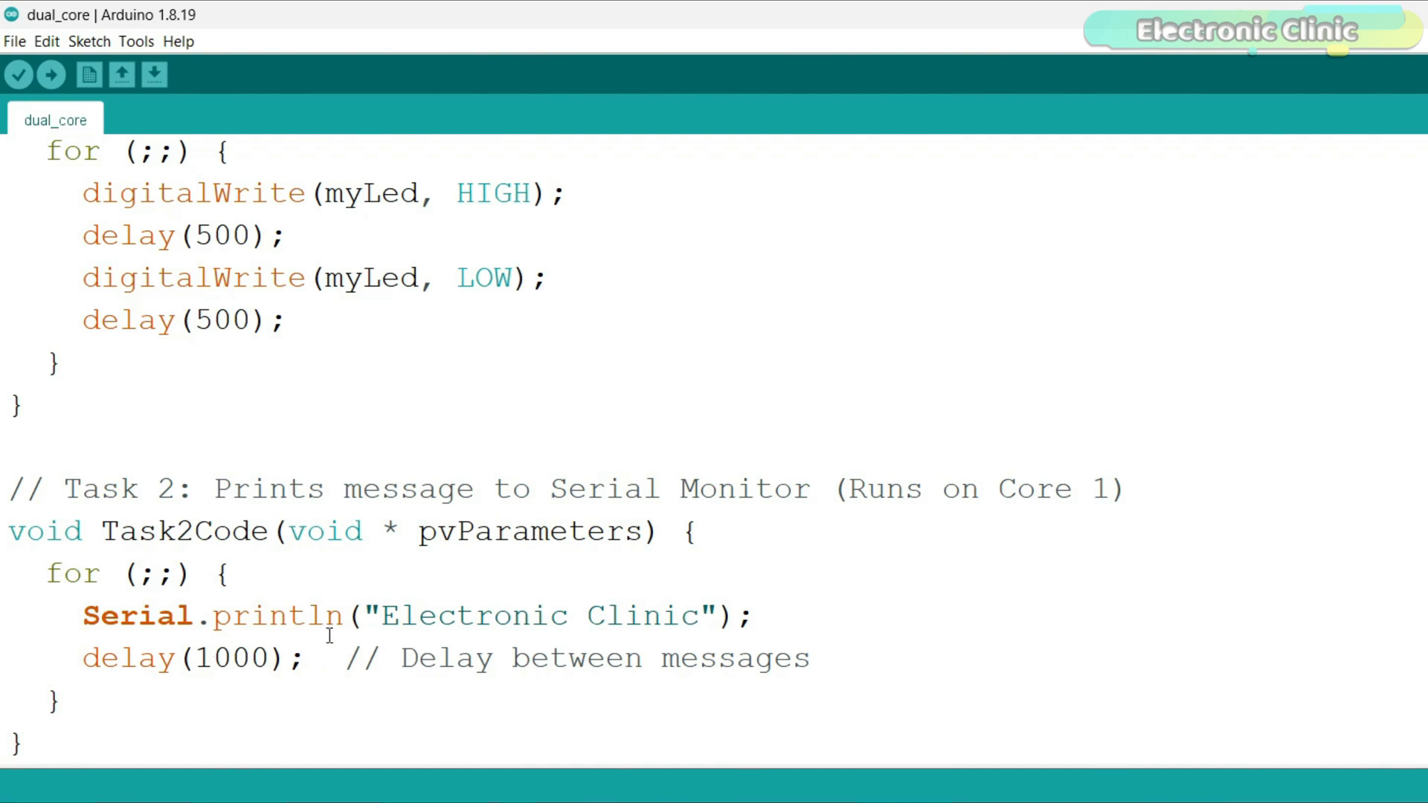
pyautogui.scroll(3)
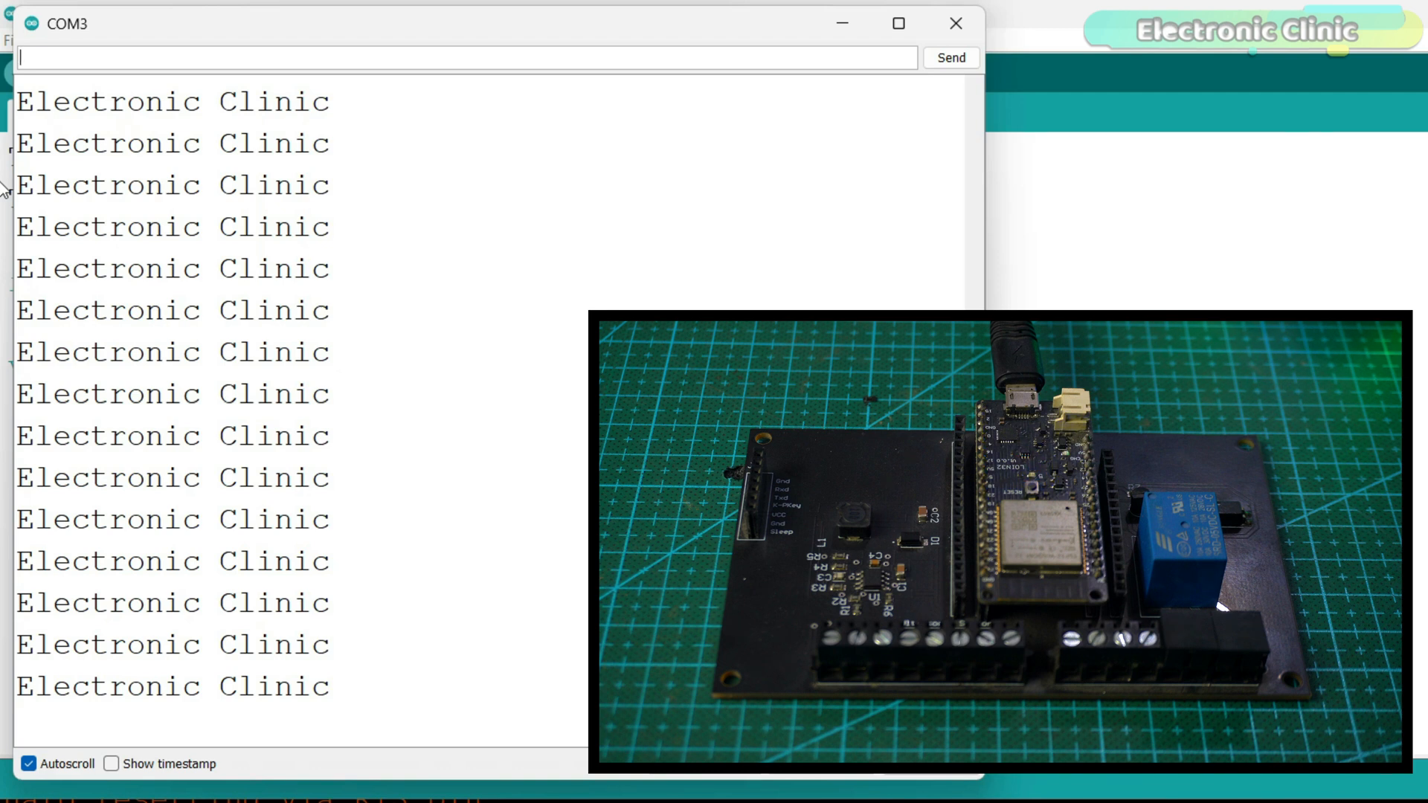
# Close the serial output window showing the repeated 'Electronic Clinic' messages.
pyautogui.click(954, 23)
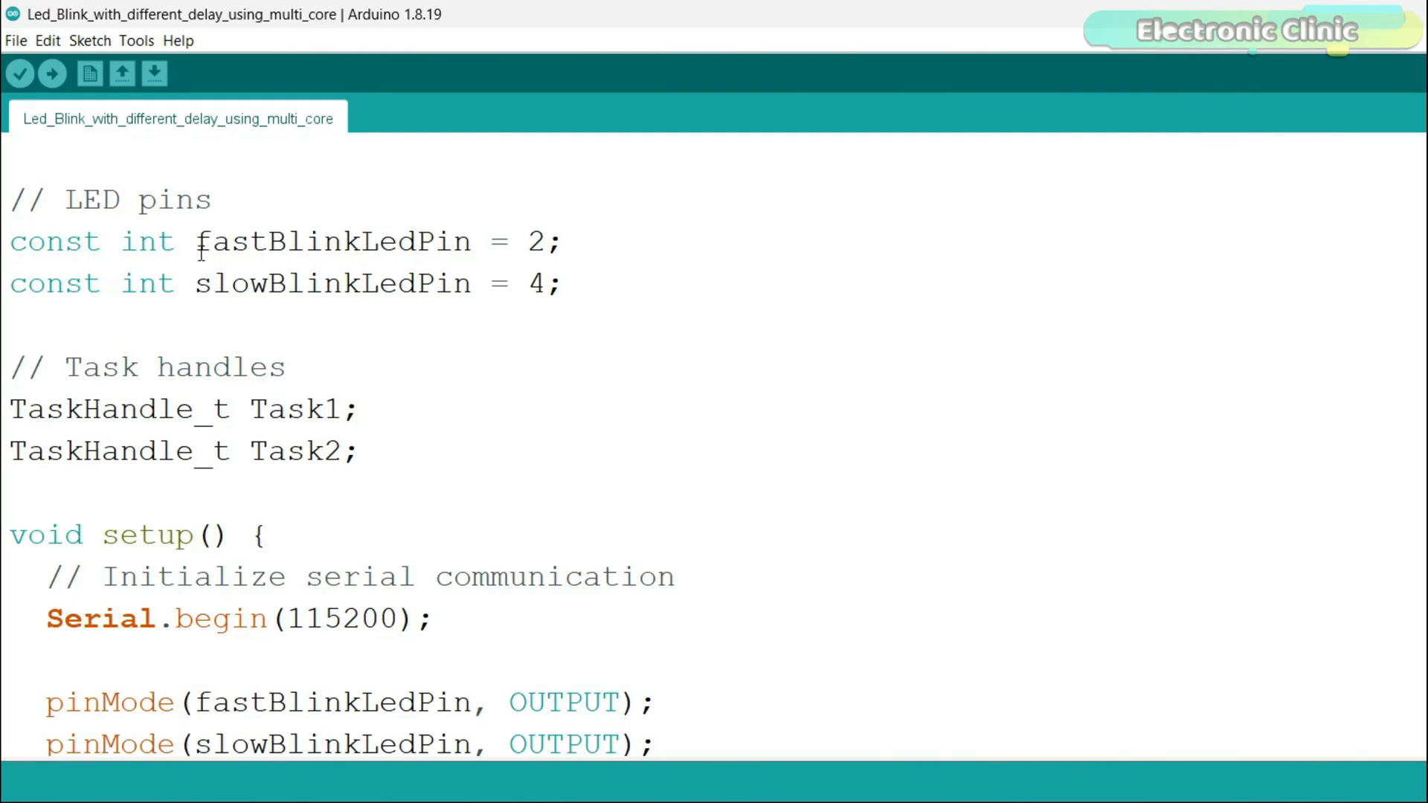
pyautogui.moveTo(490, 385)
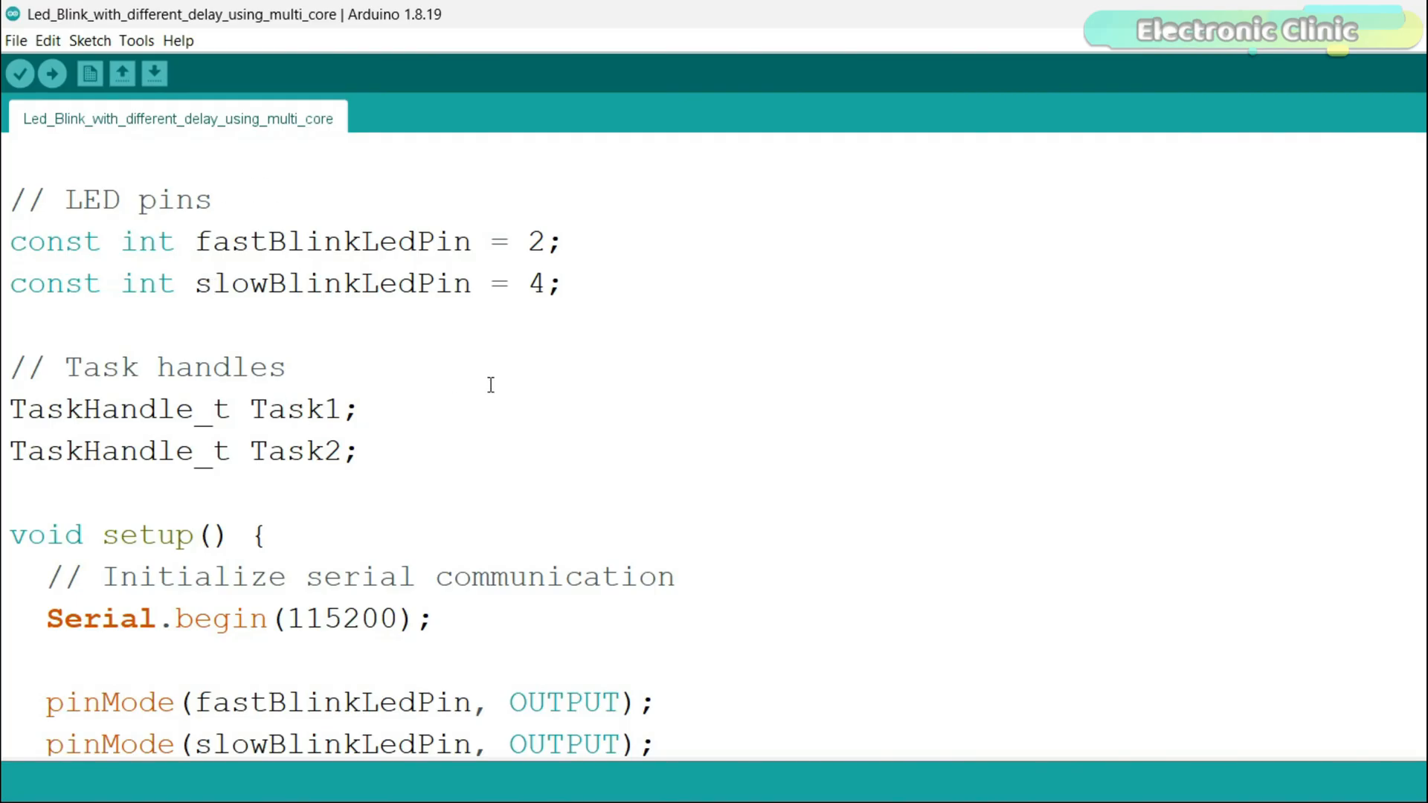
pyautogui.moveTo(610, 295)
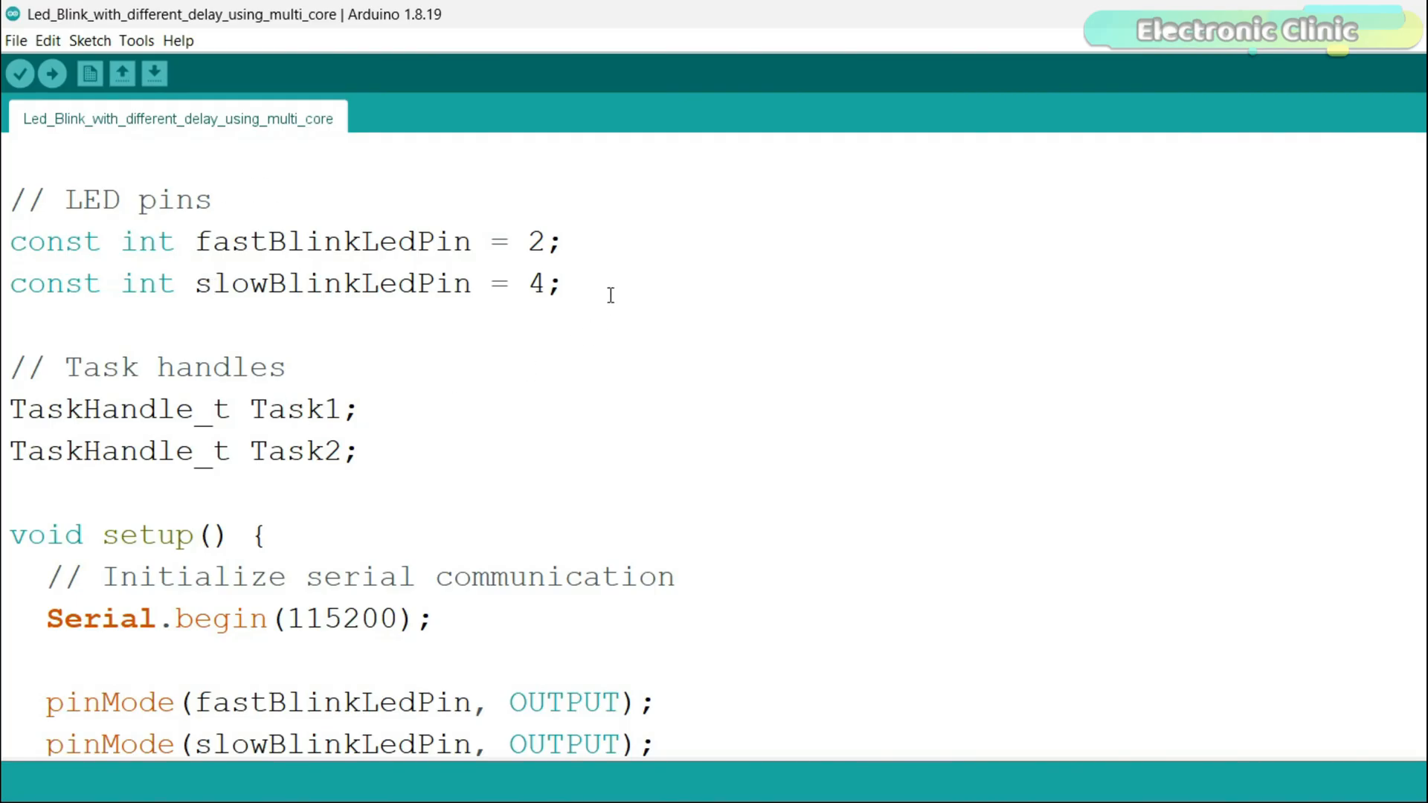
pyautogui.click(563, 241)
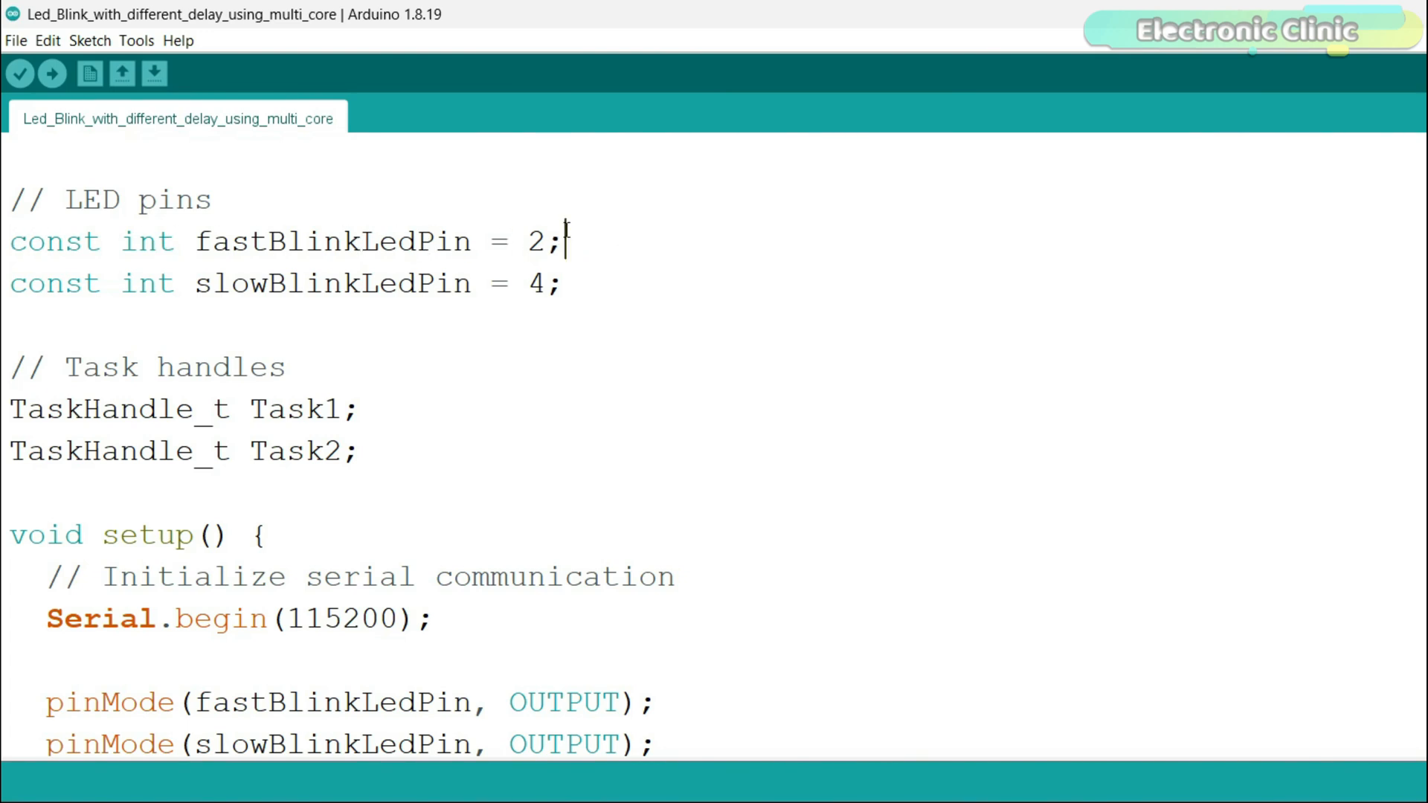
pyautogui.scroll(-3)
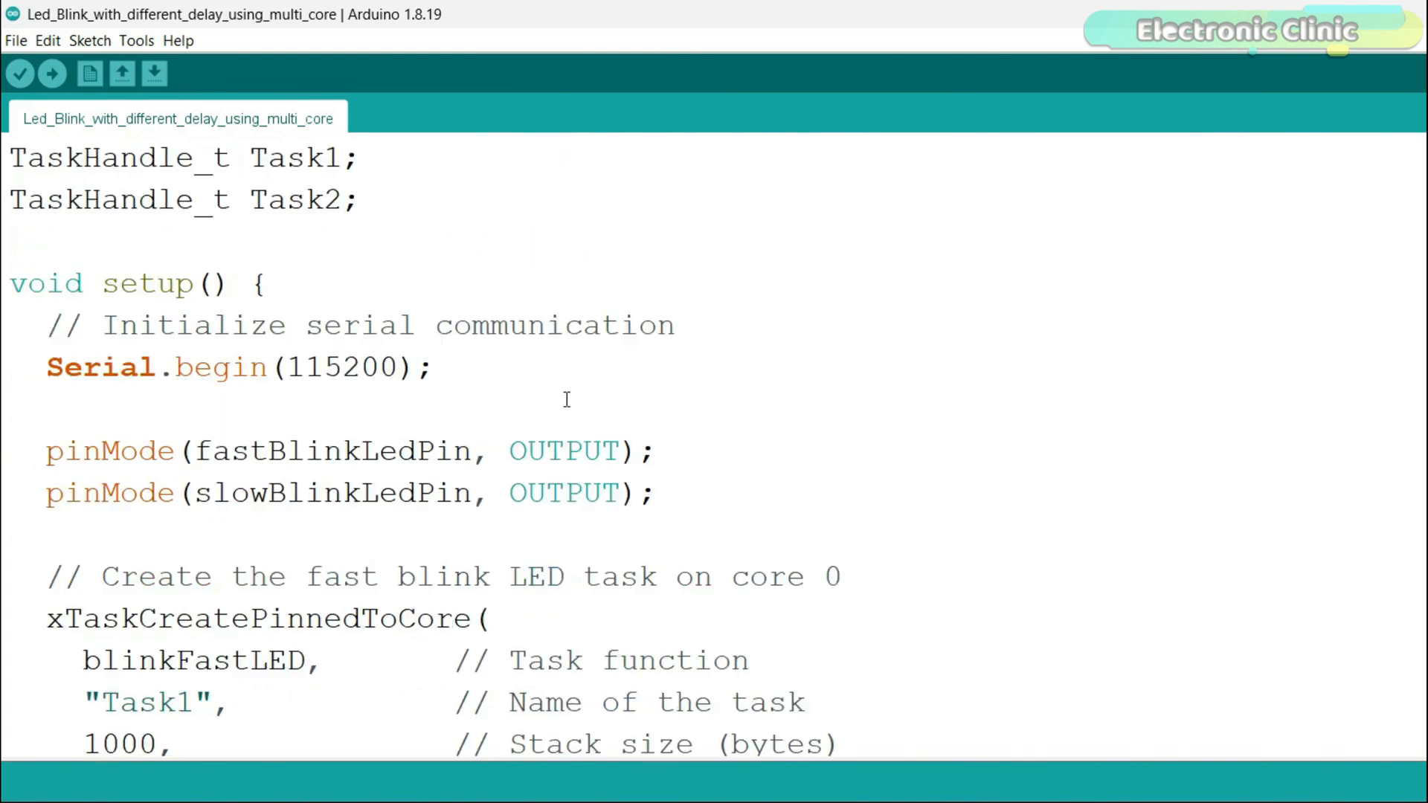
pyautogui.scroll(-3)
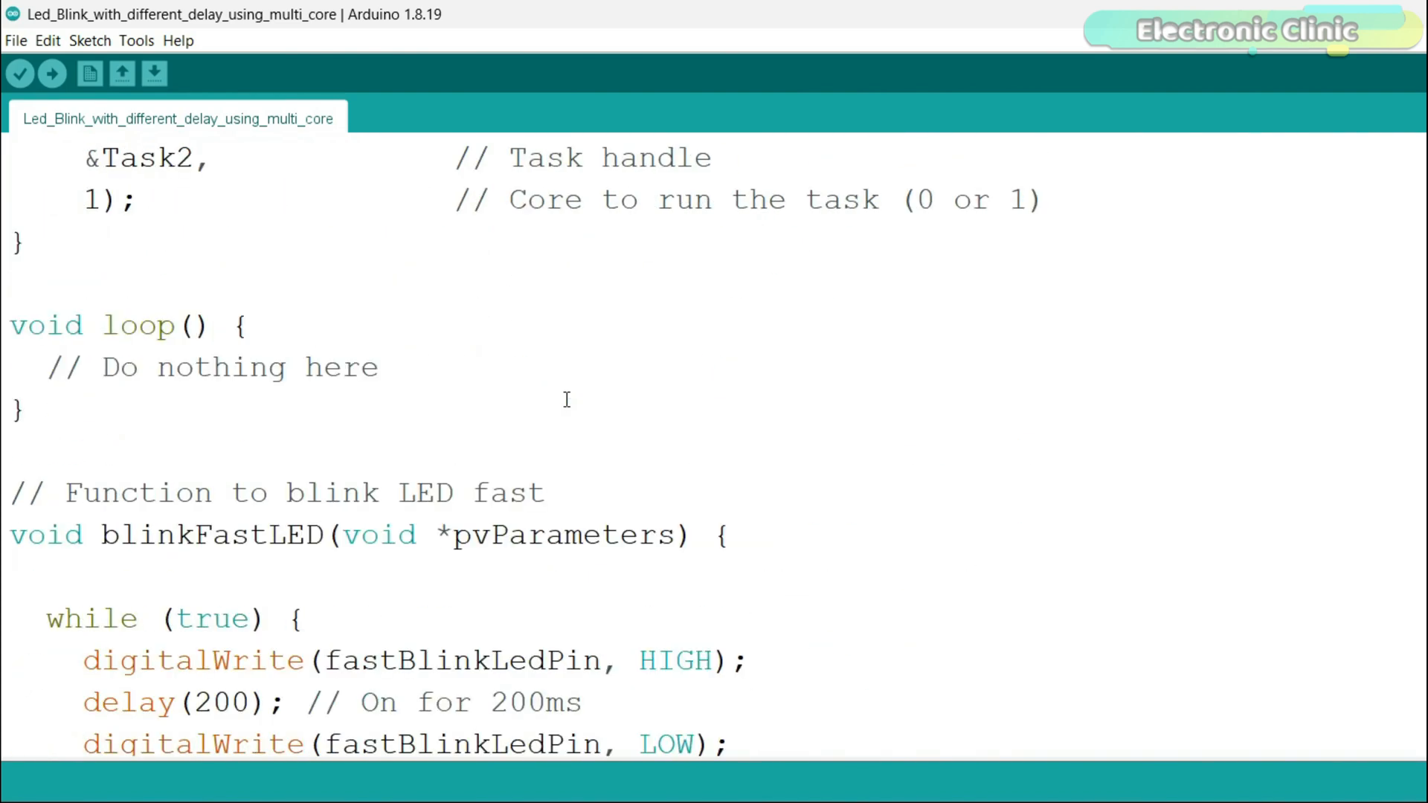
pyautogui.scroll(-3)
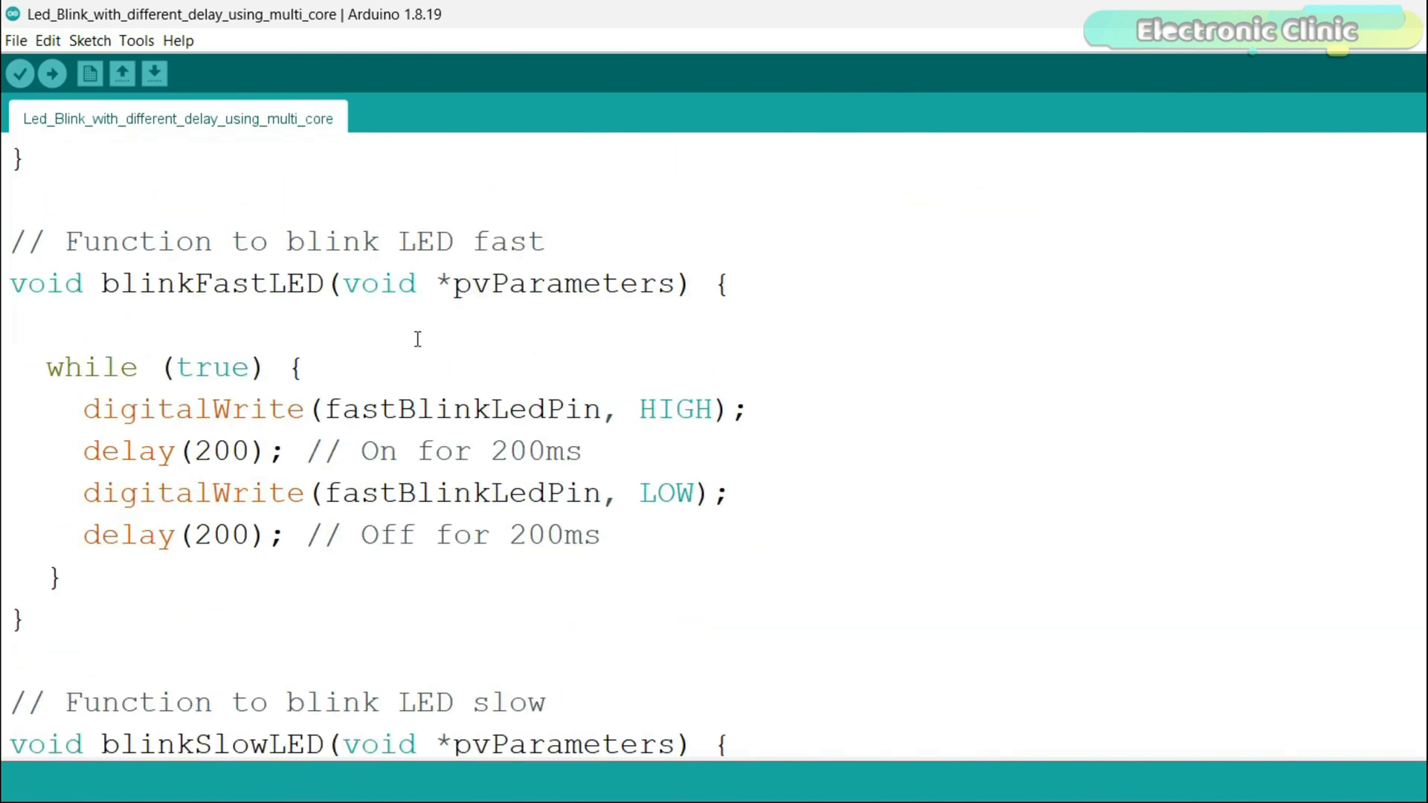
pyautogui.moveTo(263, 493)
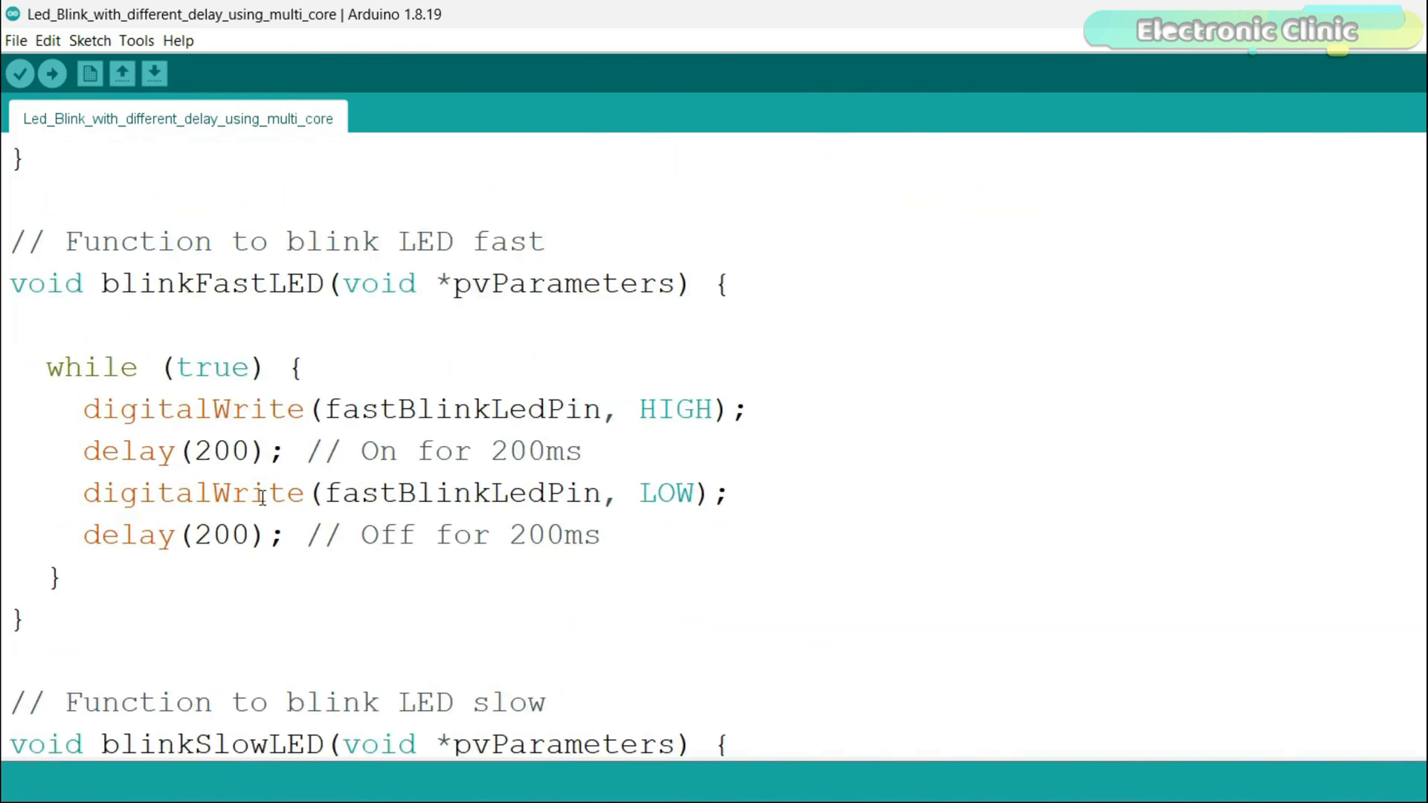
pyautogui.scroll(-3)
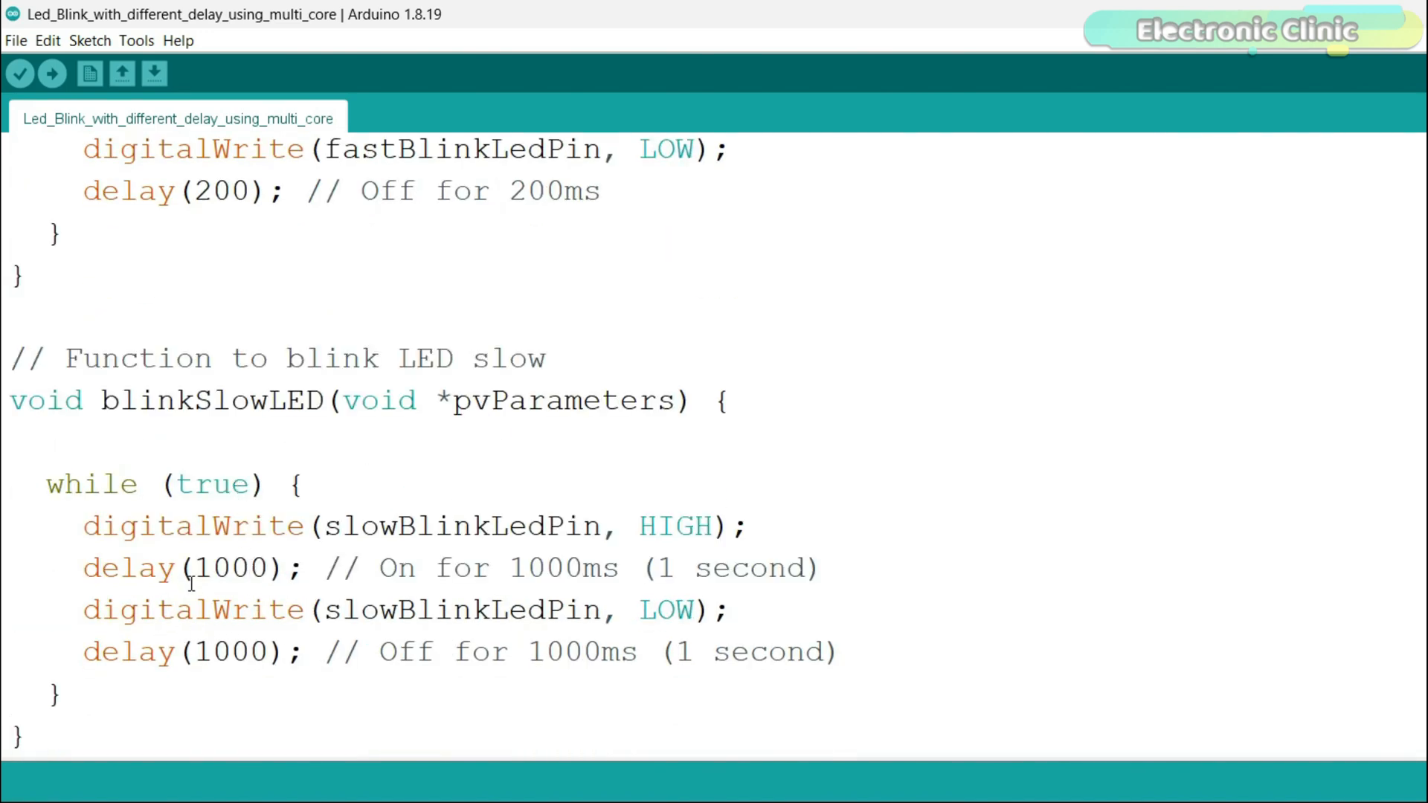
pyautogui.scroll(3)
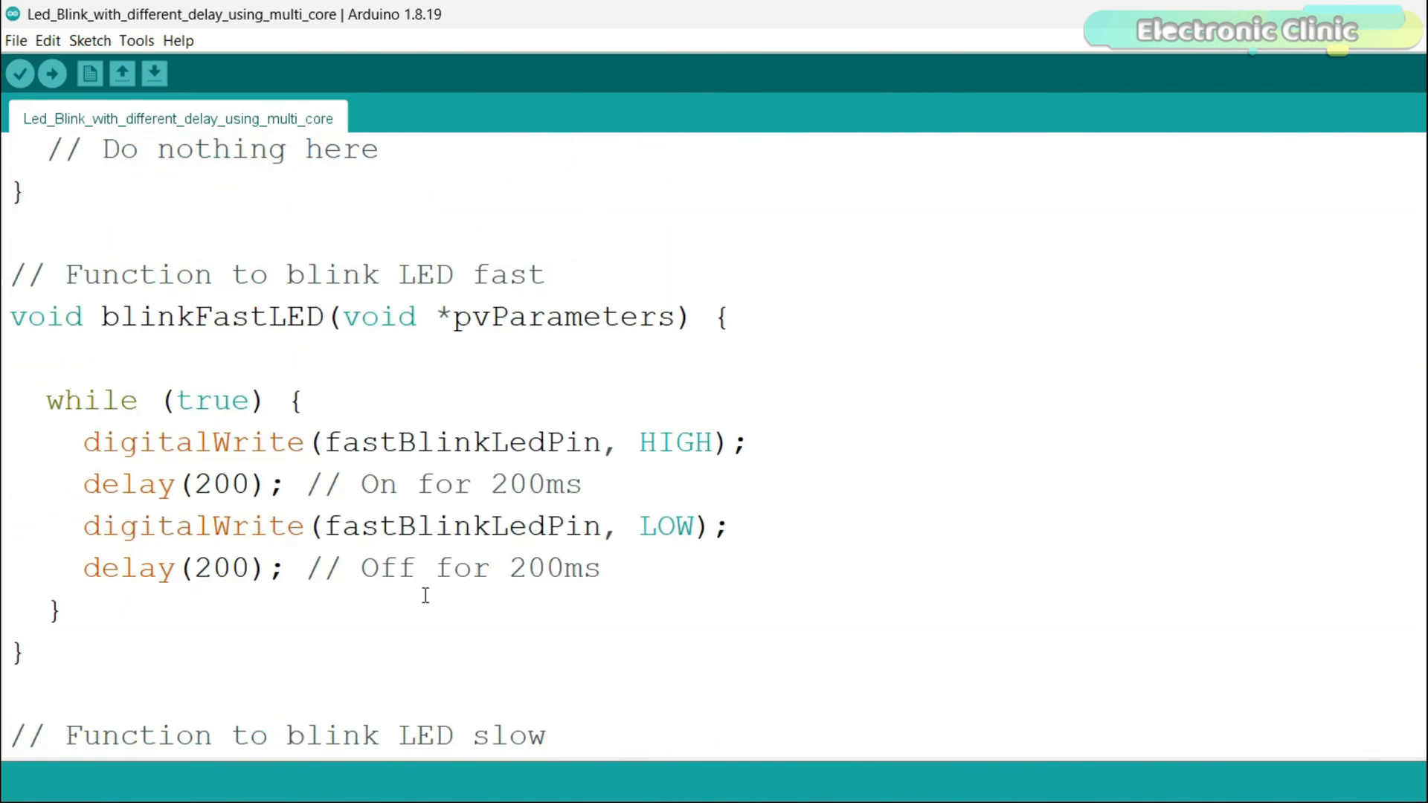
pyautogui.scroll(3)
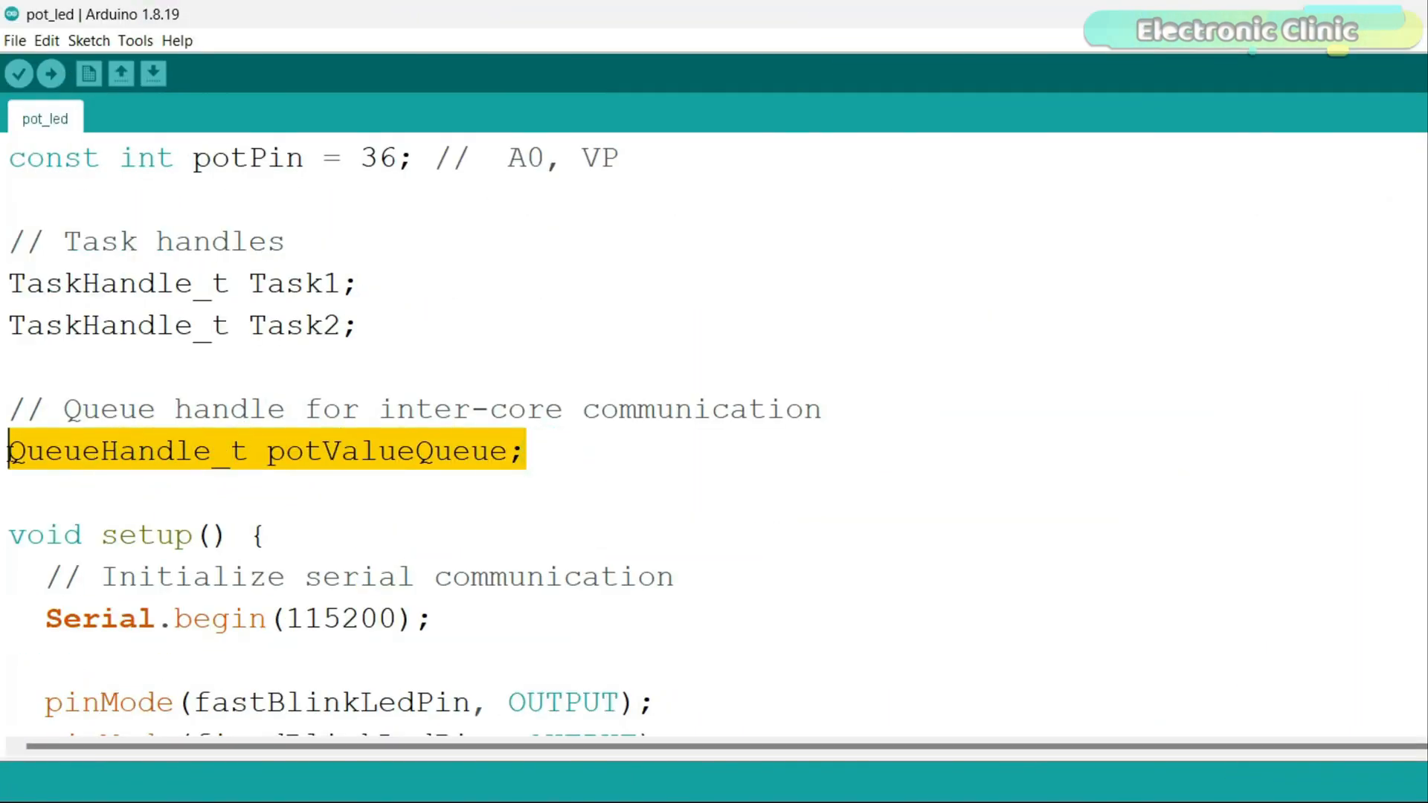
pyautogui.click(592, 451)
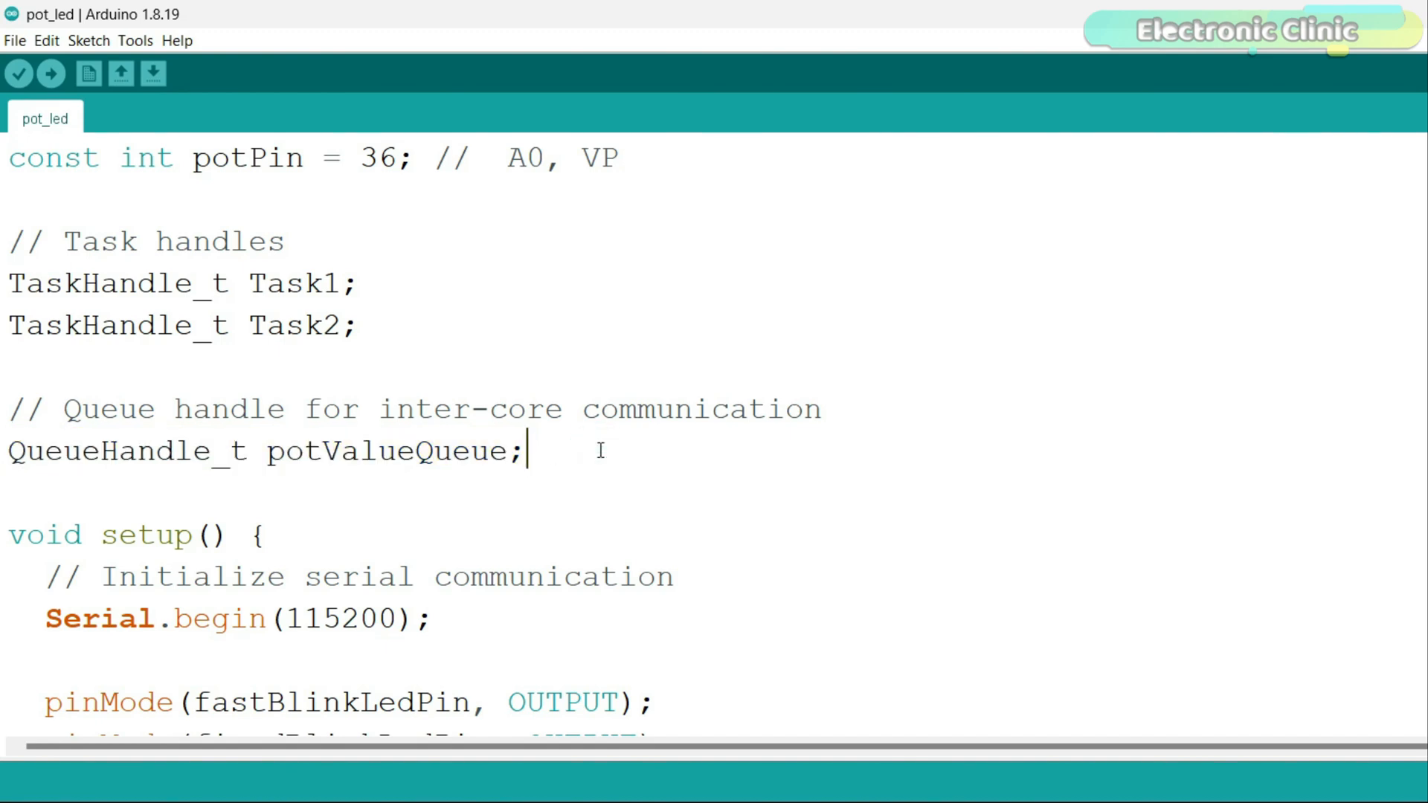
pyautogui.scroll(-3)
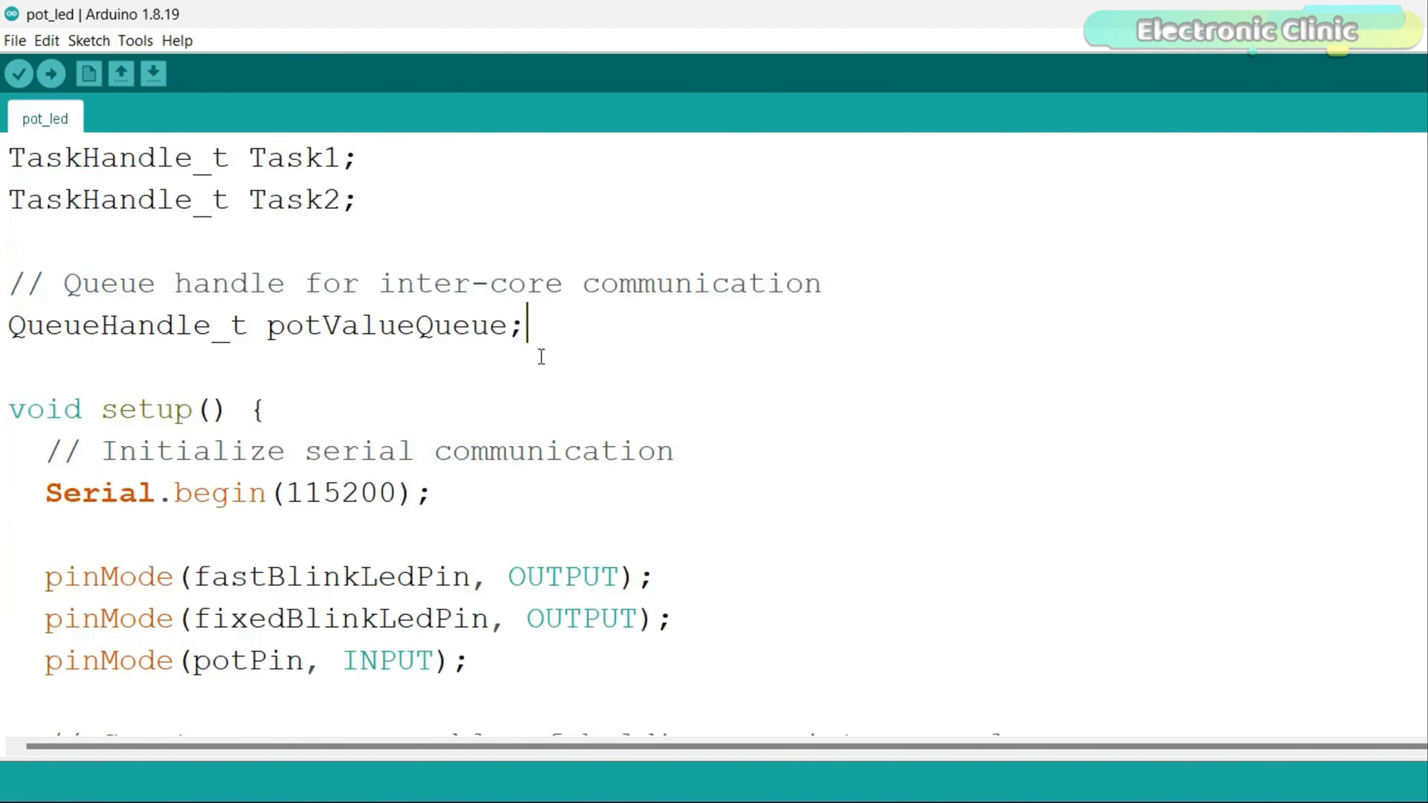
pyautogui.scroll(-3)
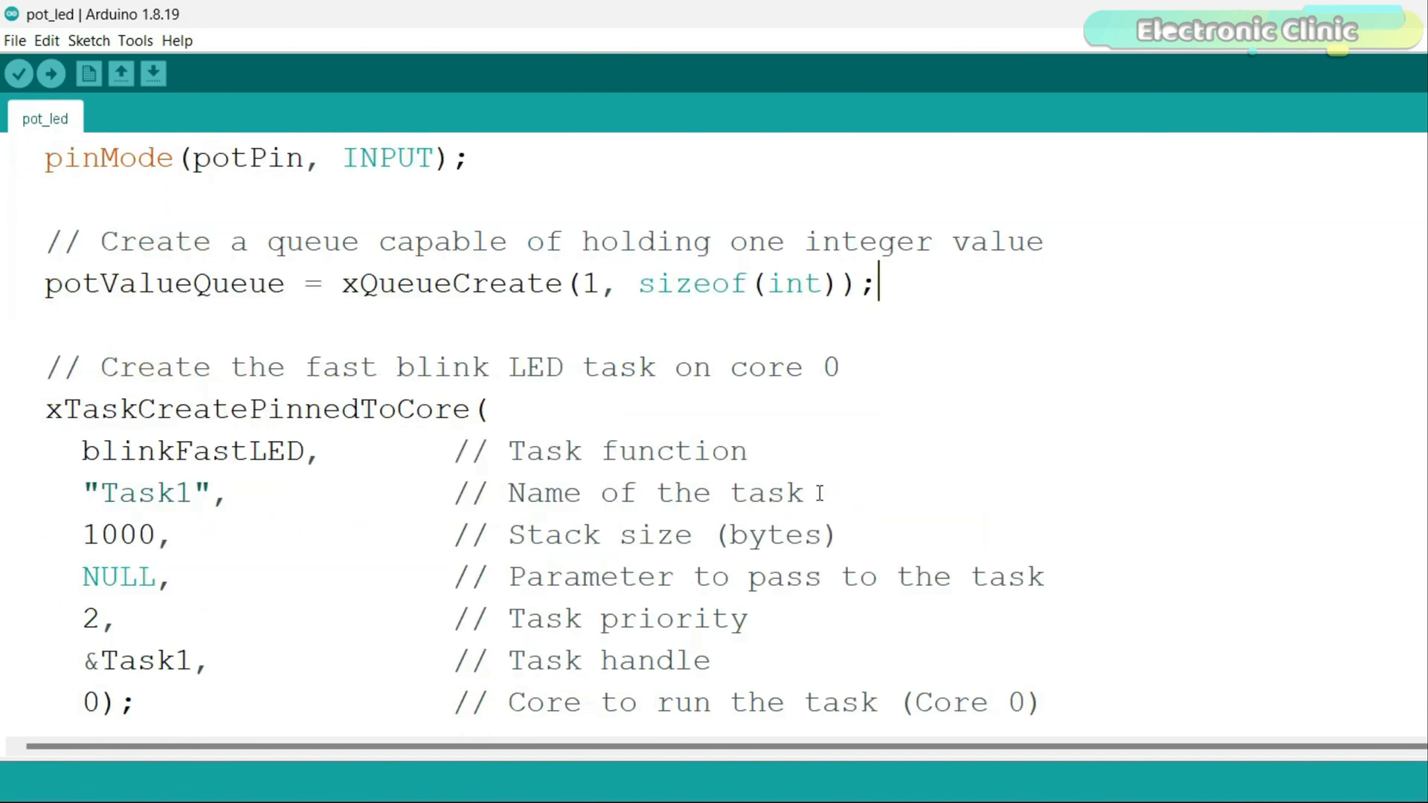
pyautogui.scroll(-3)
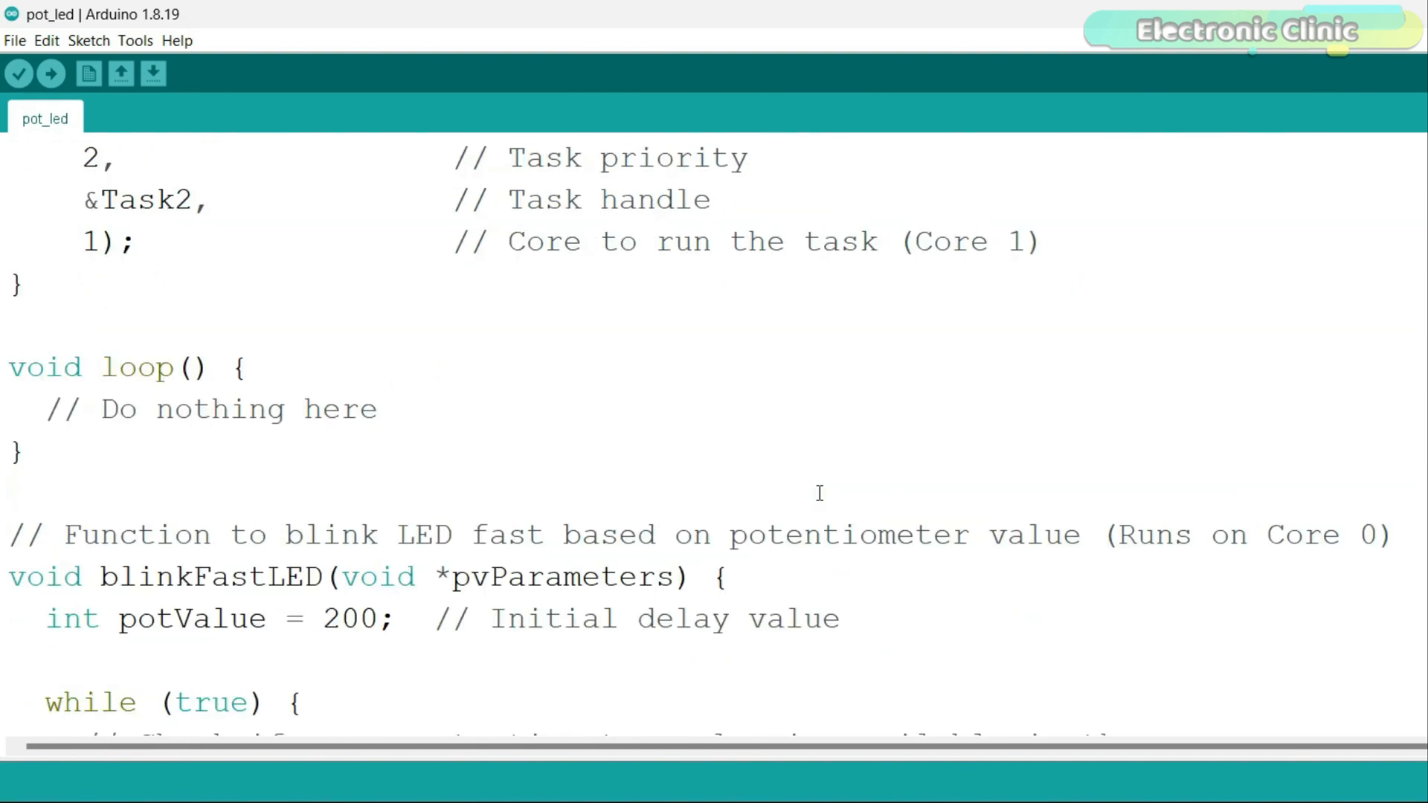
pyautogui.scroll(-3)
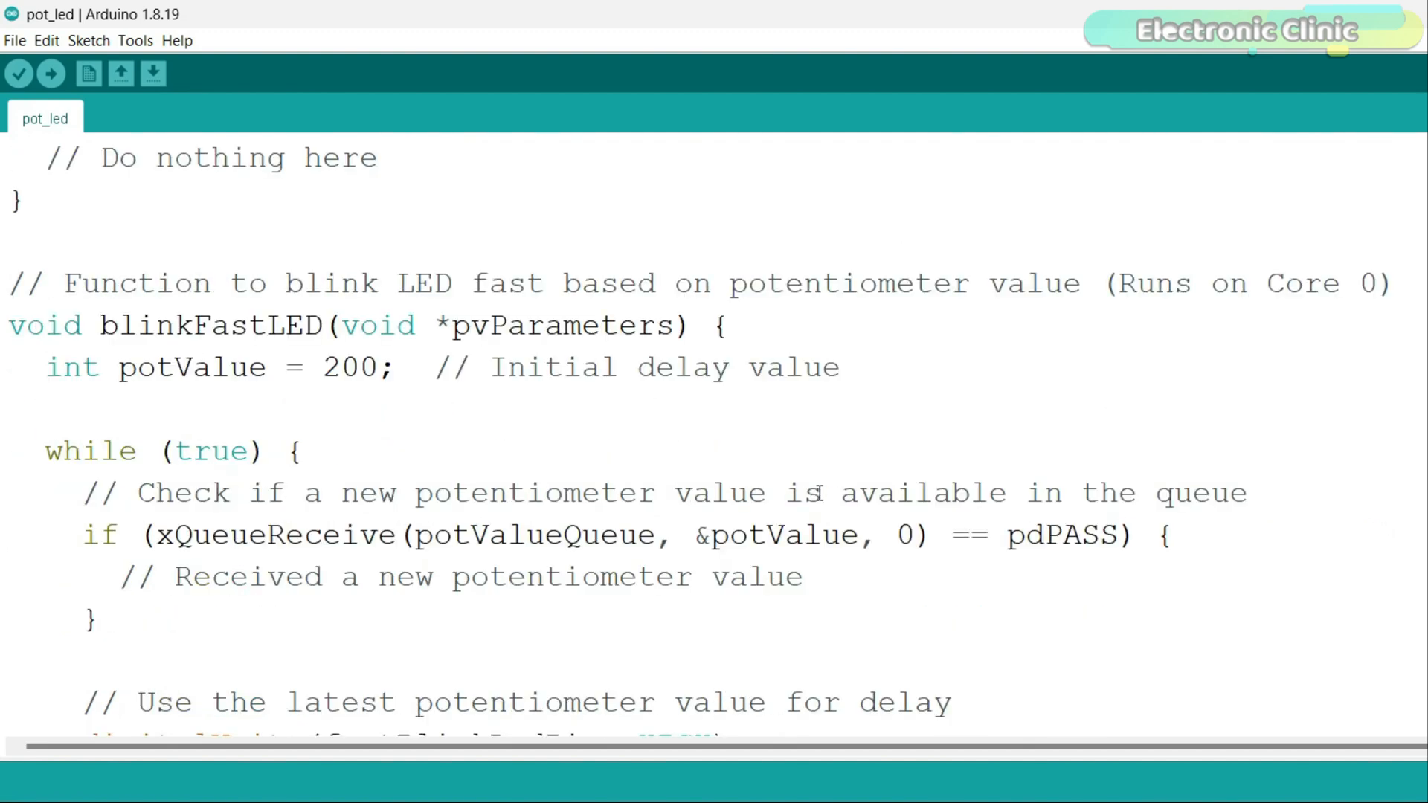
pyautogui.scroll(-3)
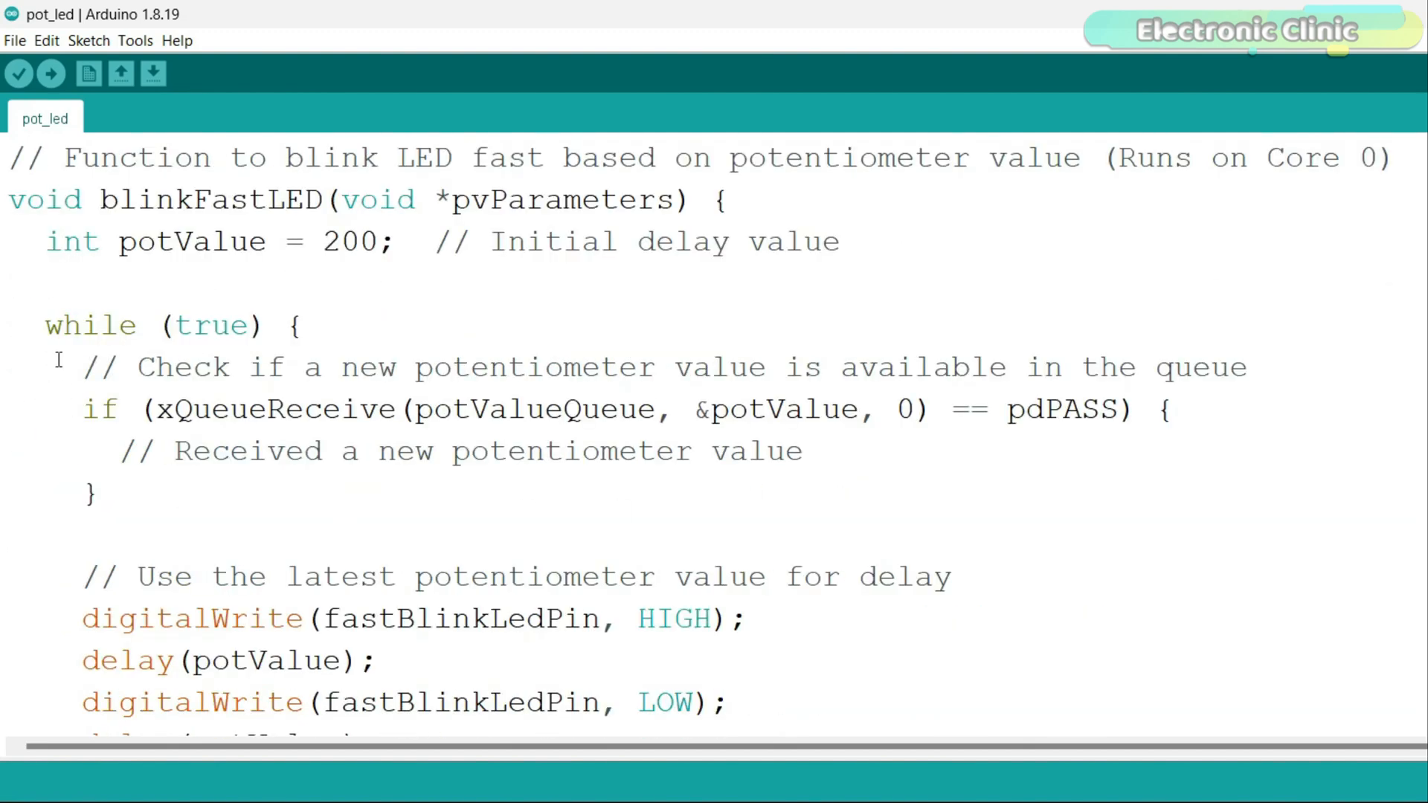
pyautogui.moveTo(637, 494)
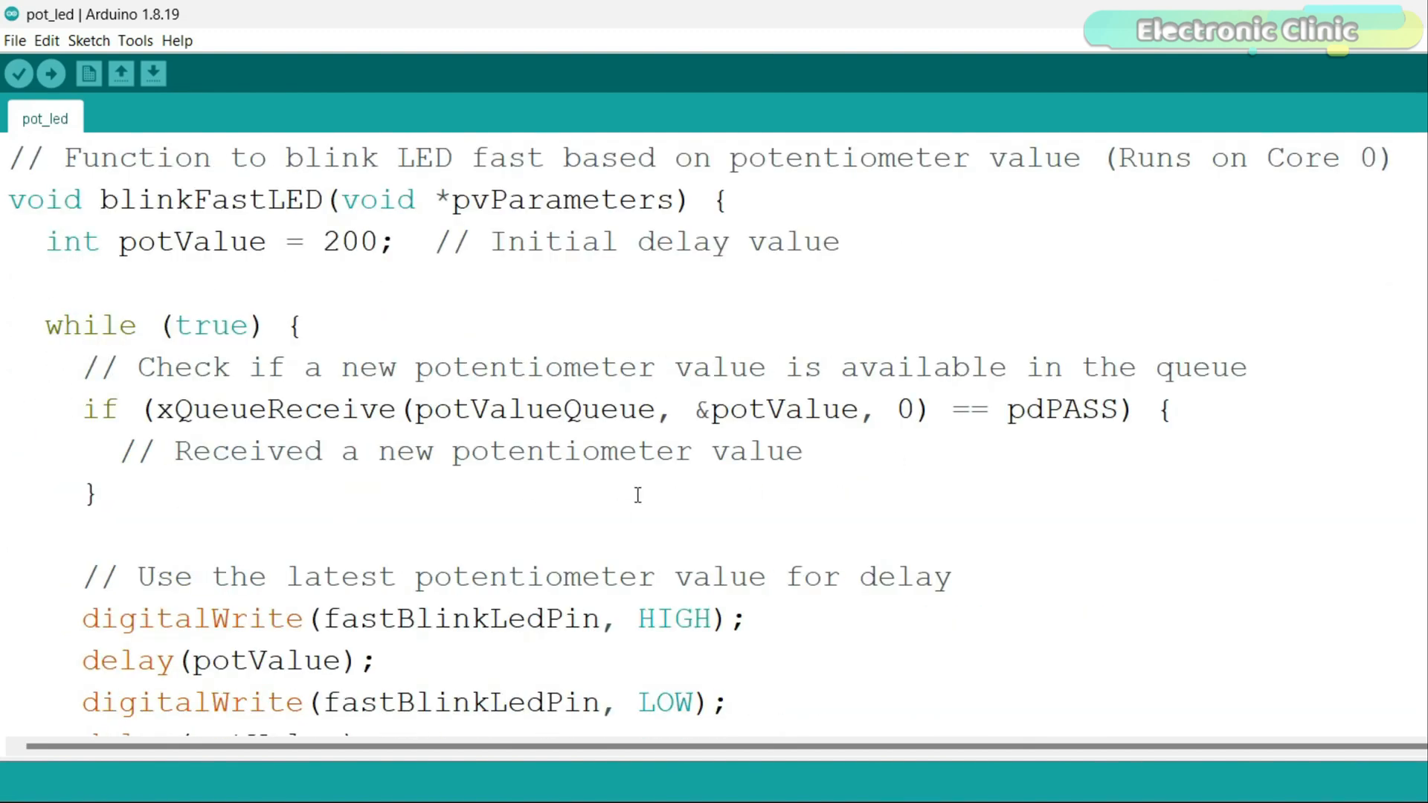
pyautogui.scroll(-3)
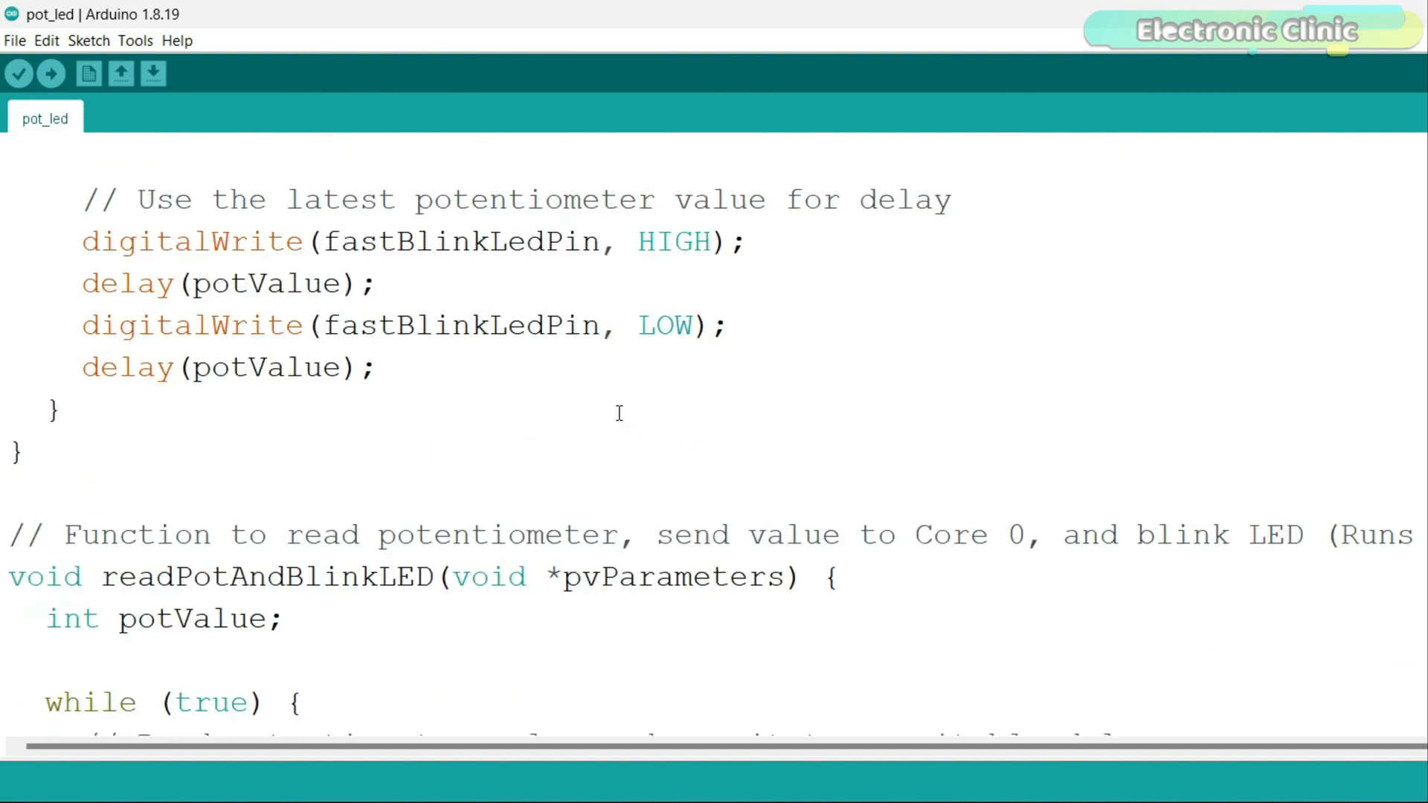
pyautogui.scroll(-3)
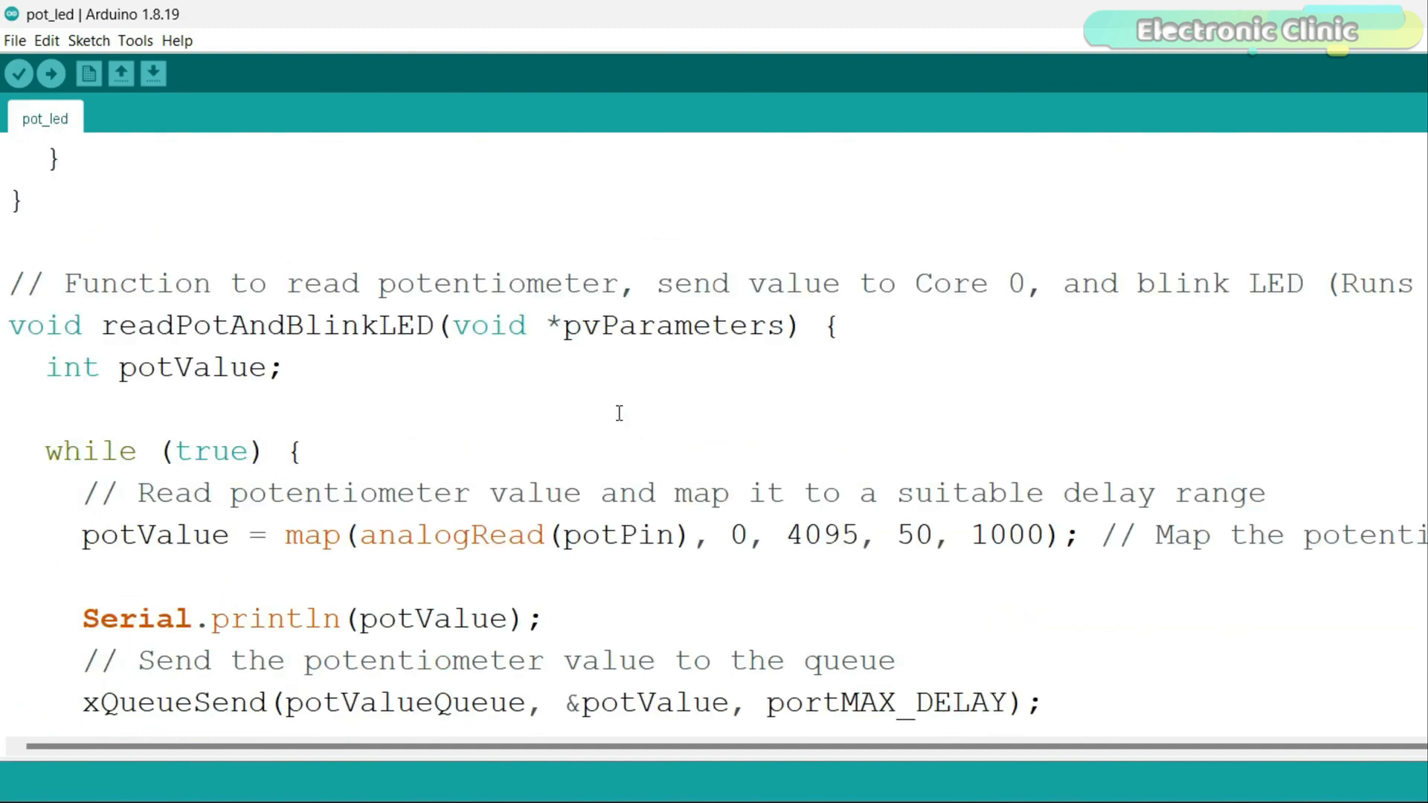
pyautogui.moveTo(221, 531)
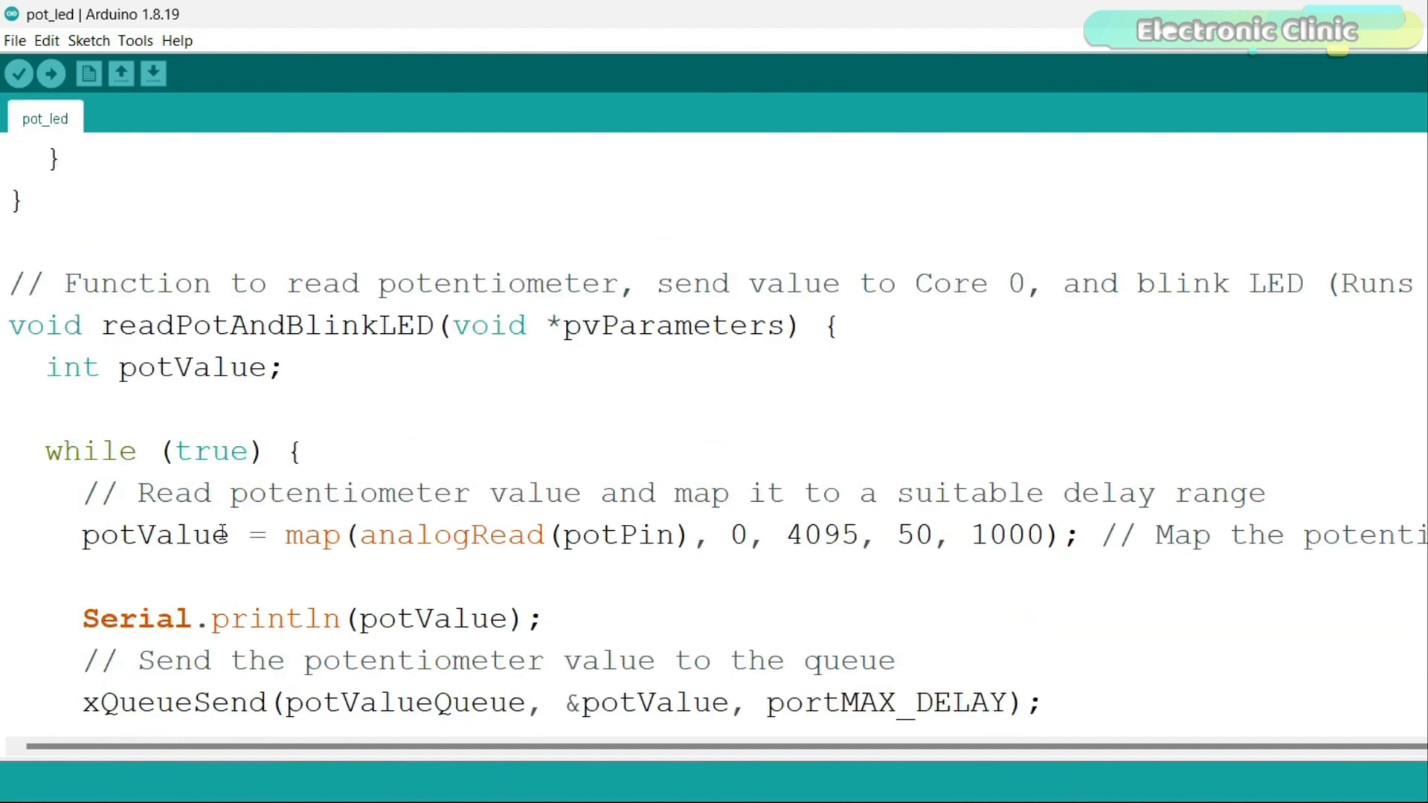
pyautogui.moveTo(551, 581)
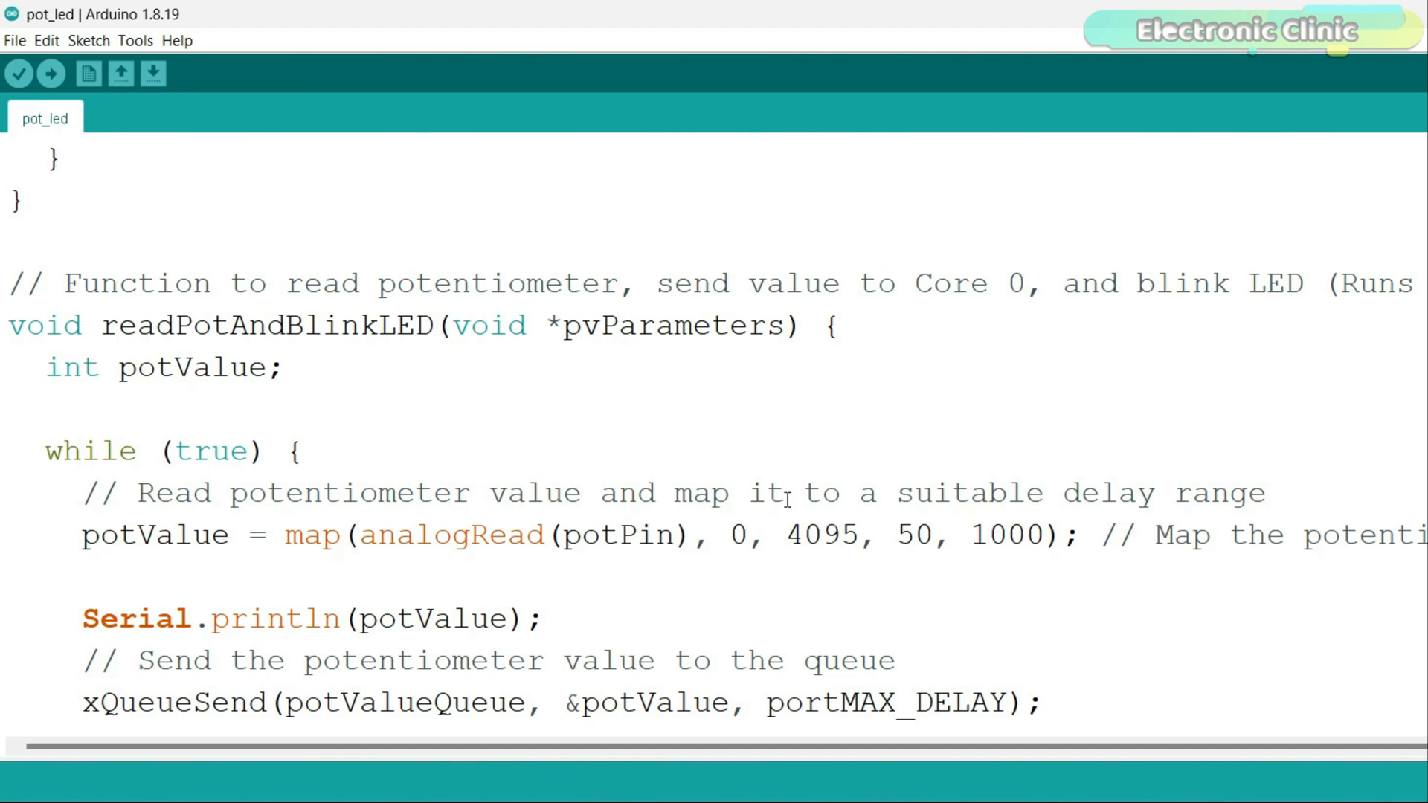
pyautogui.scroll(-3)
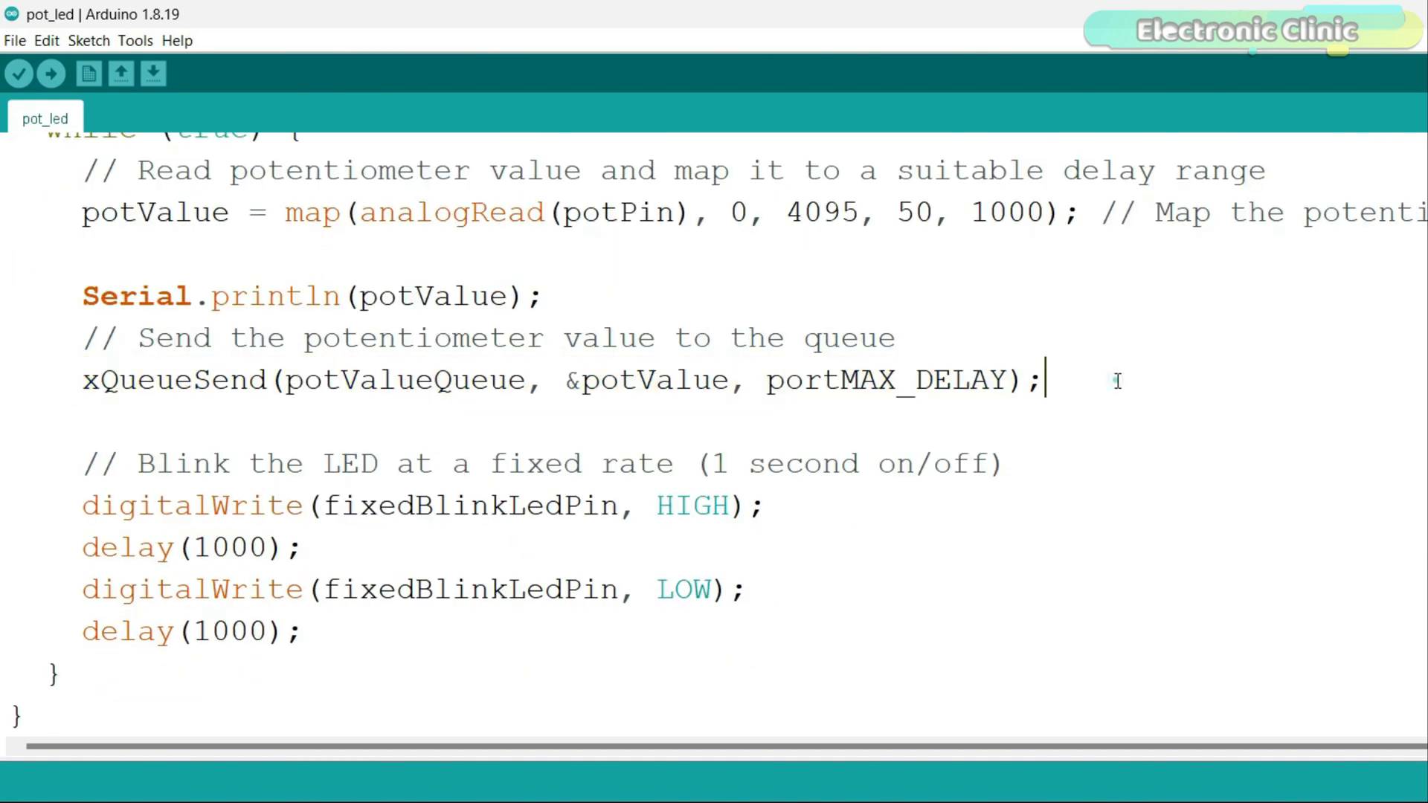
pyautogui.moveTo(314, 632)
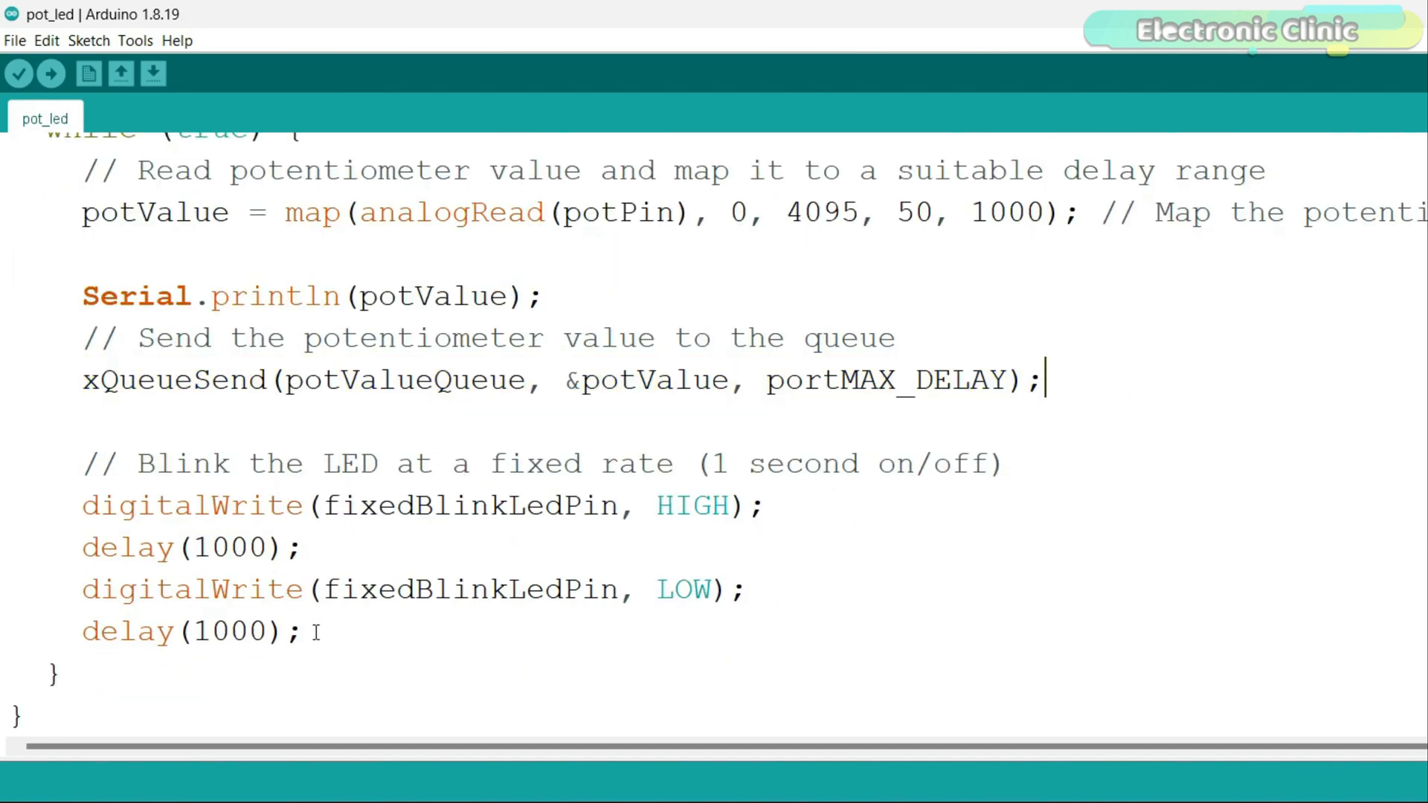
pyautogui.scroll(3)
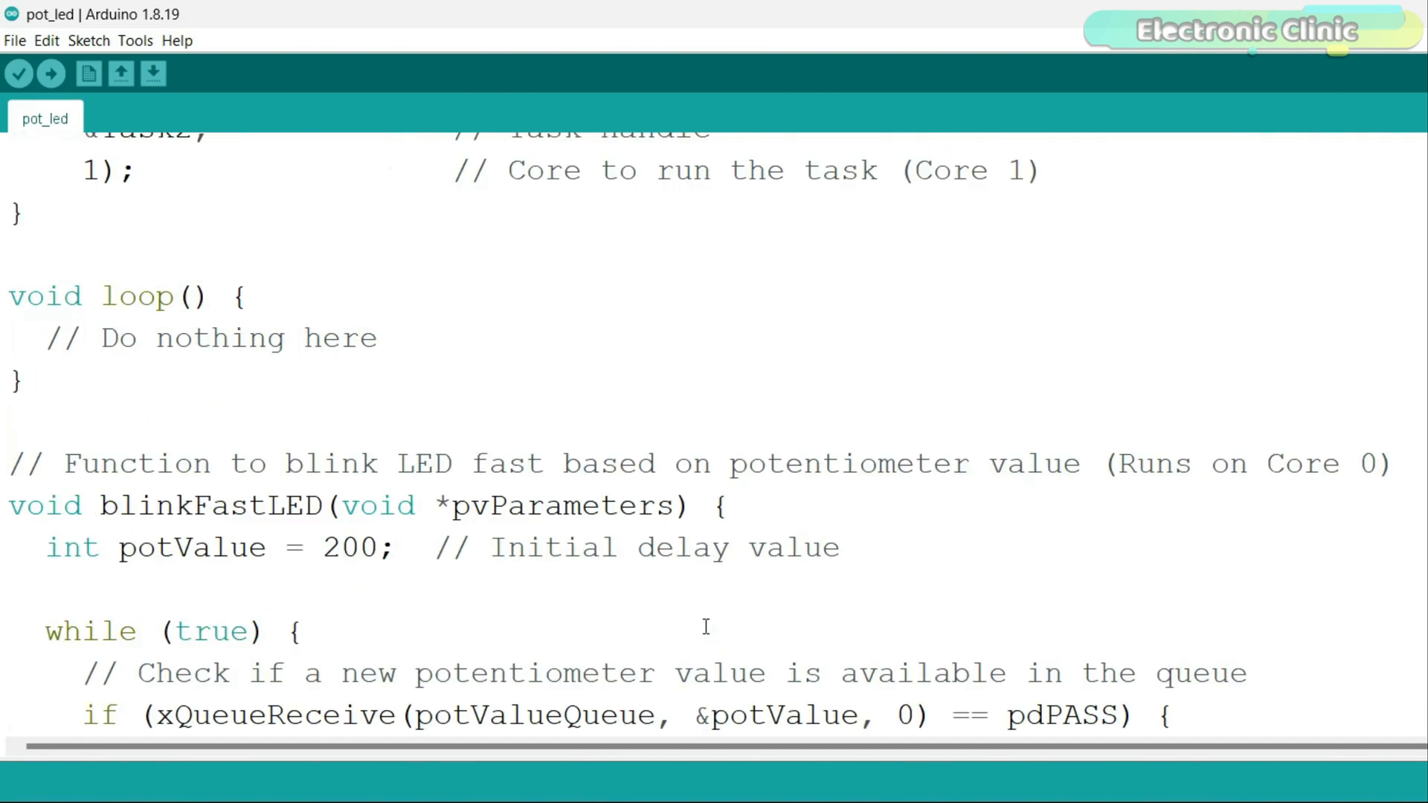
pyautogui.scroll(3)
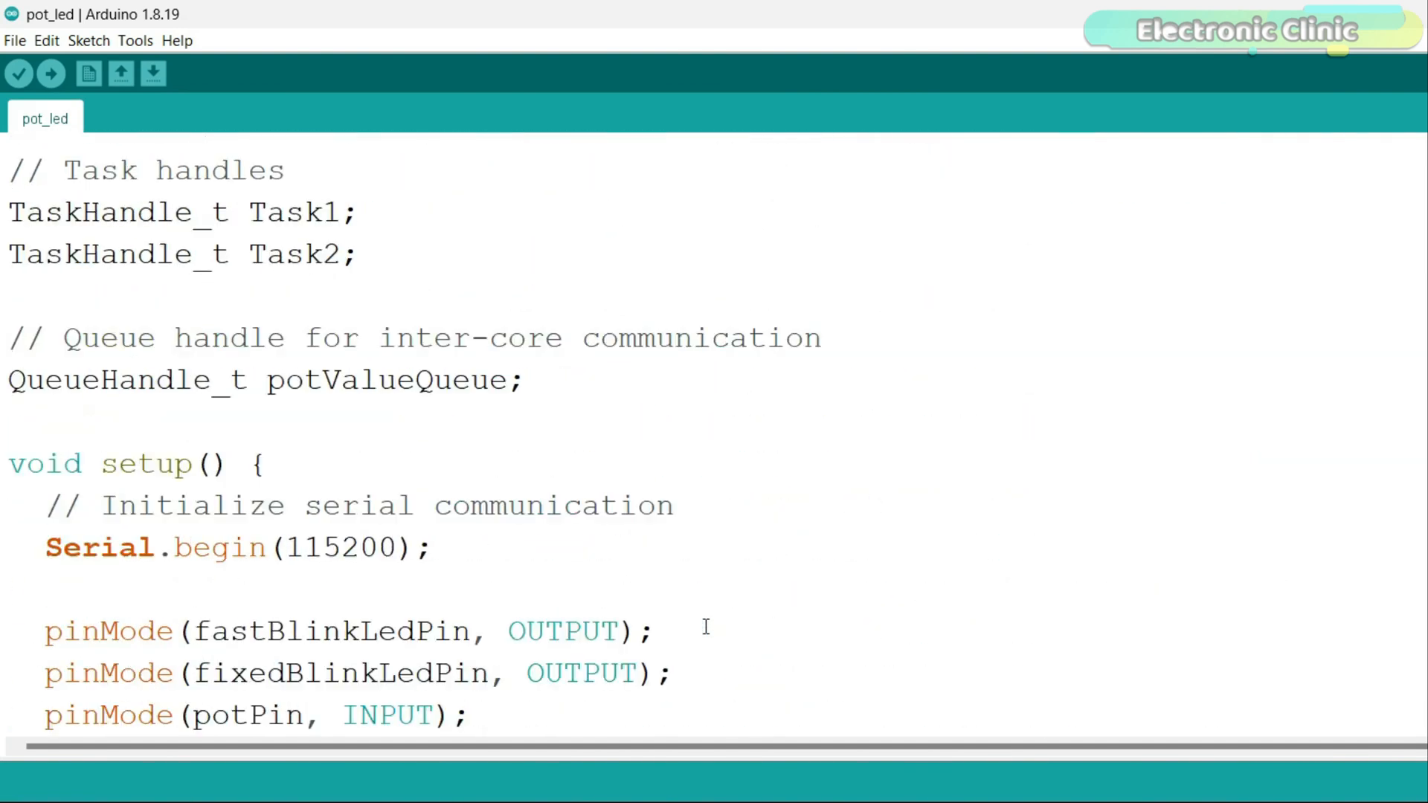
pyautogui.scroll(3)
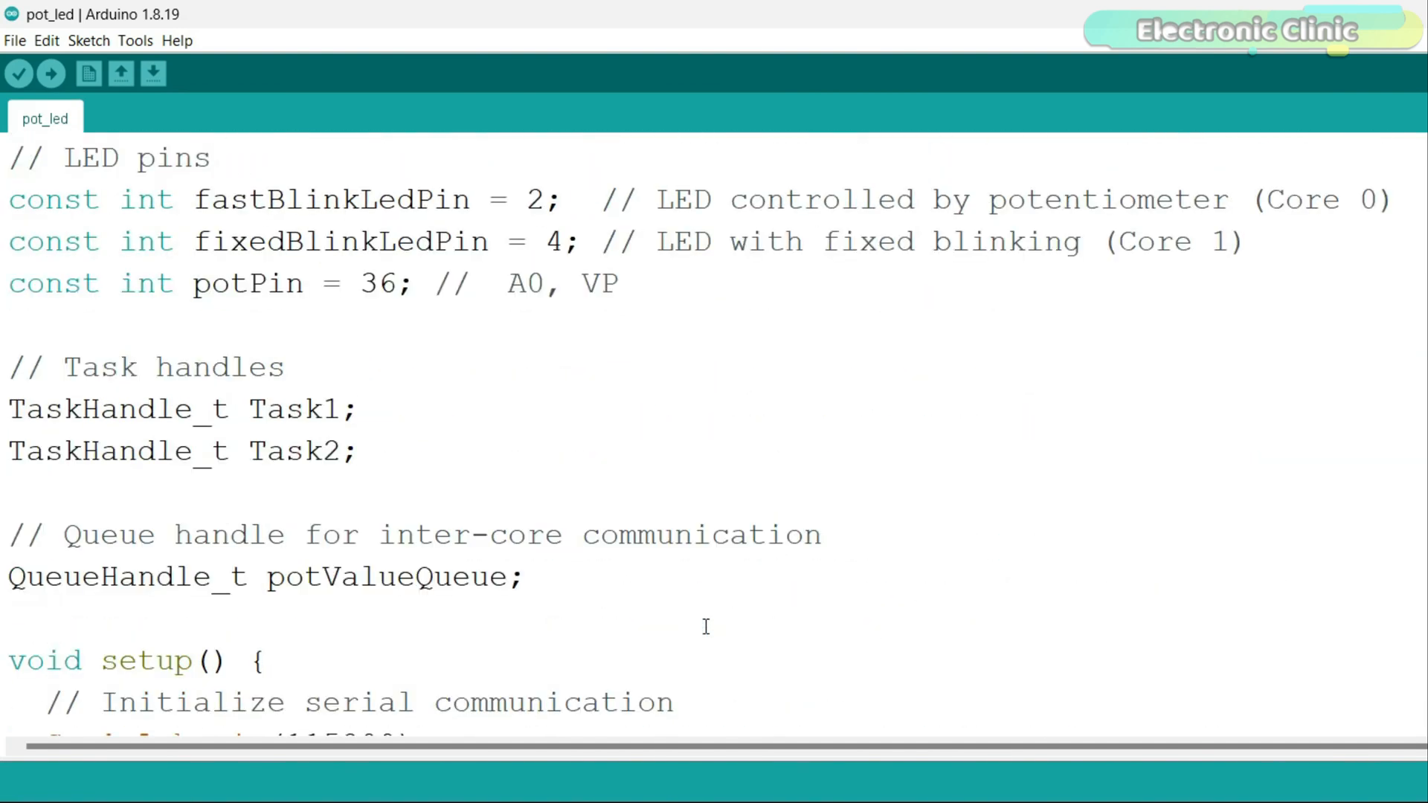